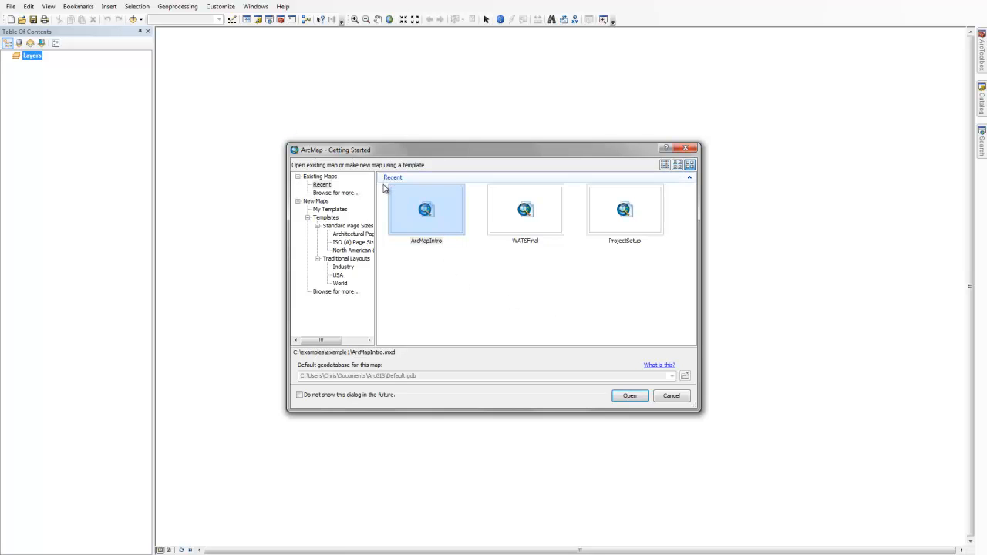
mouse_move(518, 275)
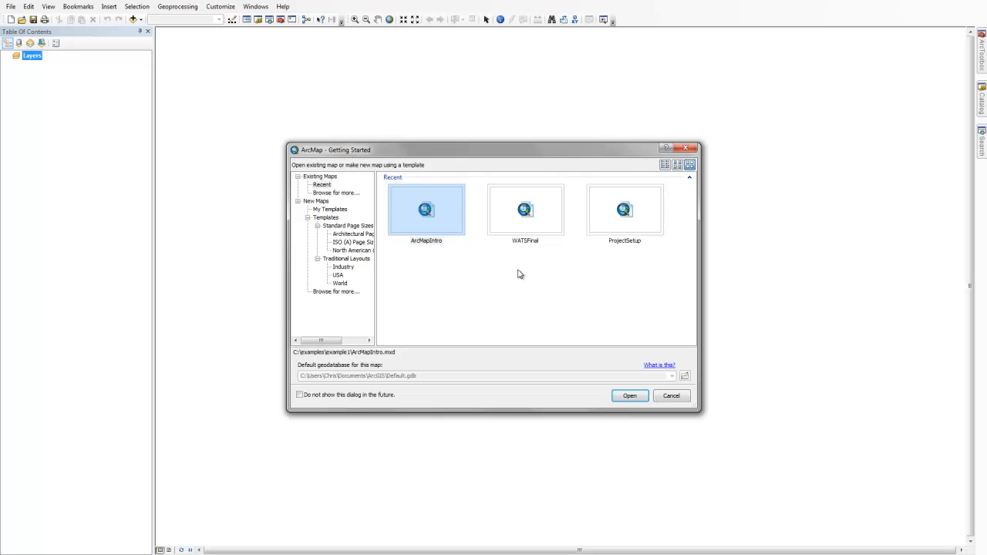
mouse_move(337, 188)
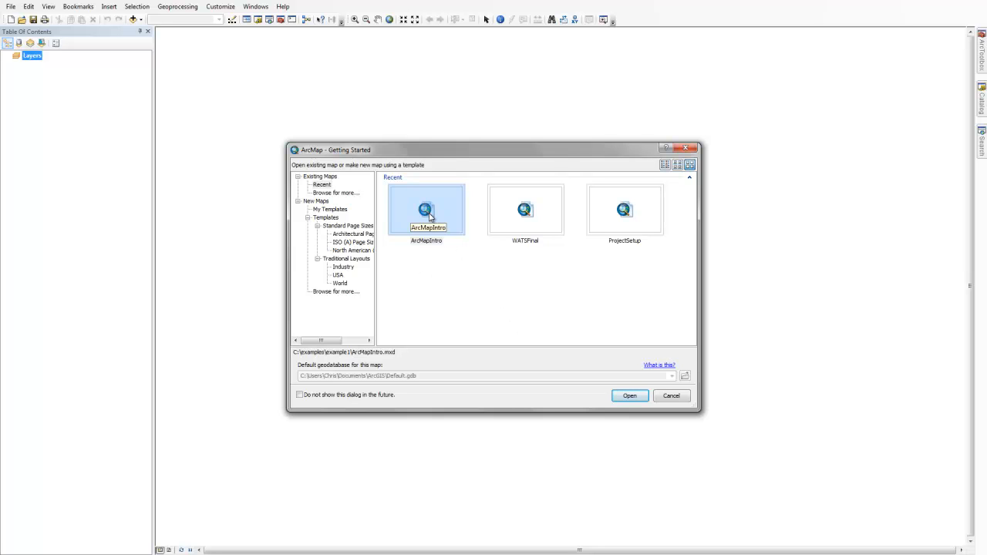
- Open the recent ArcMapIntro map document from the Getting Started dialog
click(629, 395)
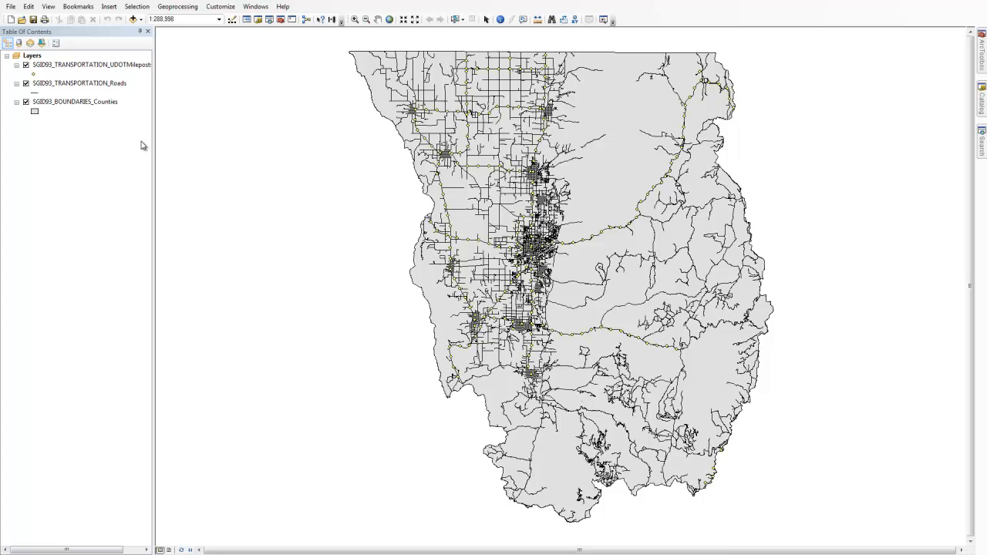
mouse_move(135, 144)
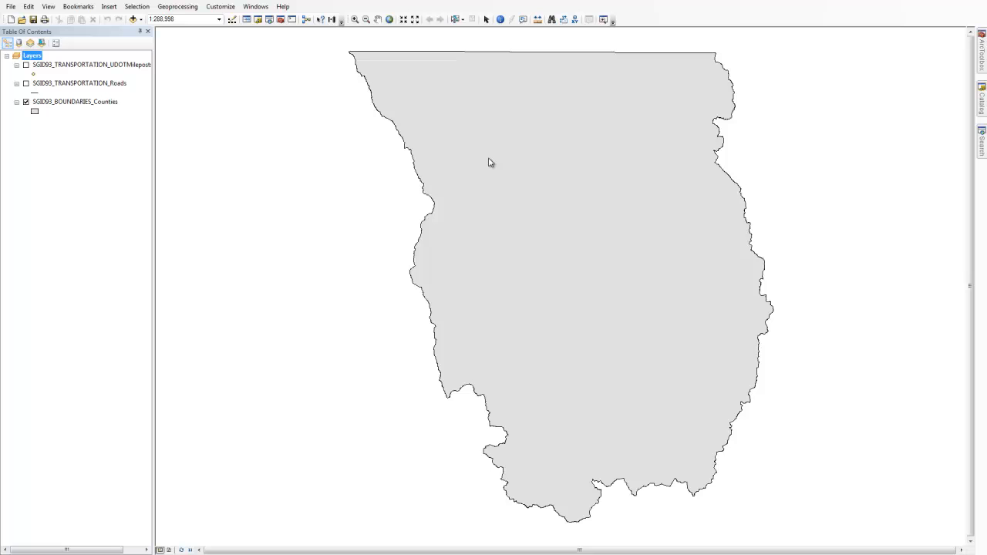
mouse_move(627, 103)
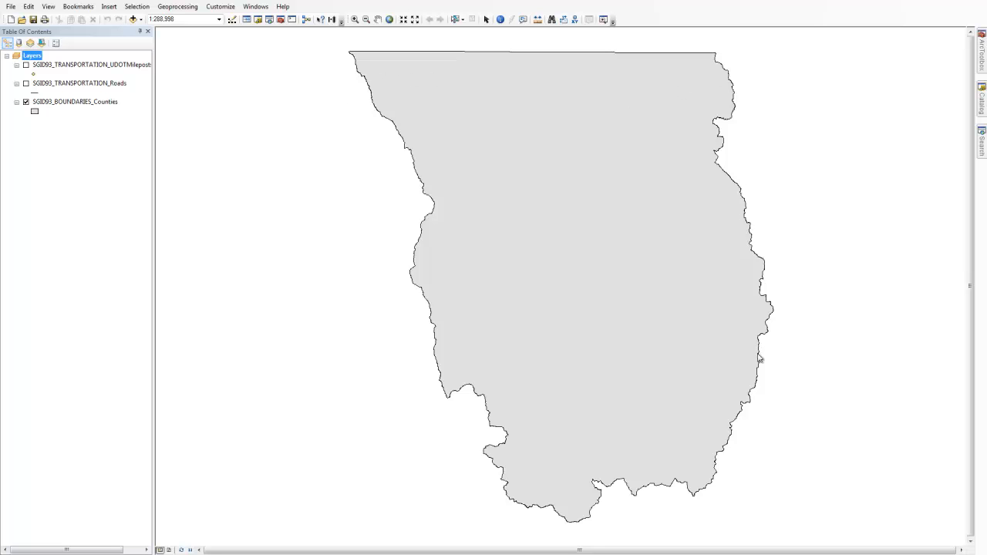
mouse_move(352, 48)
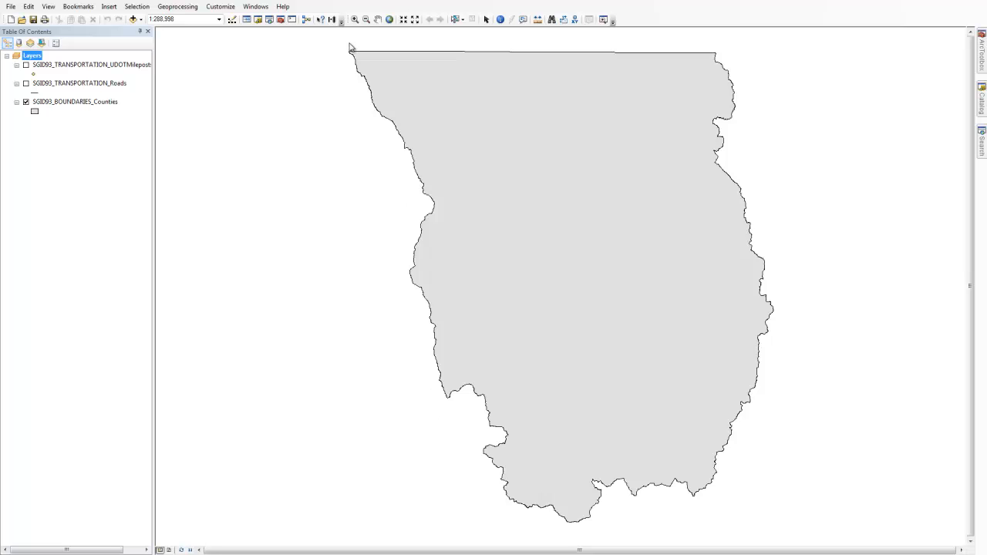
- Show the roads layer alone, then the mileposts layer alone, via the Table of Contents checkboxes
click(25, 84)
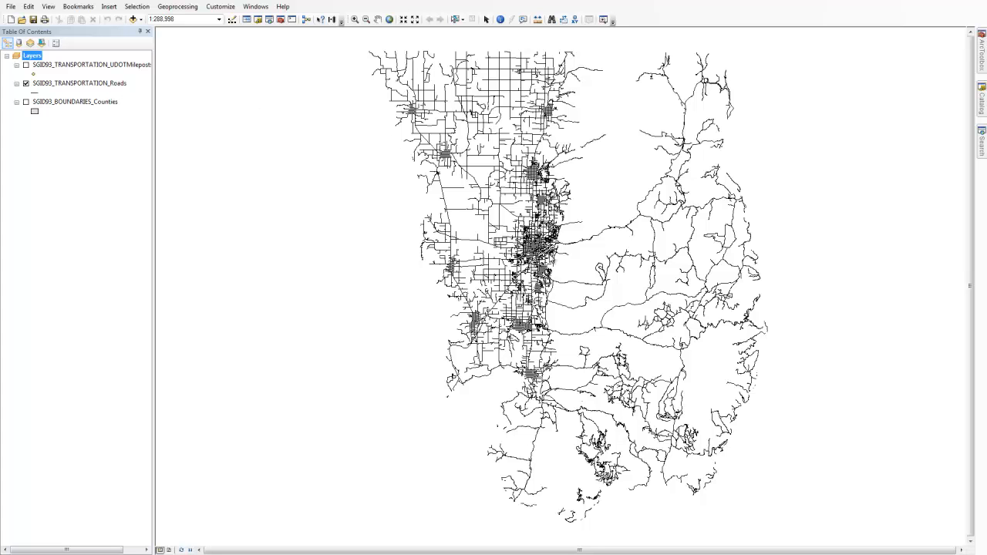
mouse_move(625, 259)
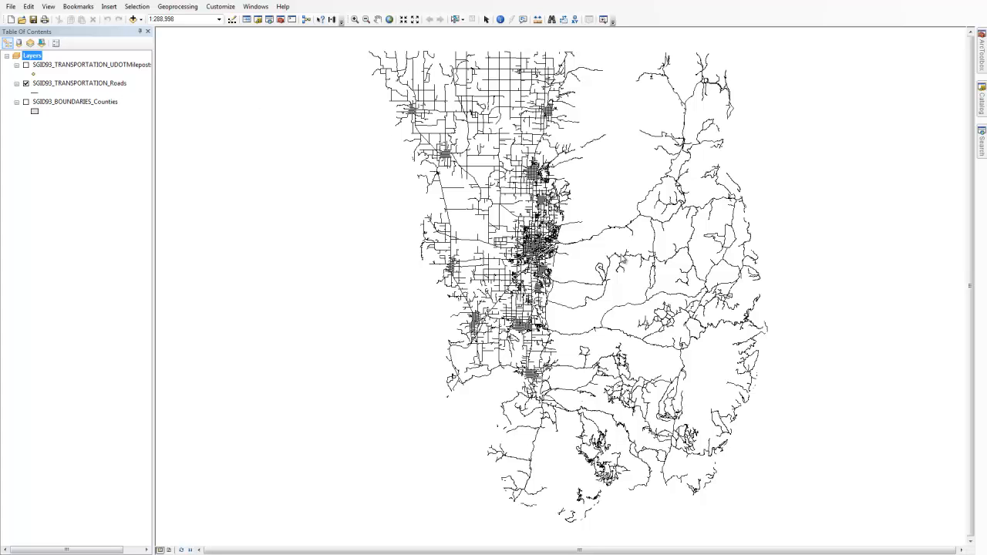
click(25, 65)
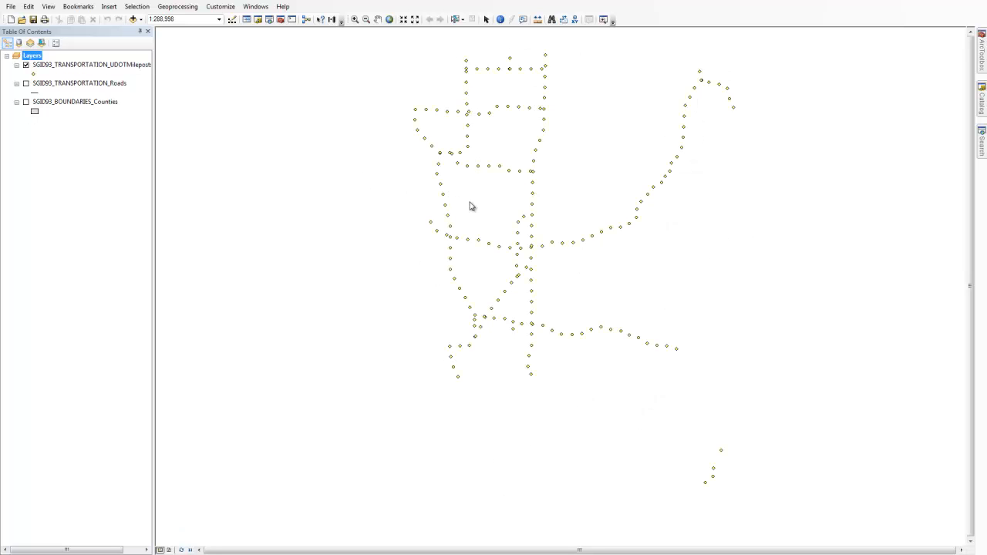
mouse_move(533, 216)
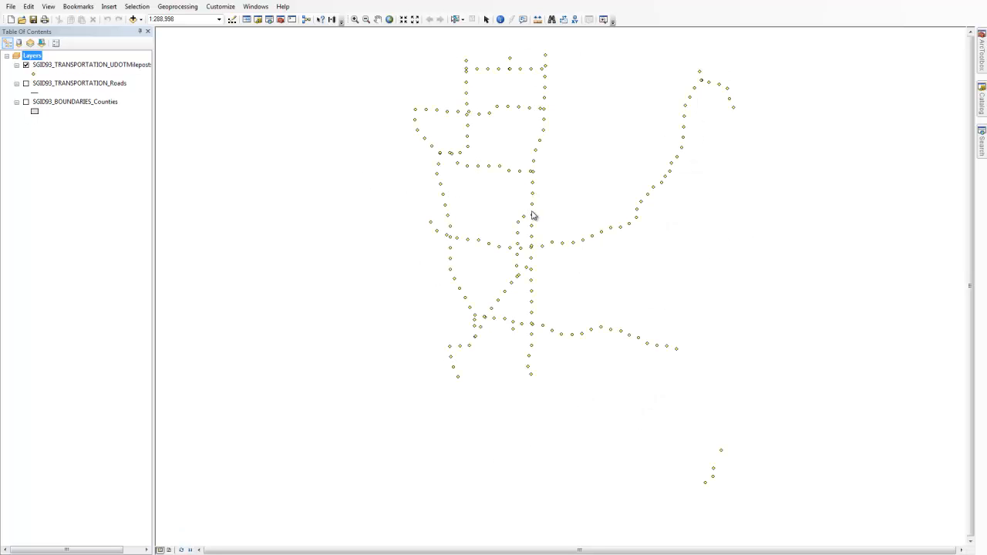
mouse_move(536, 191)
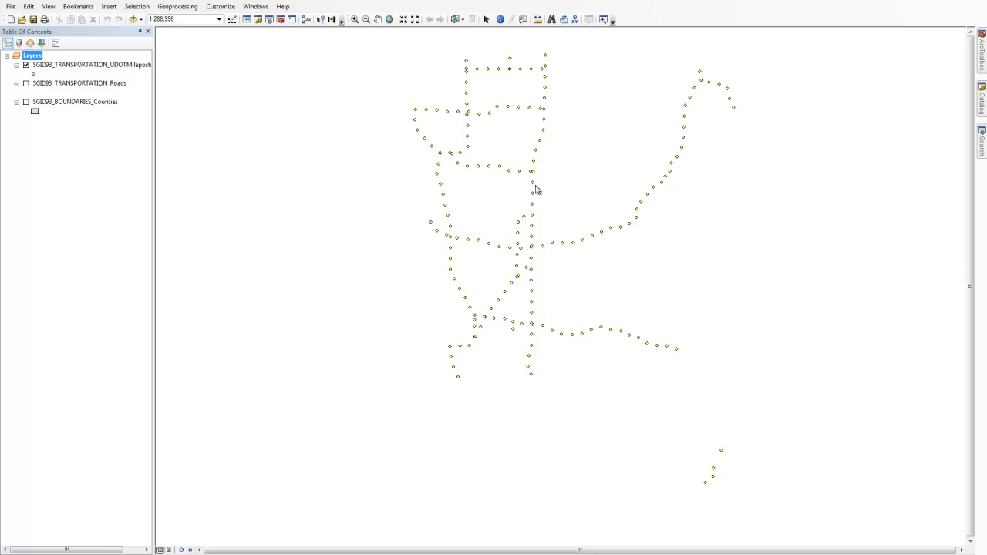
mouse_move(50, 91)
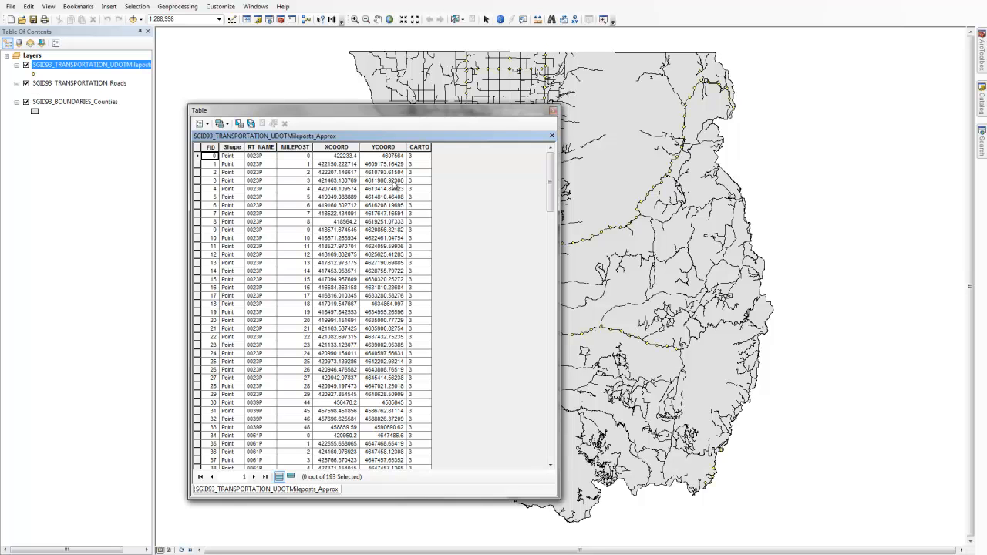
- Close the mileposts attribute table and move the roads layer below the county boundaries in the drawing order
click(553, 111)
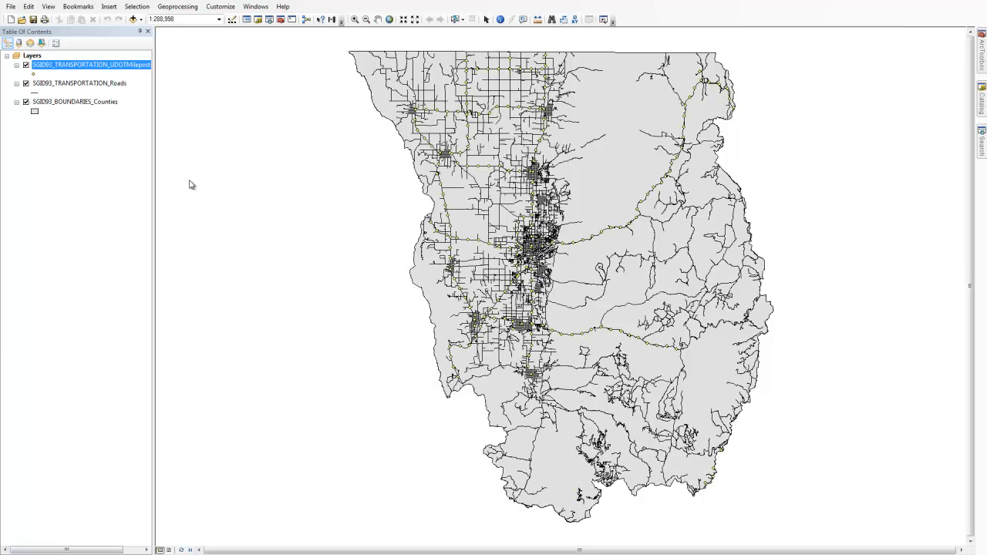
mouse_move(233, 190)
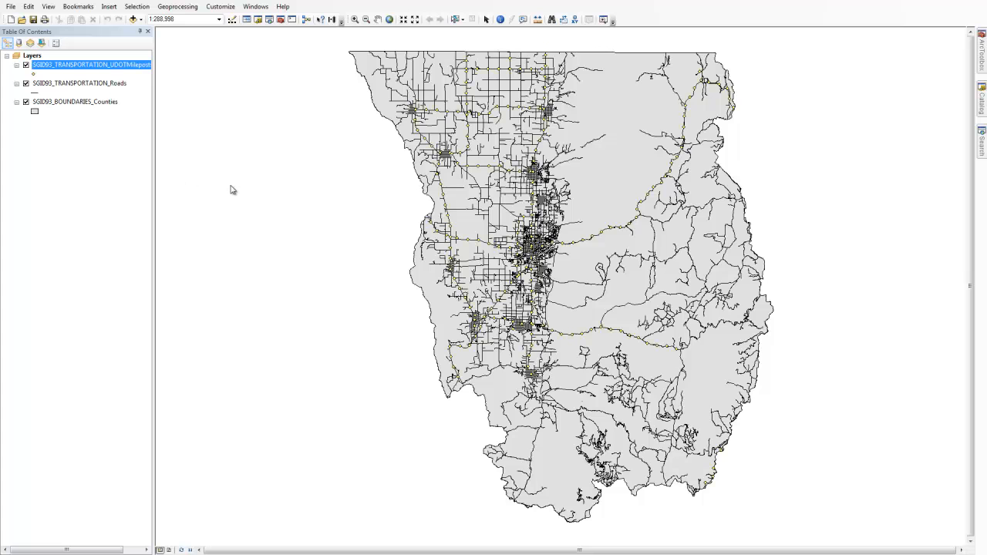
mouse_move(231, 203)
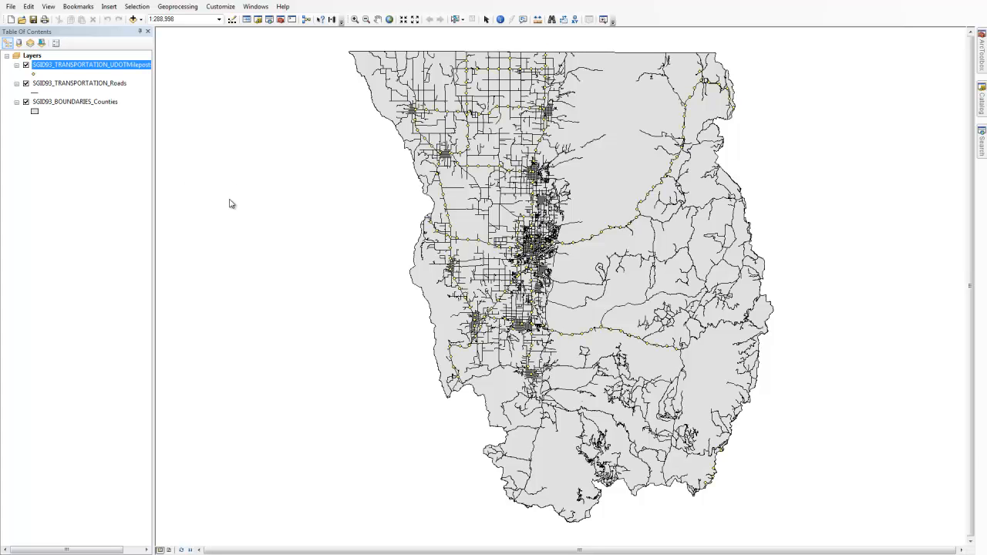
mouse_move(233, 202)
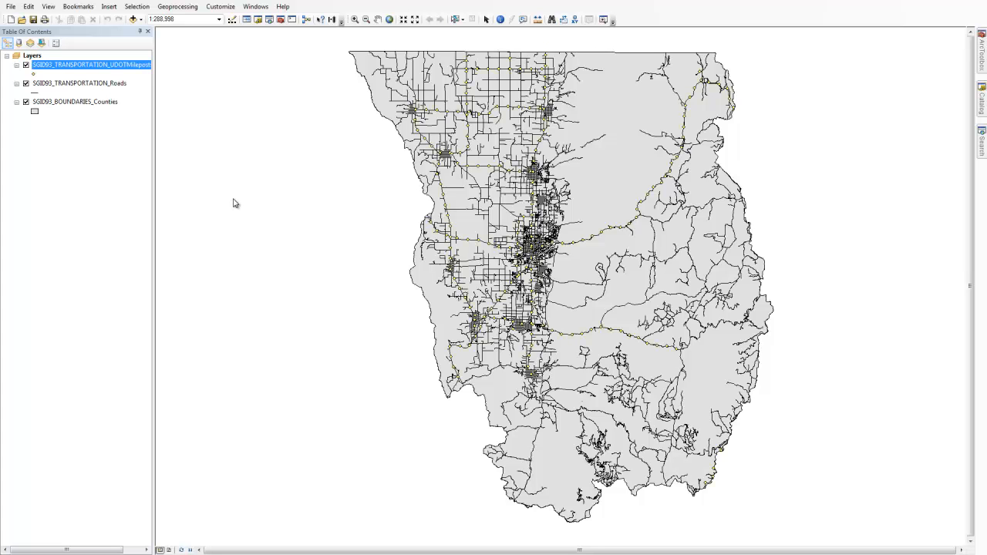
mouse_move(623, 410)
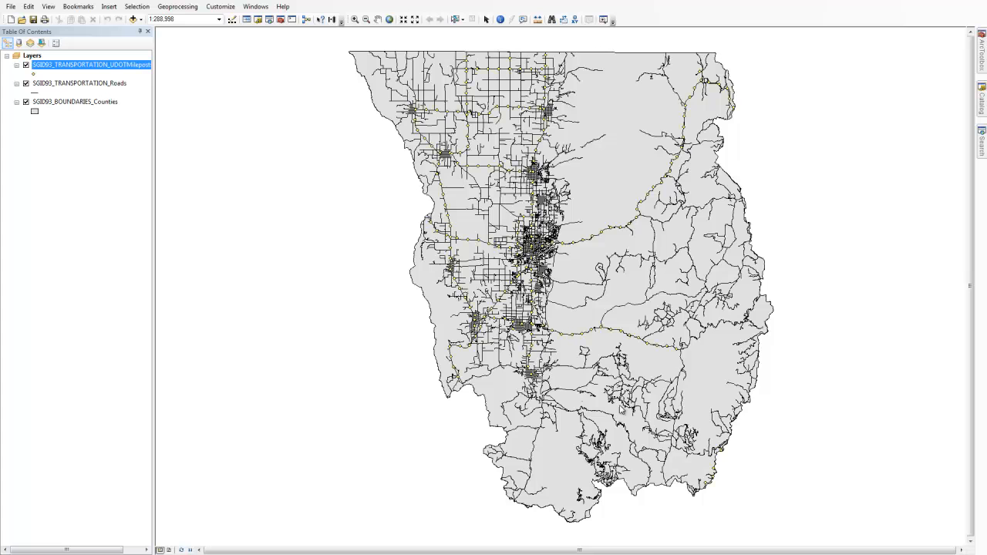
mouse_move(509, 388)
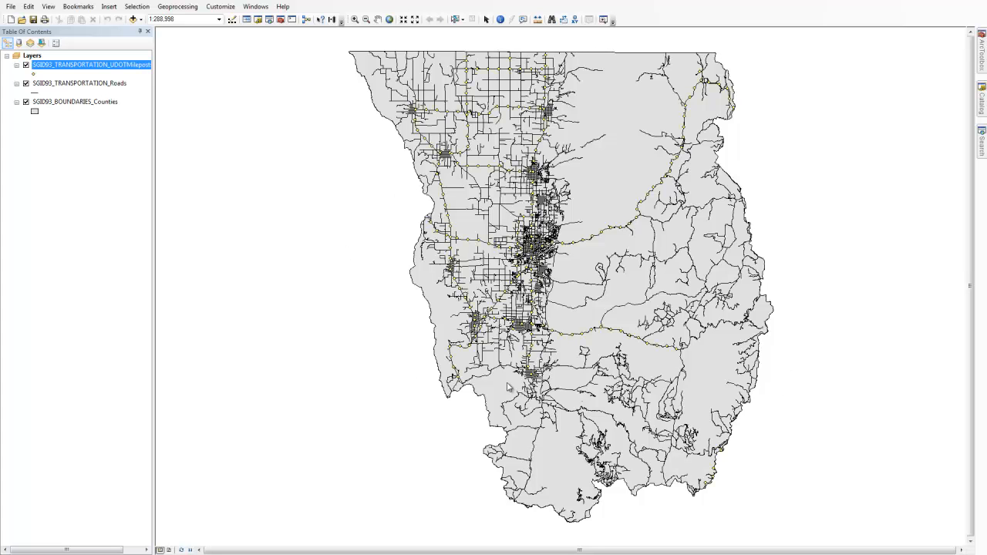
mouse_move(620, 387)
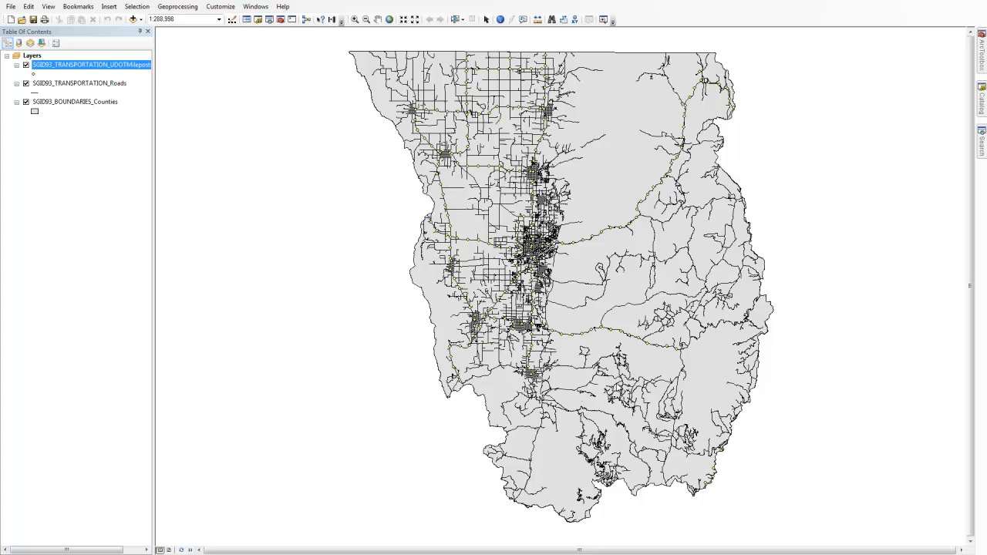
mouse_move(55, 99)
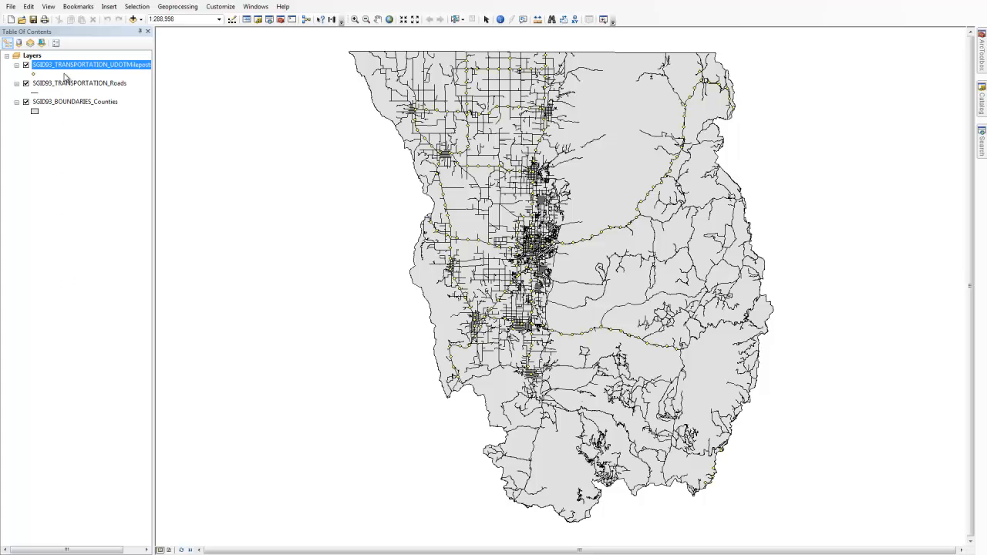
click(78, 83)
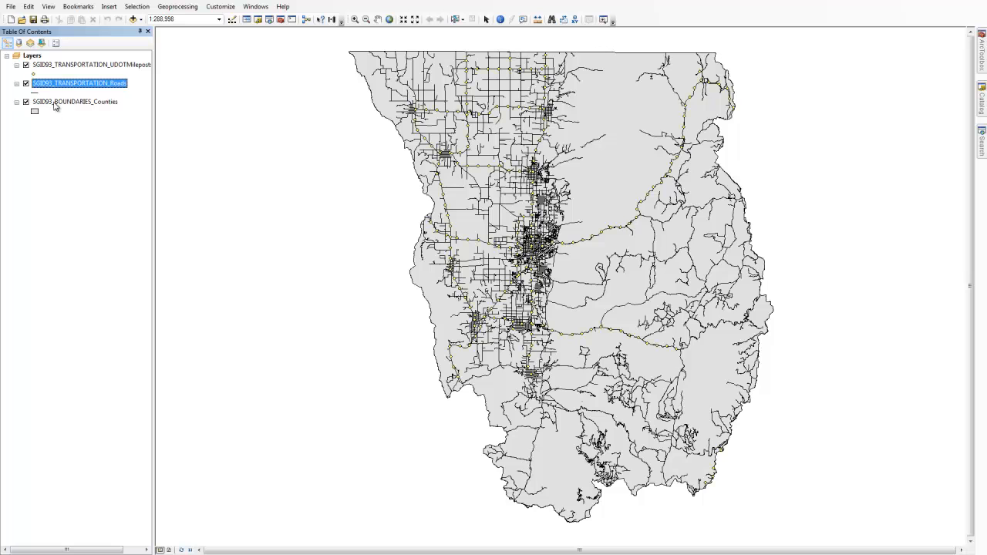
click(74, 102)
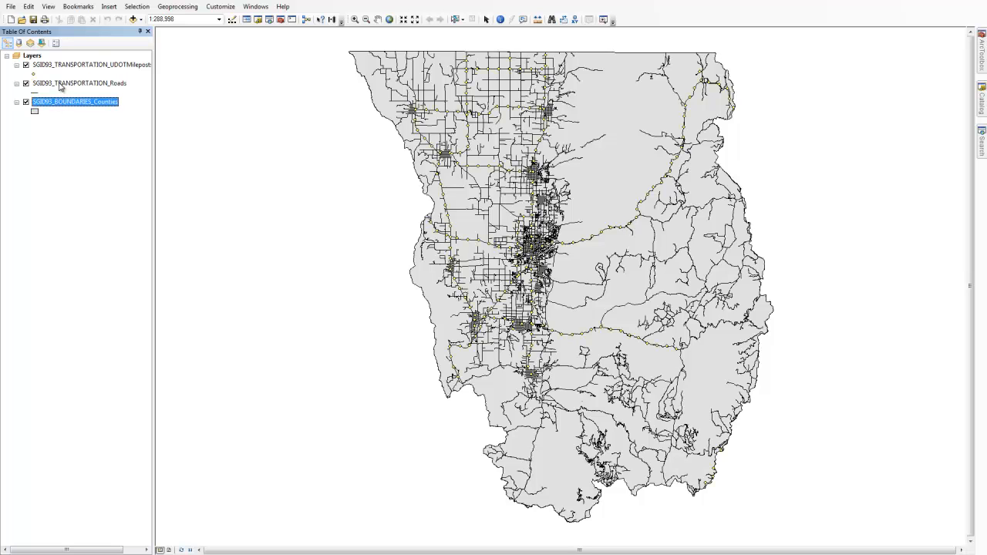
click(79, 83)
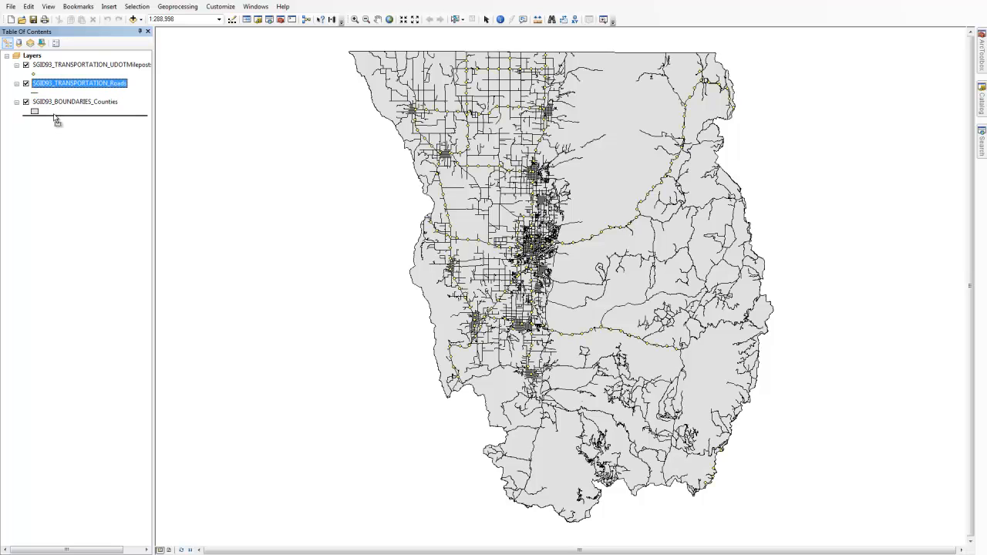
drag(79, 84, 78, 105)
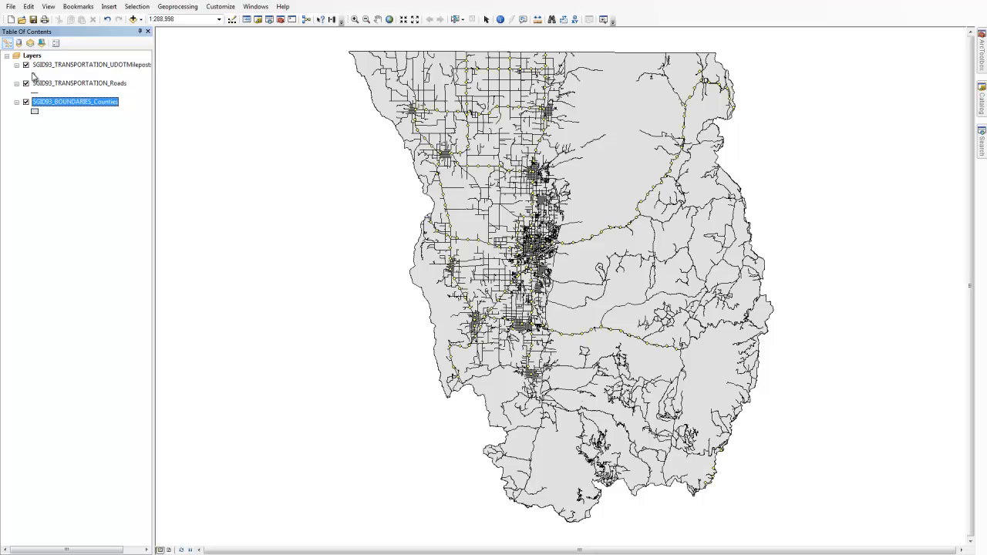
mouse_move(34, 88)
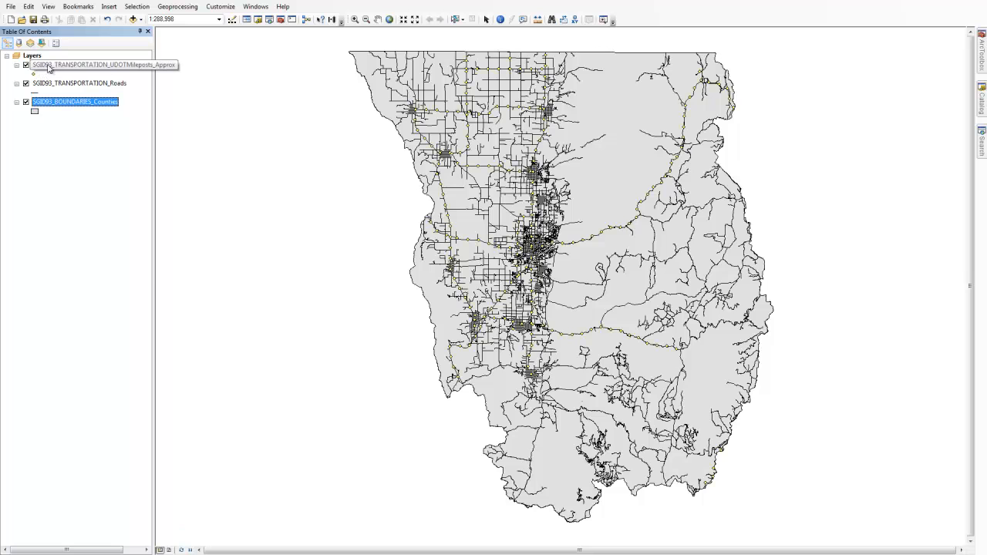
- Open the UDOT Mileposts layer properties on the Symbology single-symbol settings
right_click(93, 65)
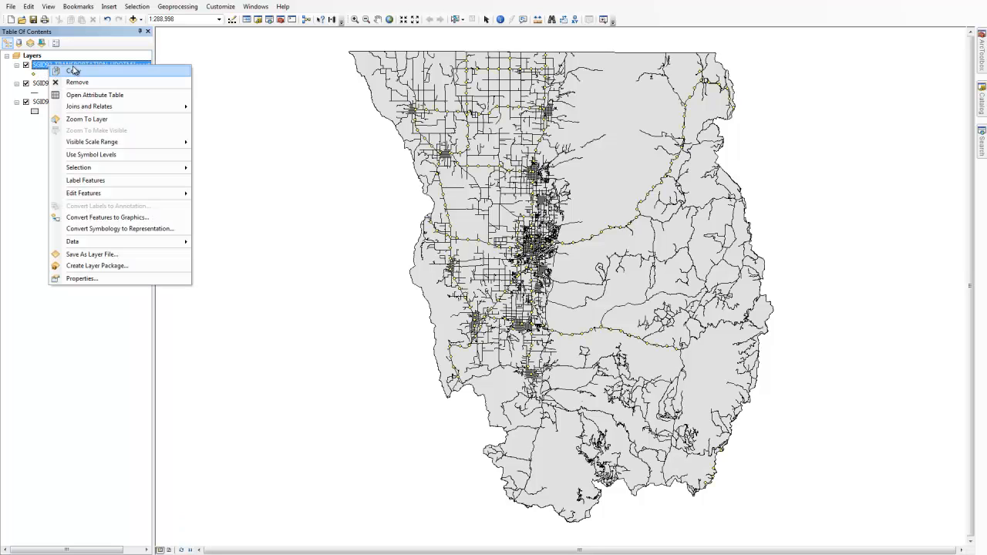
mouse_move(81, 278)
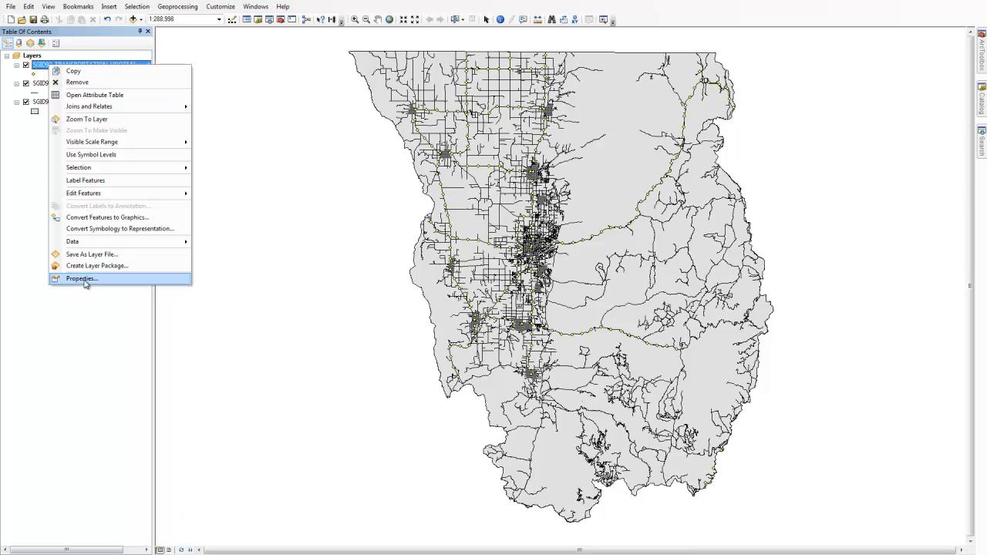
click(81, 278)
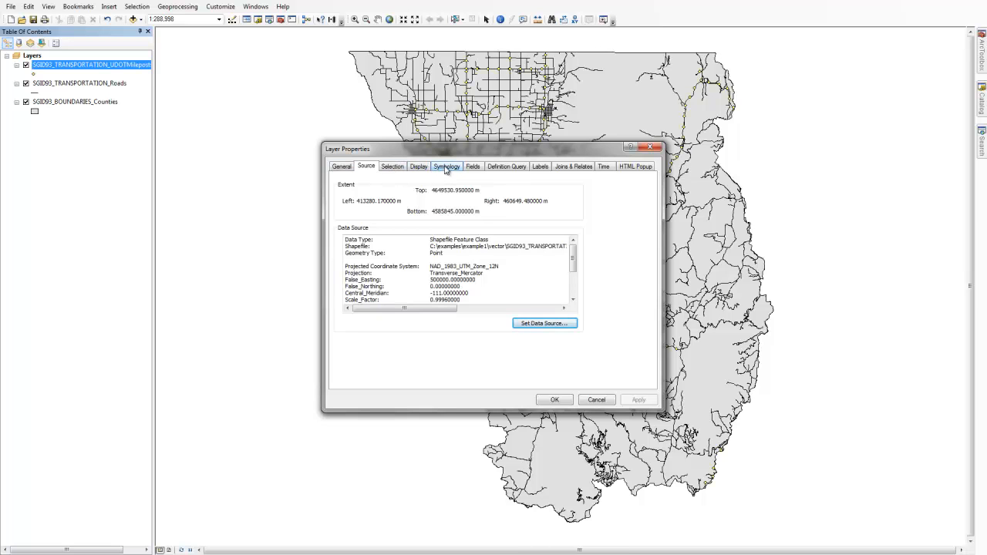
click(447, 167)
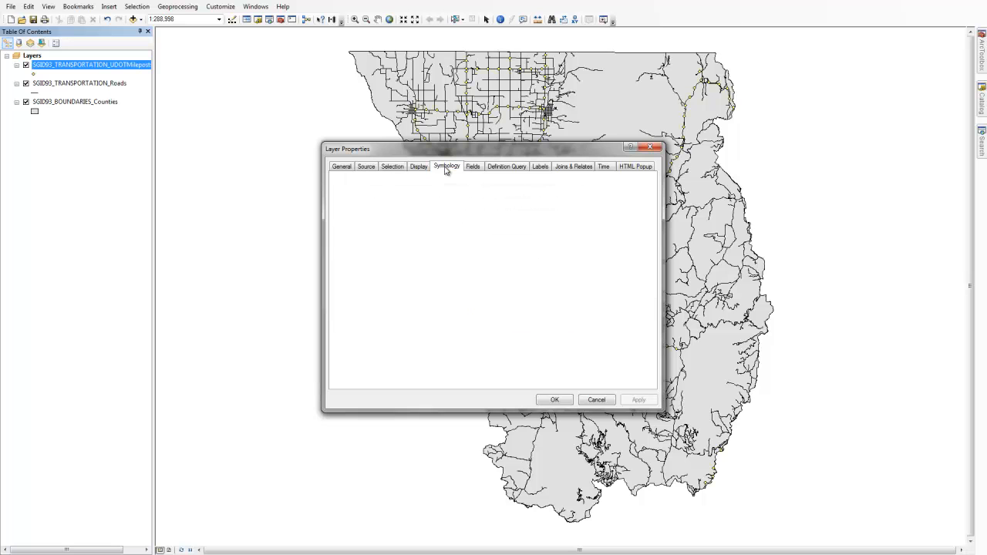
click(448, 166)
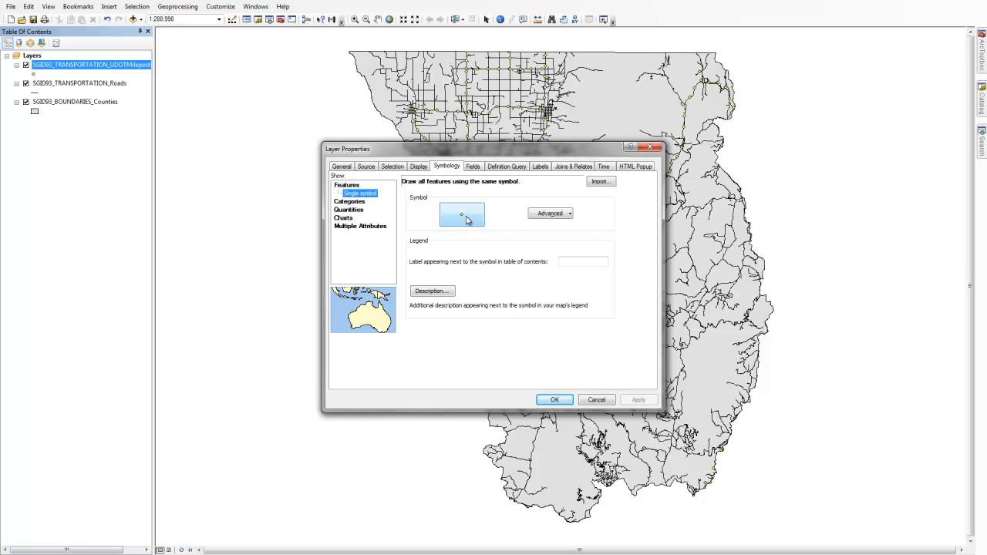
- Set the milepost symbol to the Civic Mile Marker (search 'mile marker') at size 10 and apply it
click(463, 214)
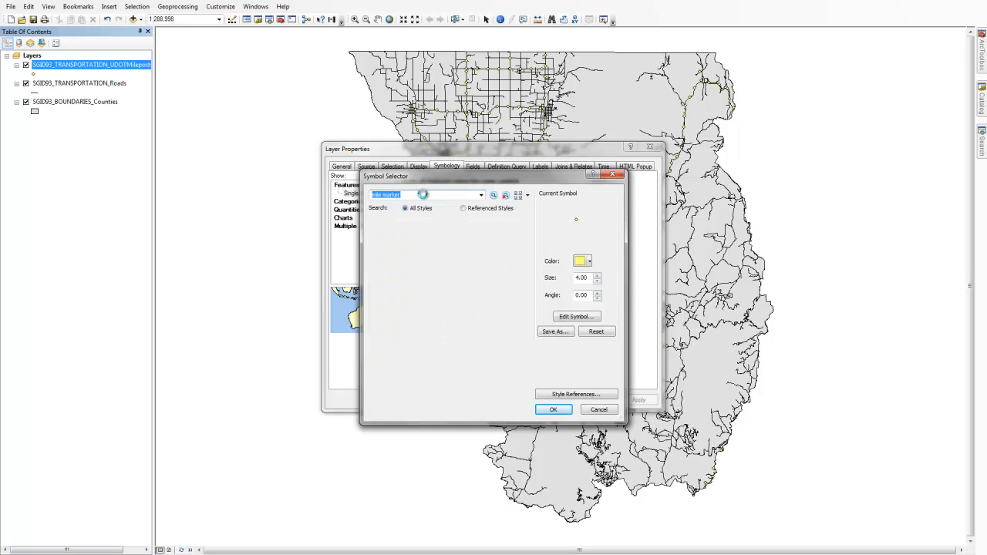
text(mile marker)
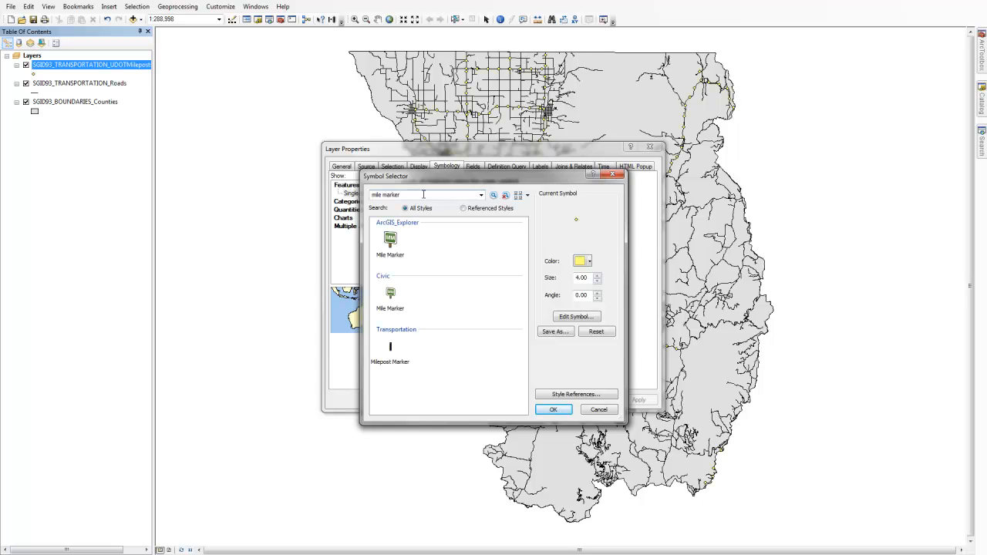
mouse_move(395, 261)
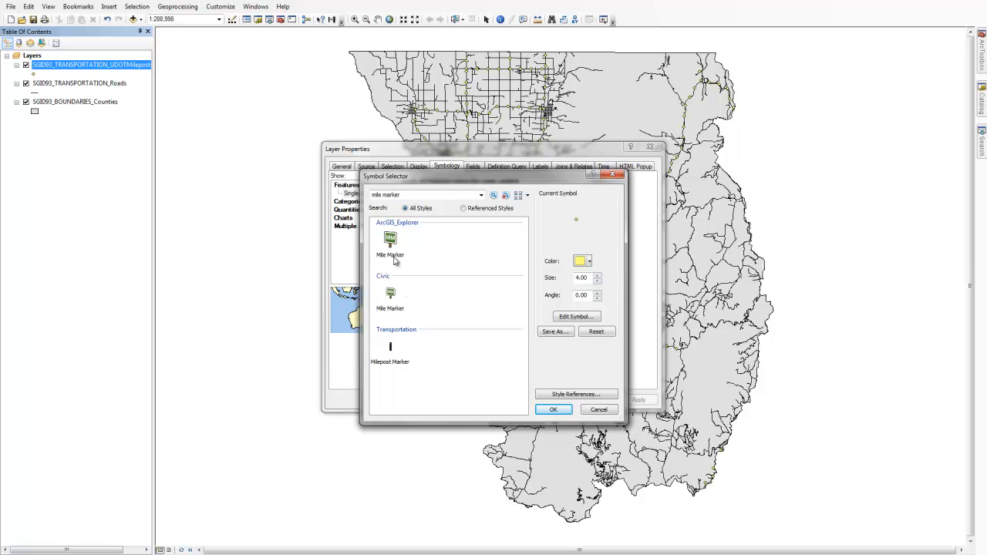
mouse_move(390, 294)
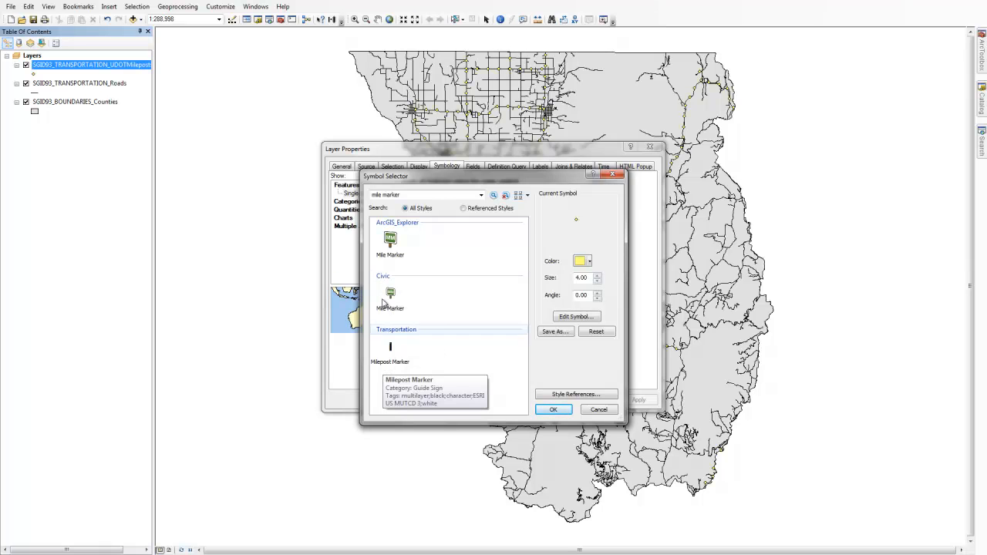
click(390, 296)
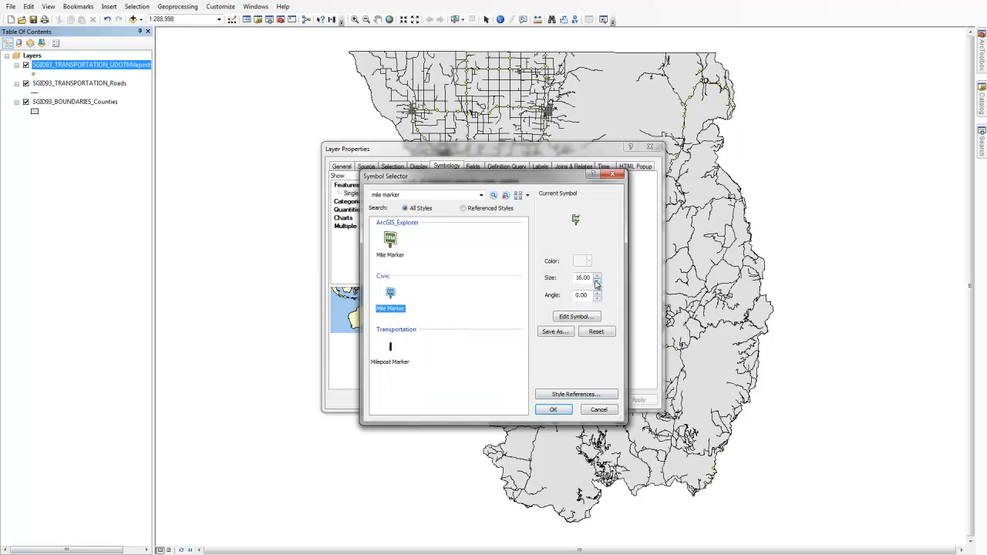
click(552, 410)
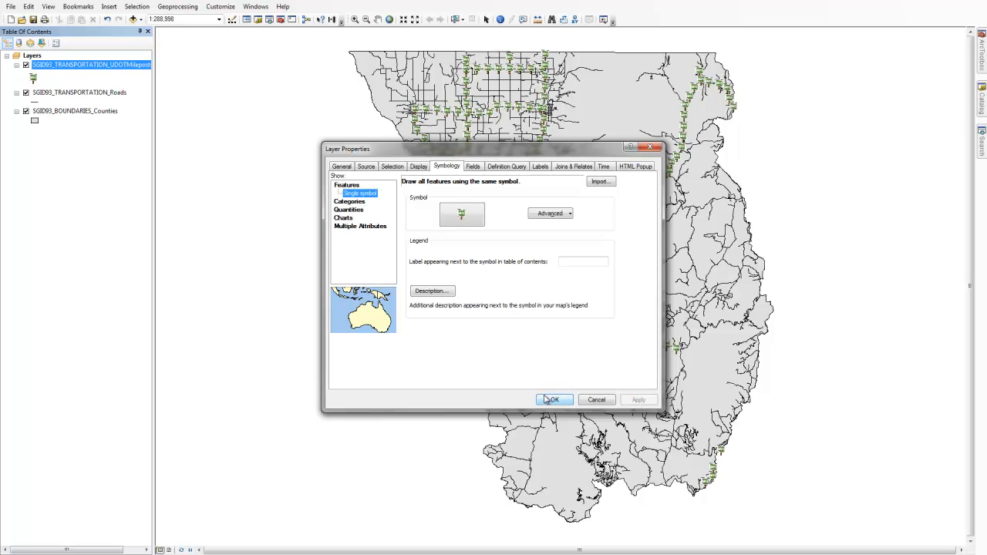
click(552, 400)
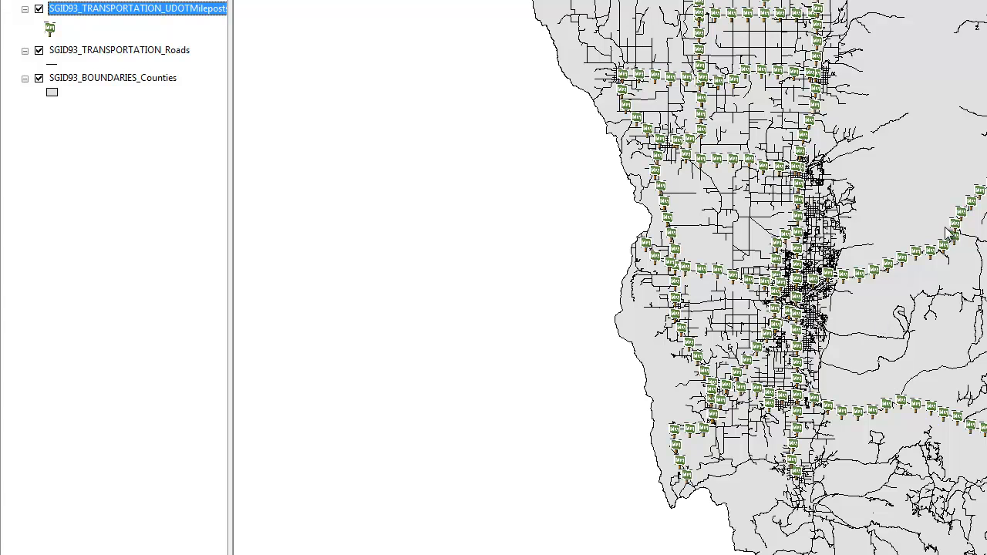
mouse_move(842, 299)
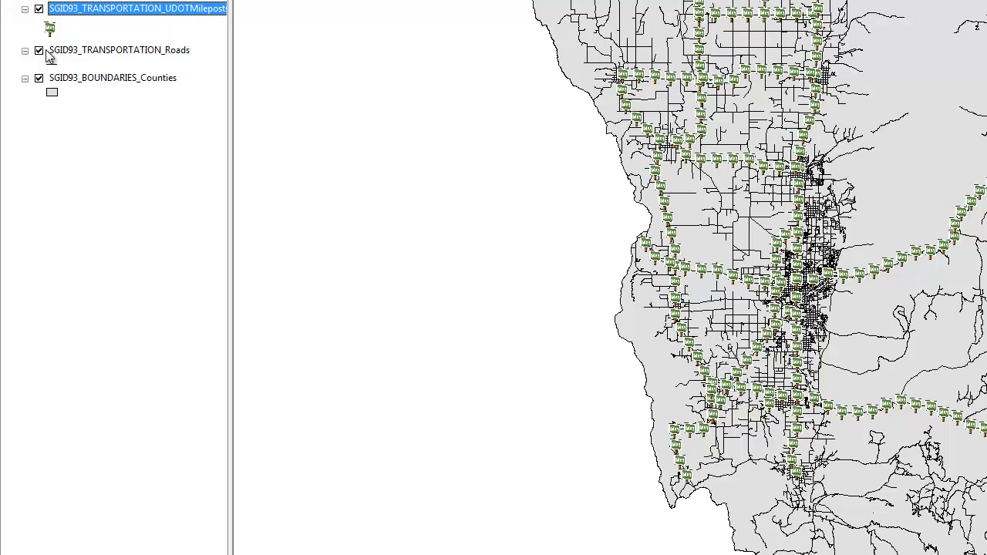
- Set the Roads layer symbology to the thicker Major Road line symbol and apply it
right_click(121, 49)
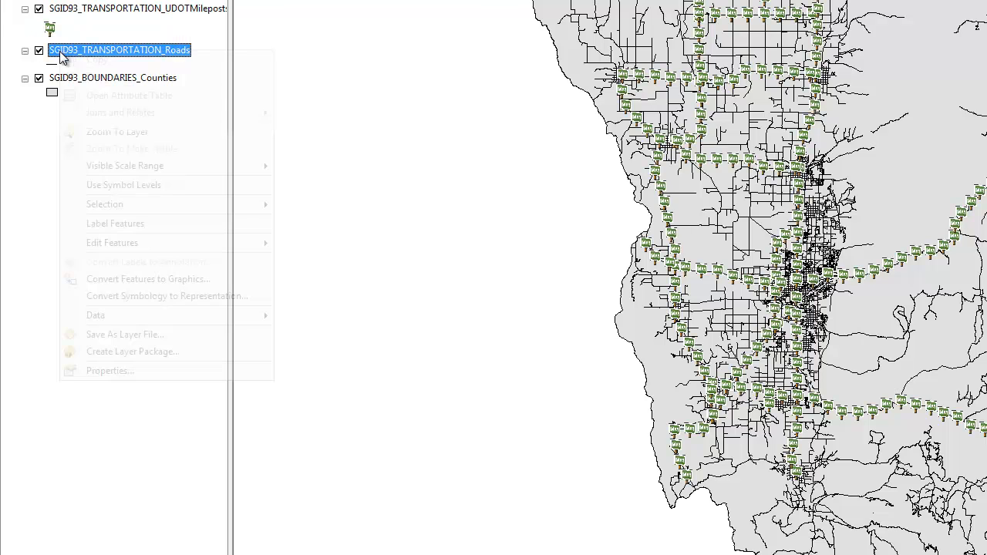
click(111, 370)
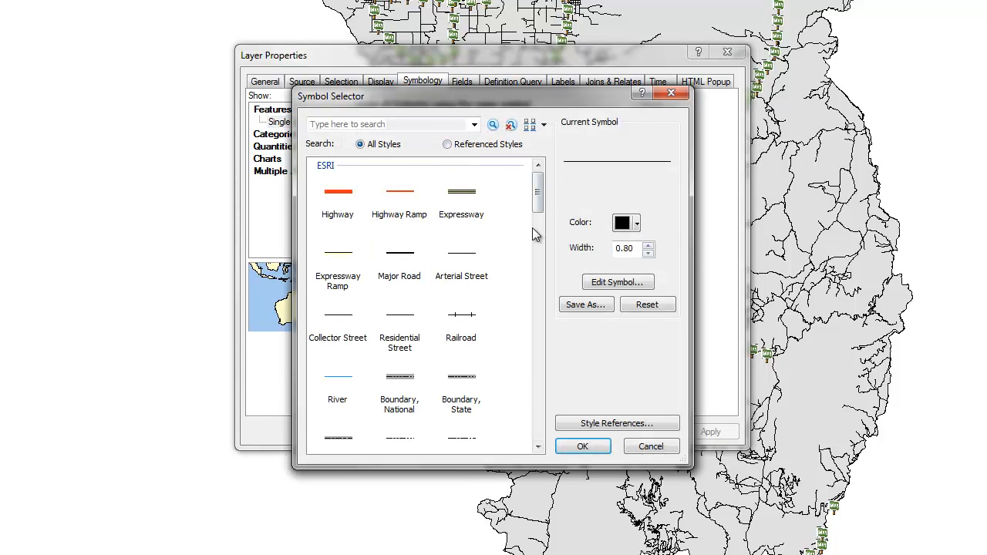
mouse_move(404, 332)
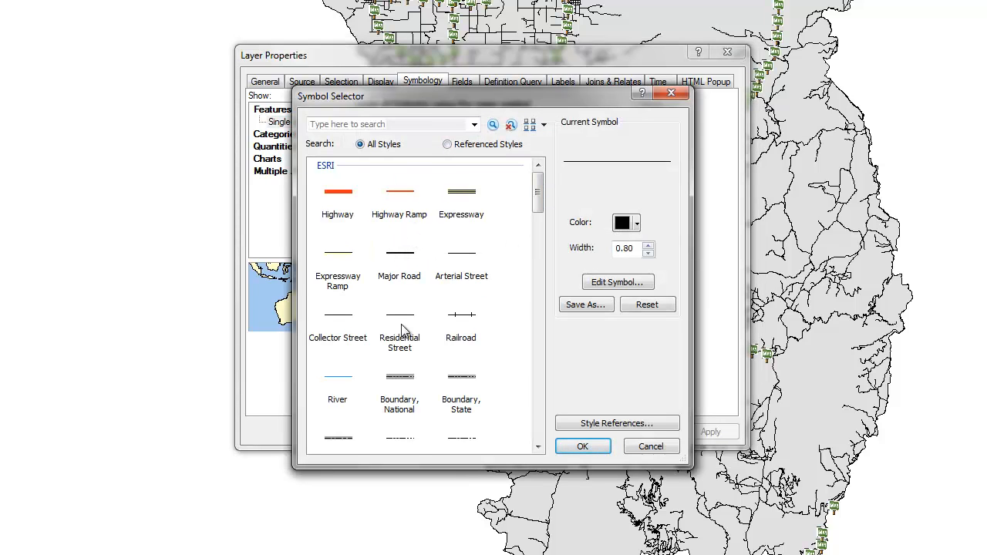
scroll(down, 3)
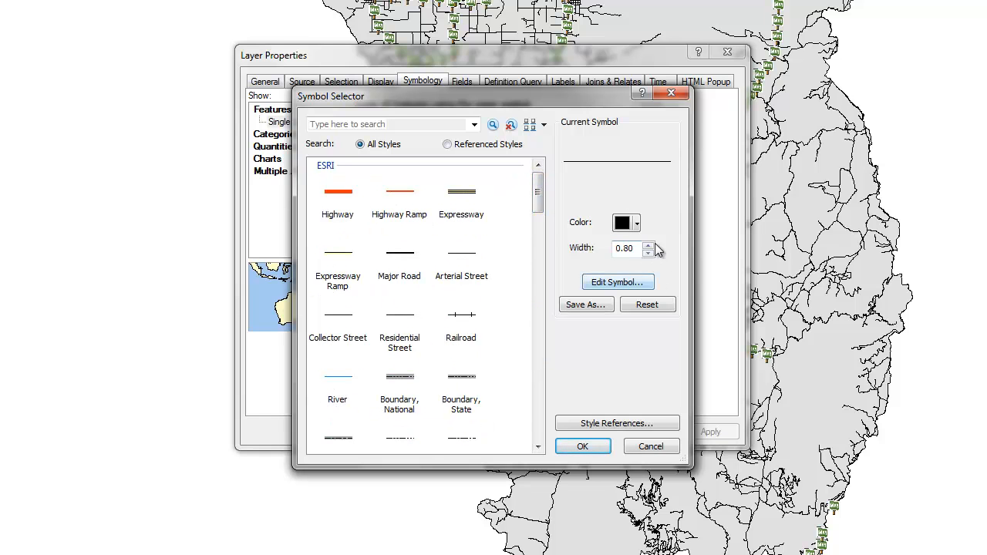
mouse_move(407, 197)
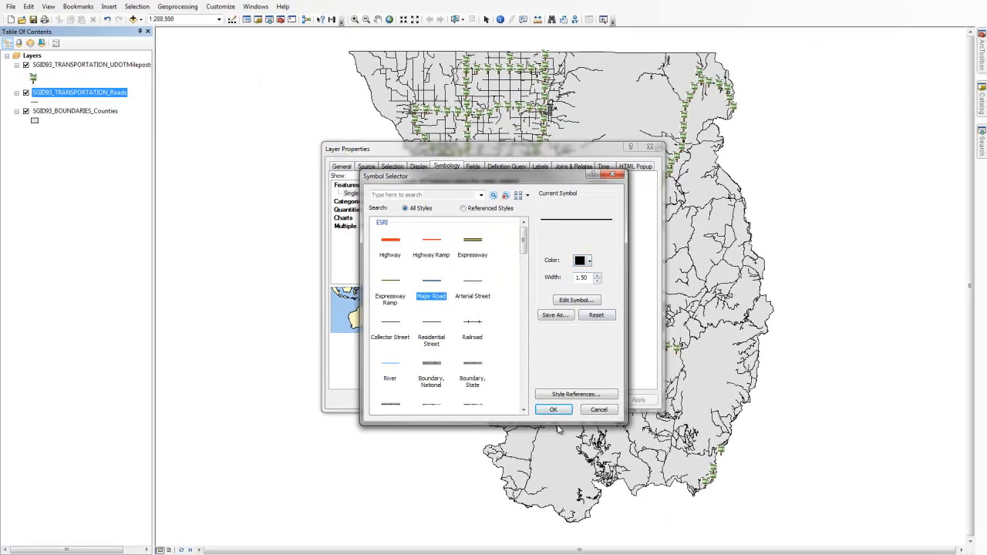
click(552, 410)
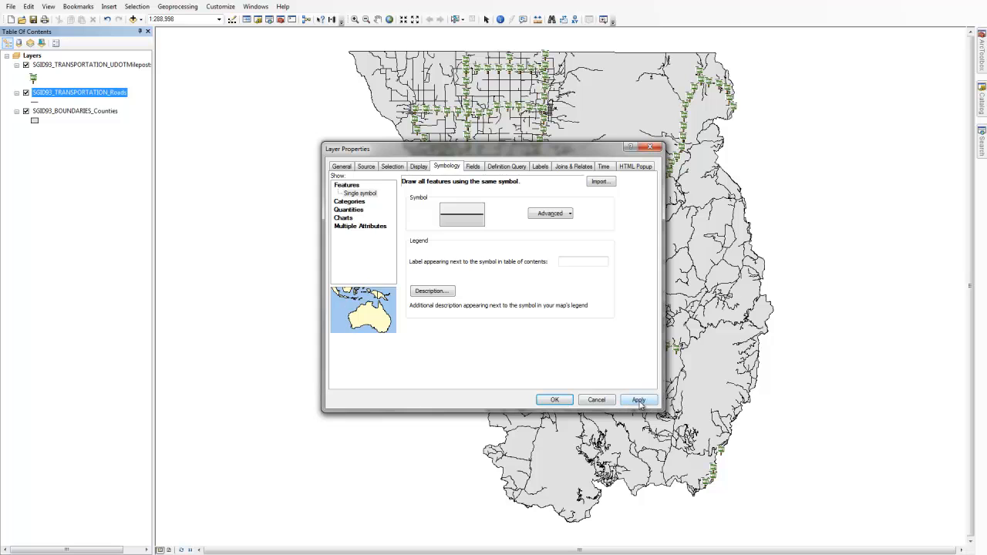
click(638, 399)
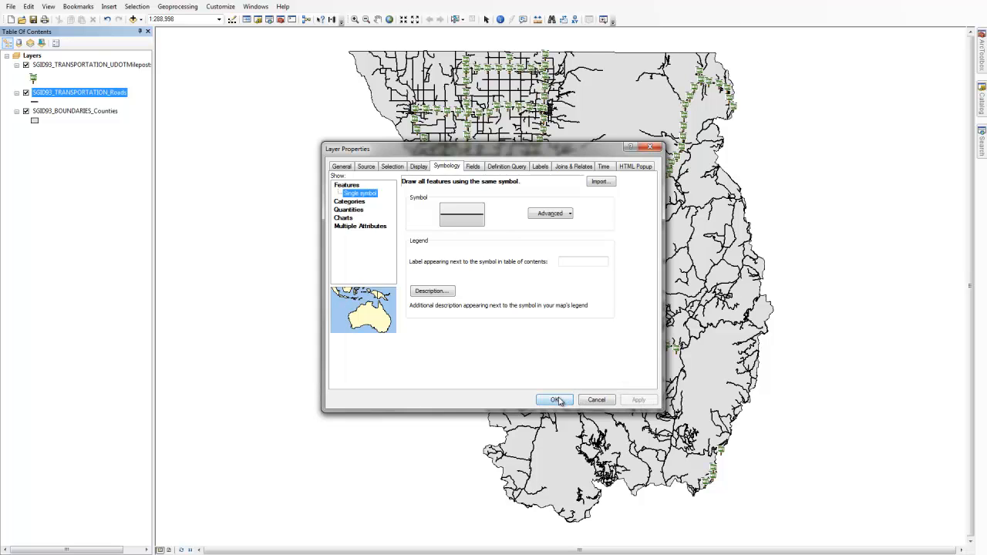
click(552, 400)
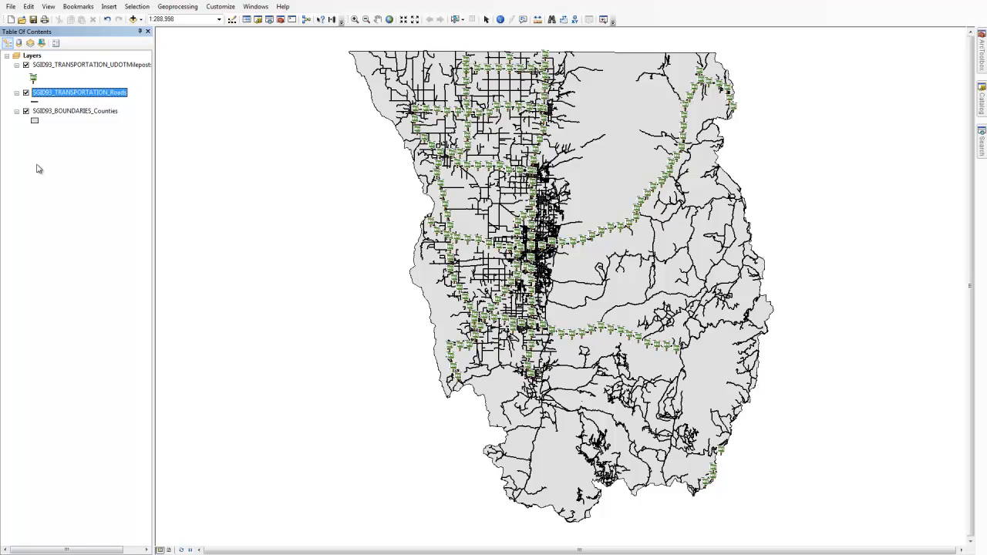
mouse_move(48, 126)
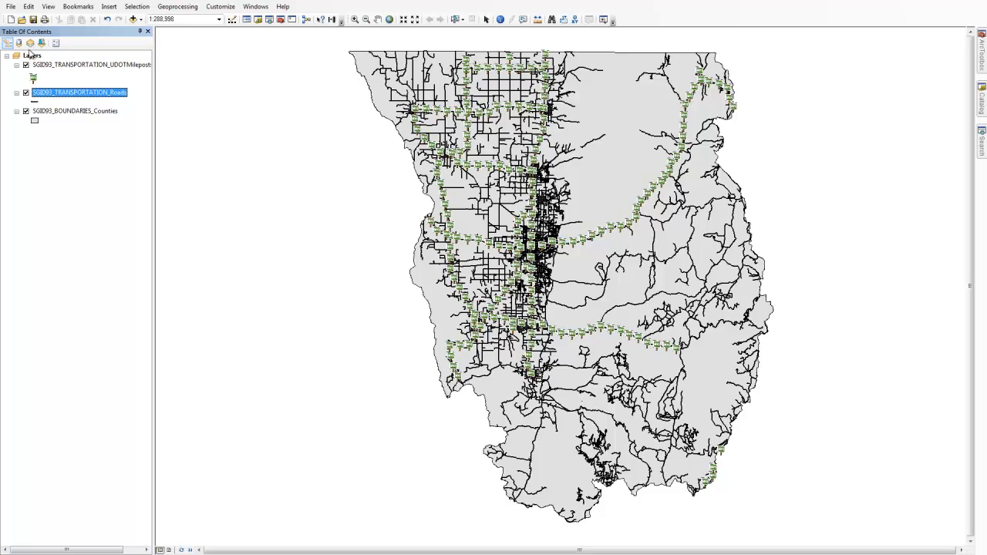
mouse_move(19, 43)
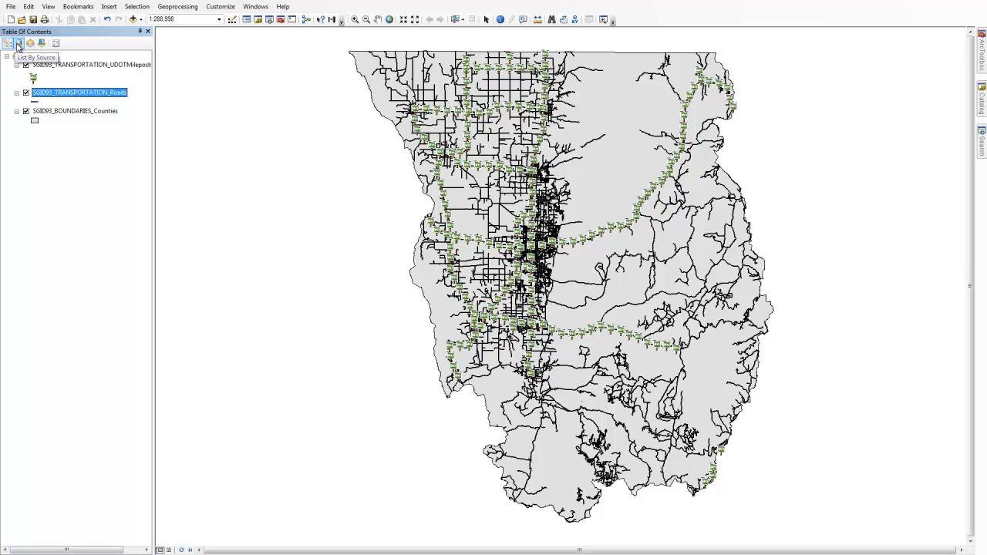
click(8, 43)
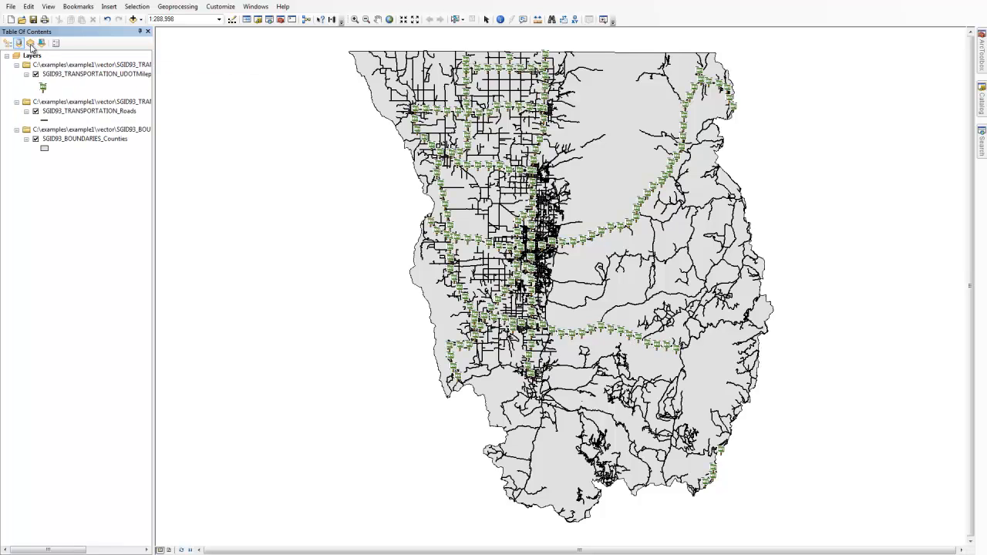
click(31, 43)
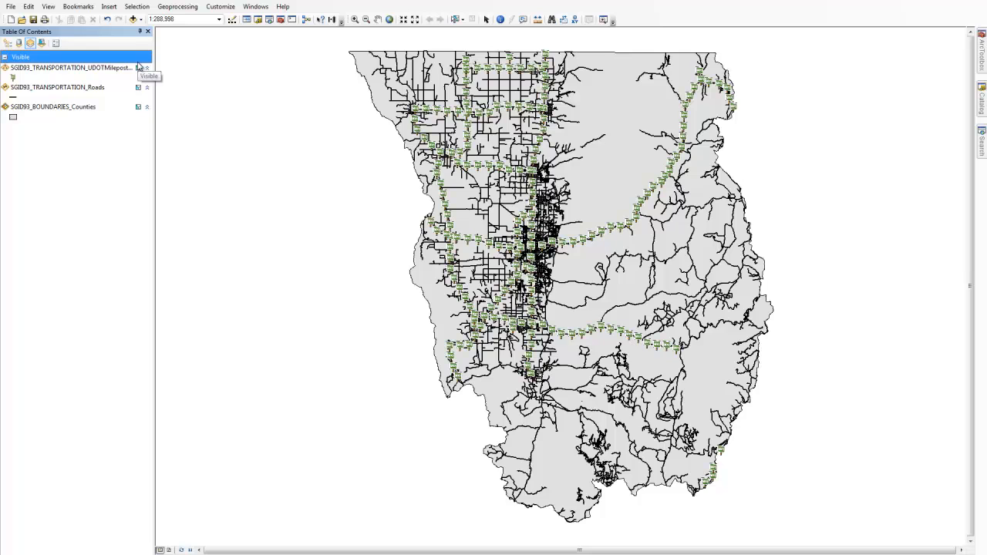
click(40, 44)
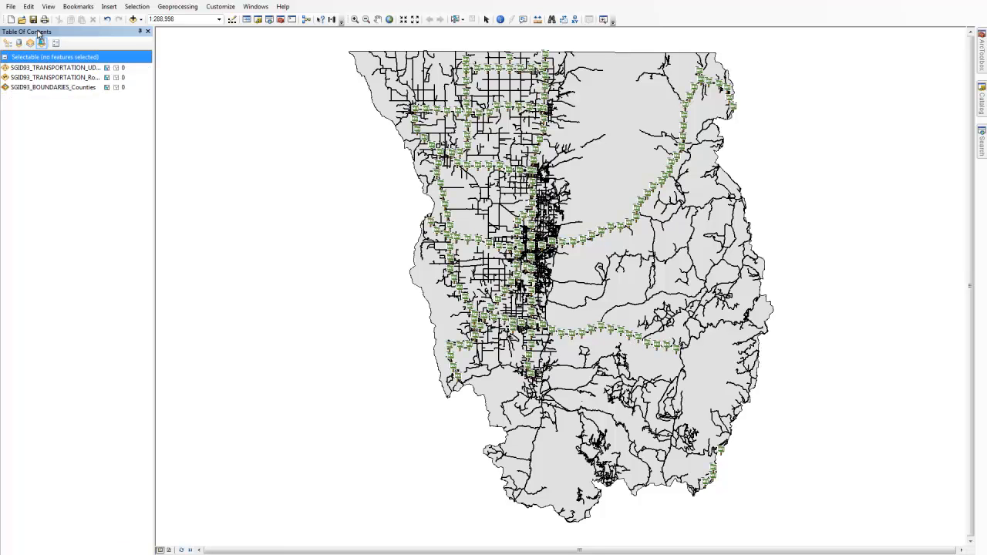
mouse_move(43, 43)
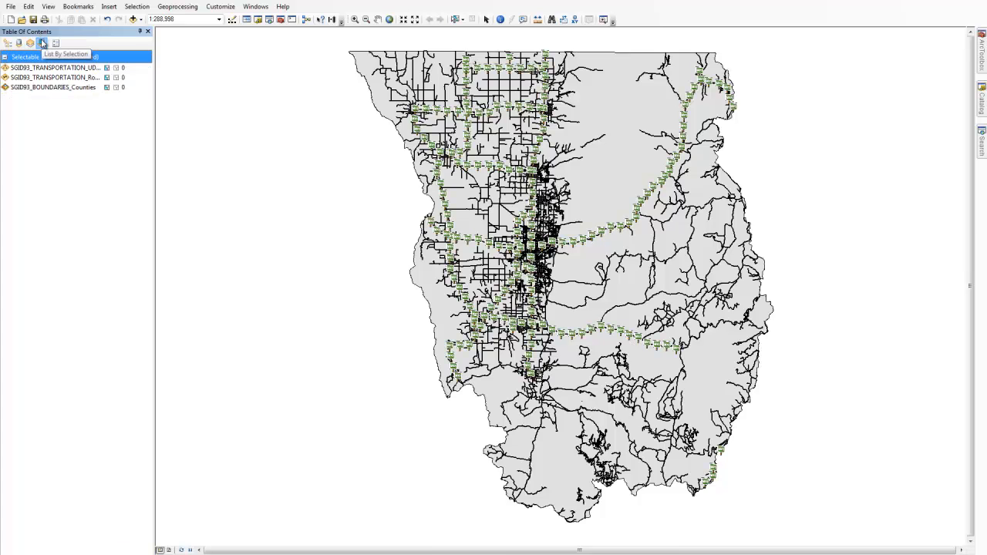
click(42, 43)
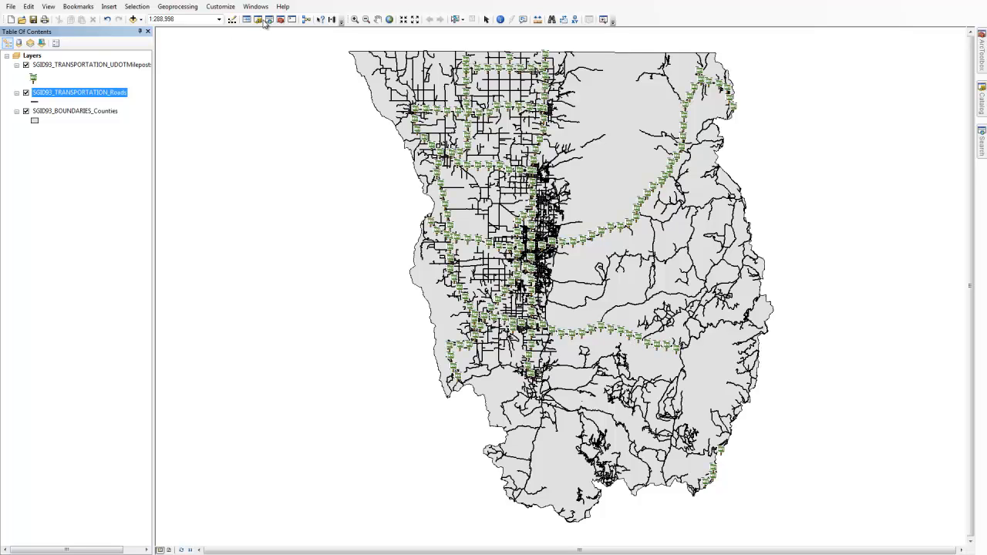
mouse_move(827, 68)
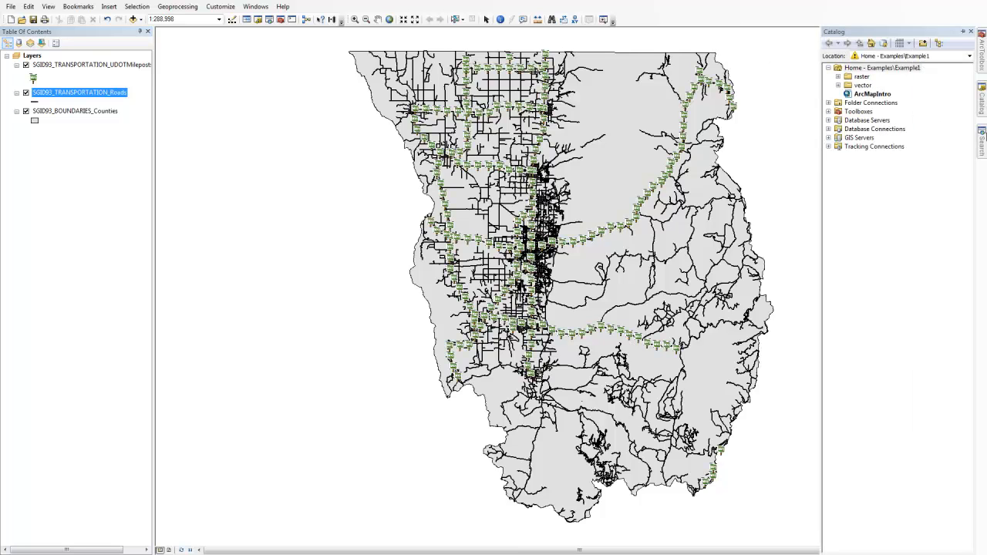
- Show the ArcToolbox pane, then the Search pane for finding data and tools
click(981, 131)
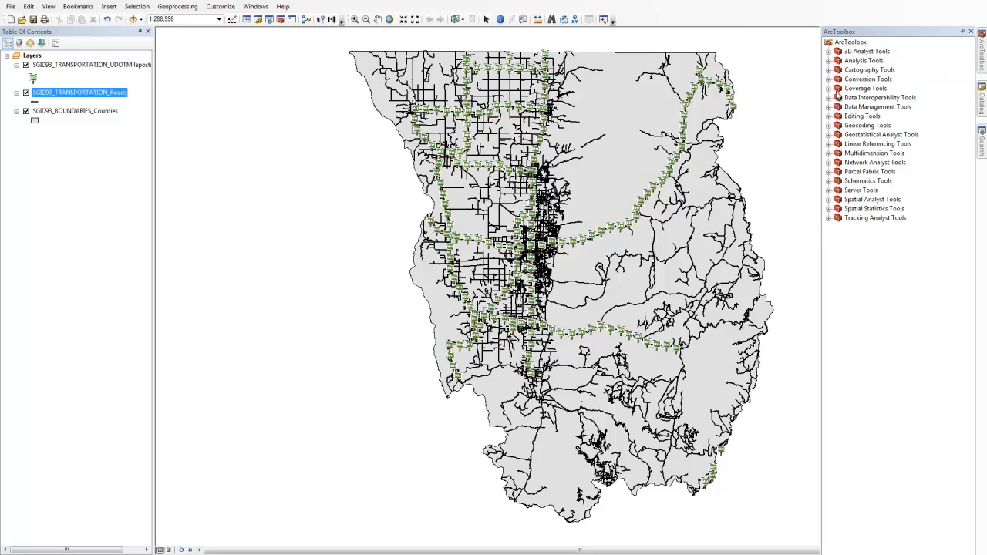
click(981, 88)
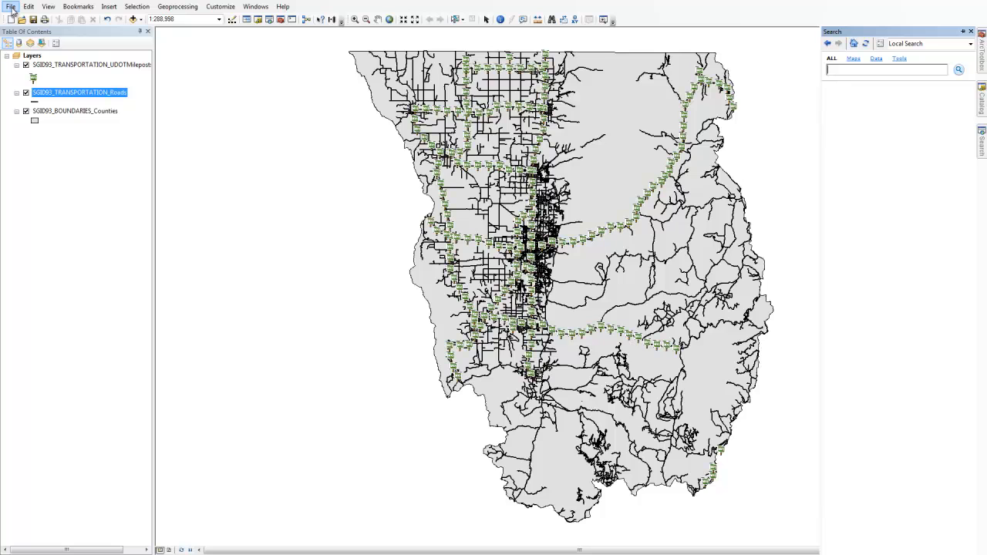
click(11, 6)
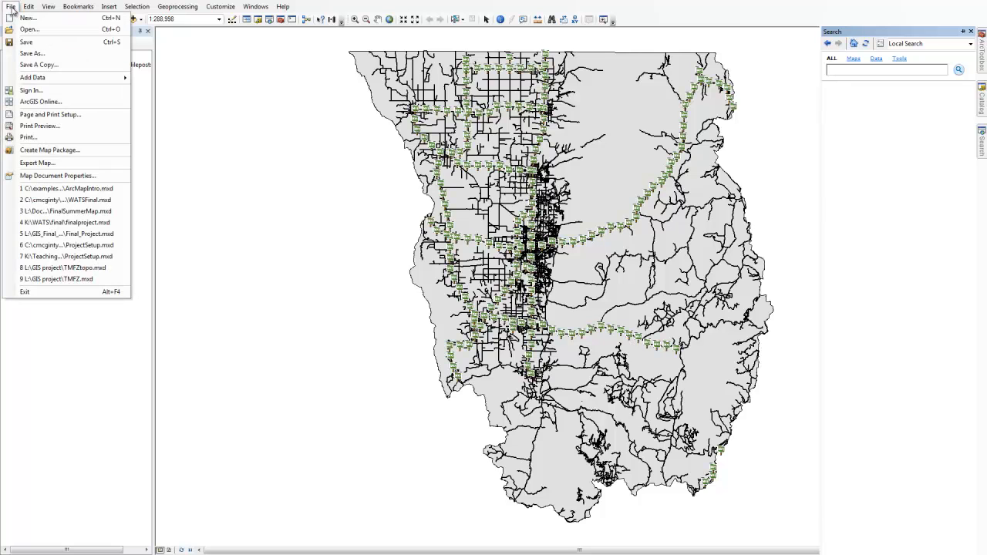
mouse_move(28, 19)
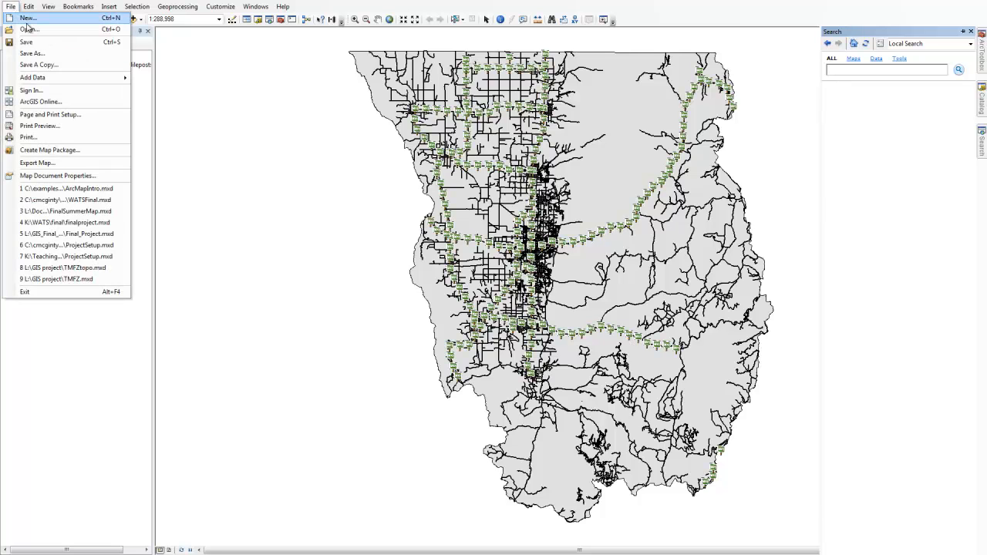
mouse_move(40, 102)
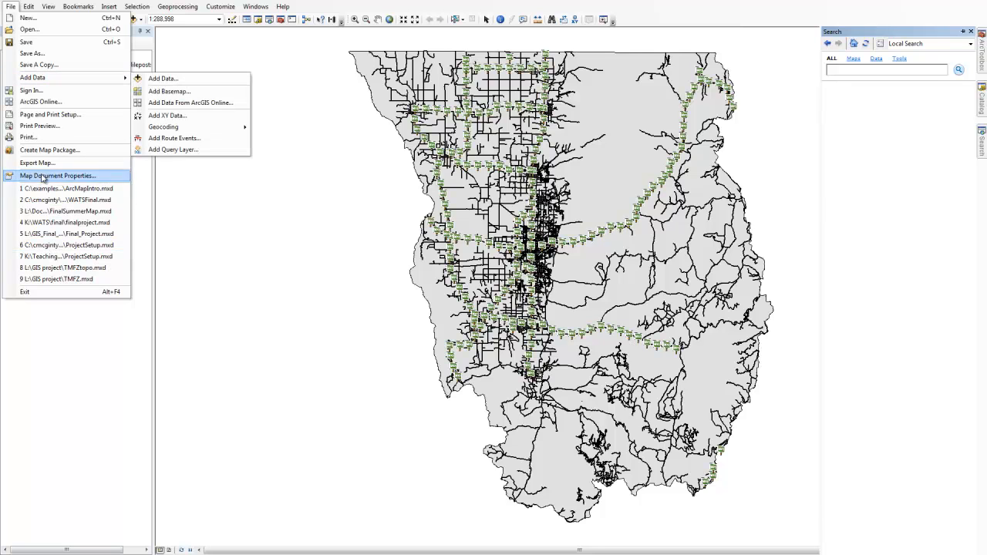
click(28, 6)
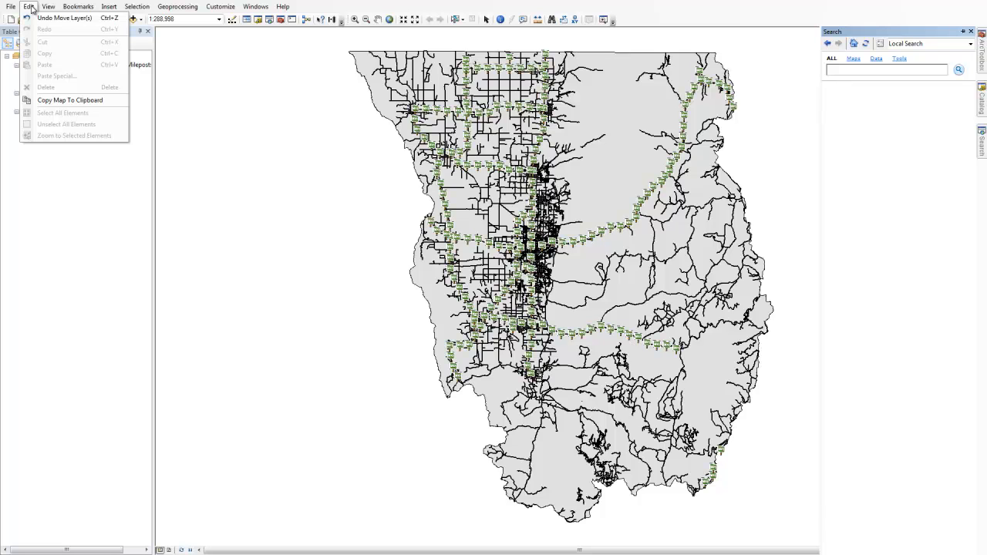
click(48, 7)
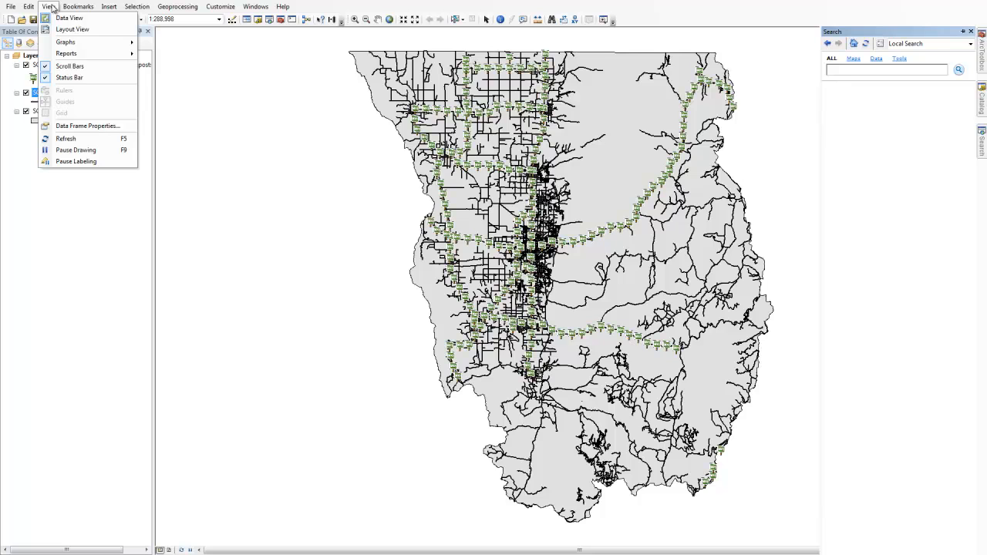
mouse_move(76, 150)
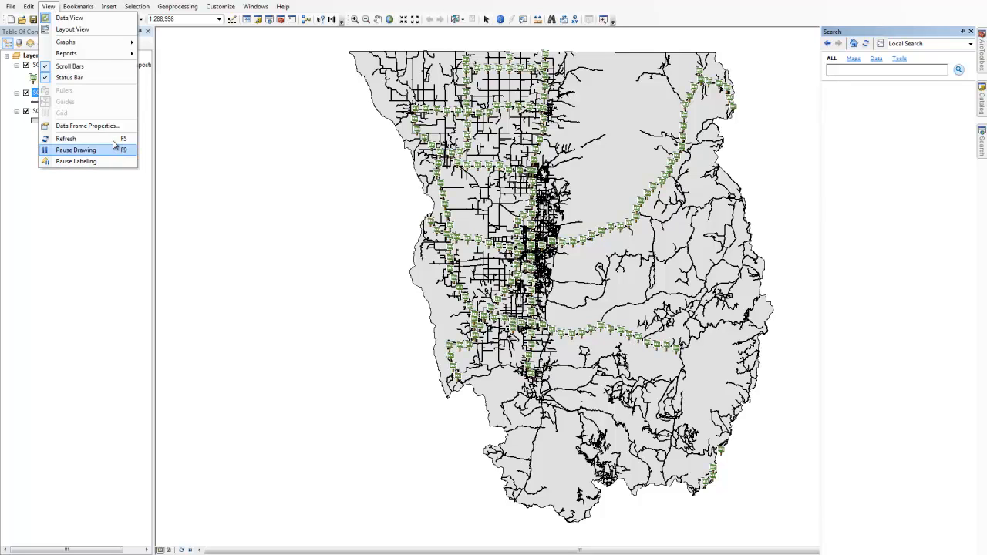
click(77, 6)
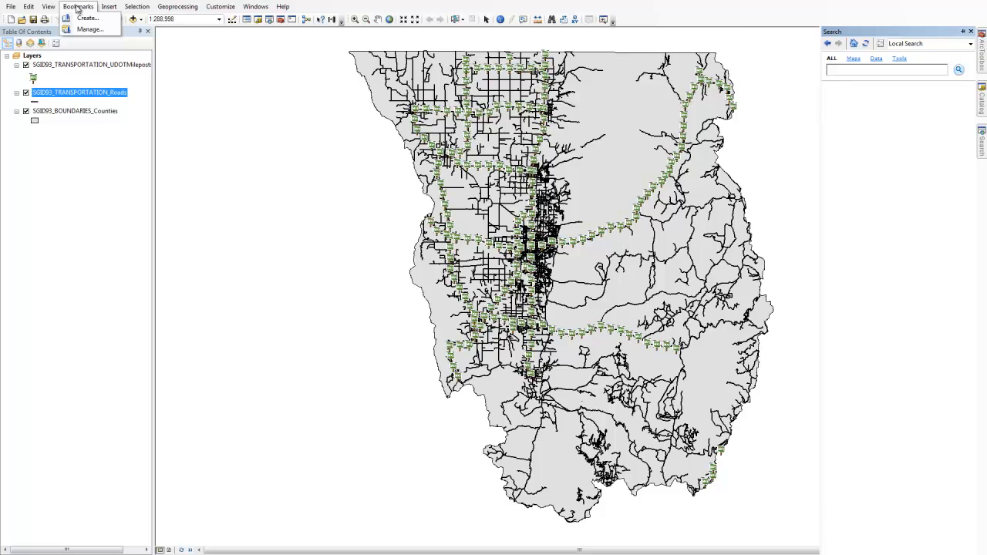
click(108, 6)
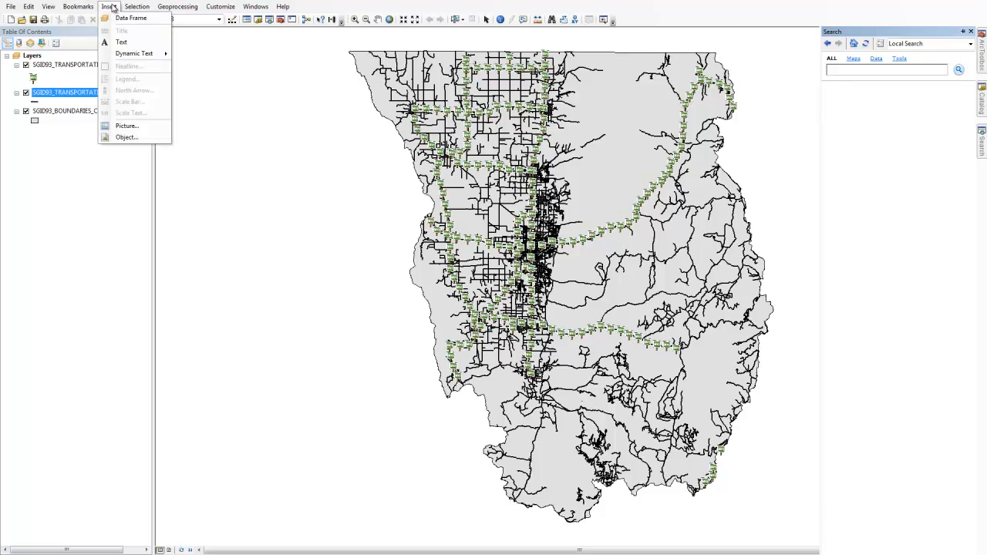
click(135, 7)
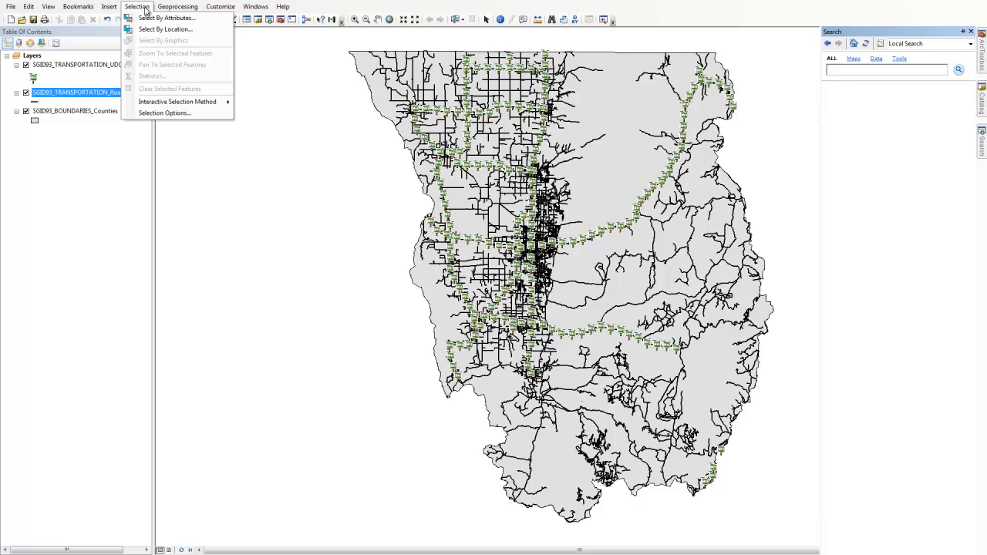
mouse_move(146, 12)
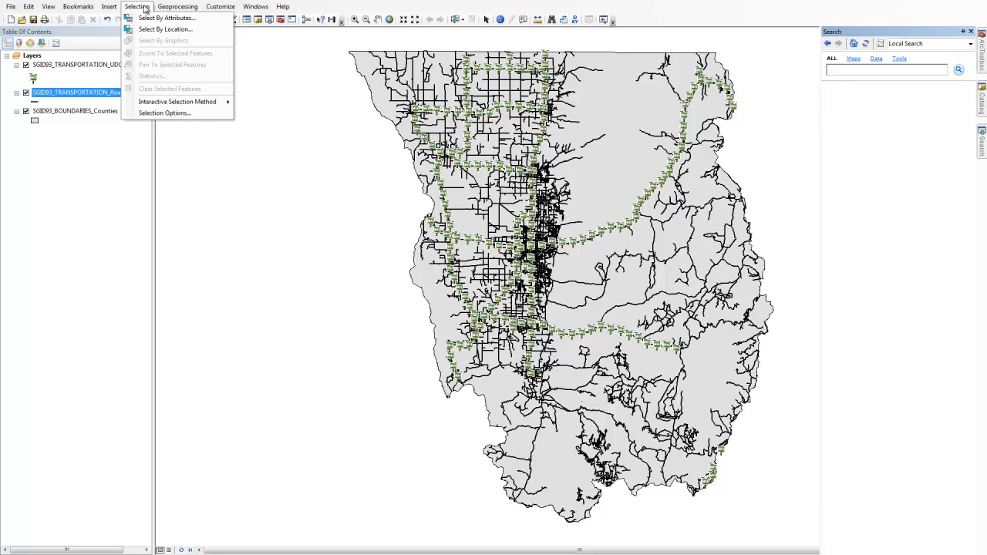
click(177, 7)
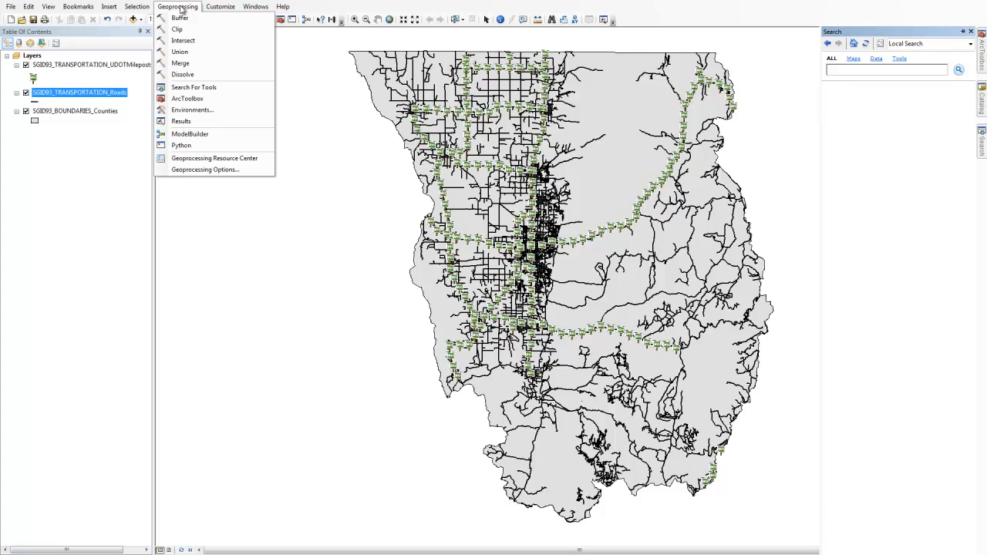
mouse_move(178, 17)
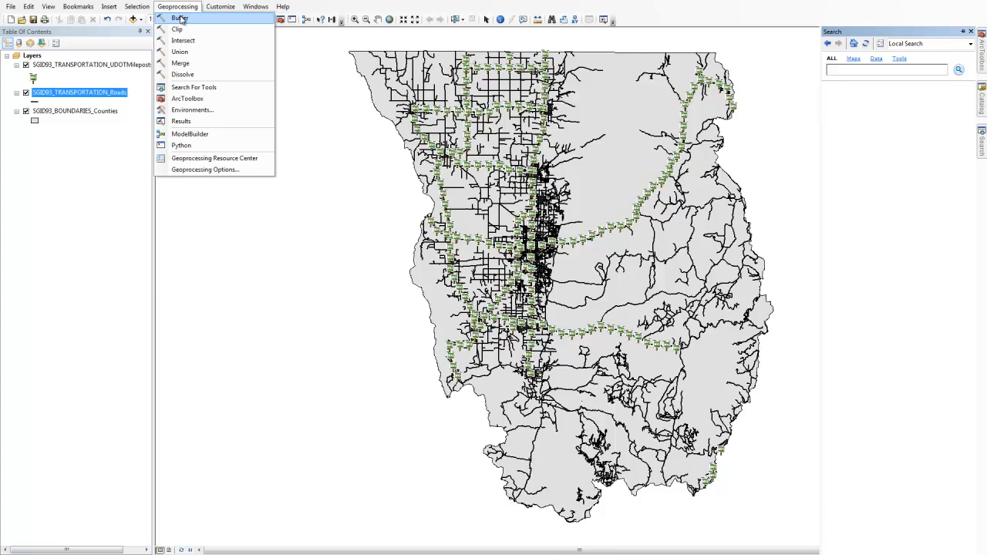
mouse_move(177, 28)
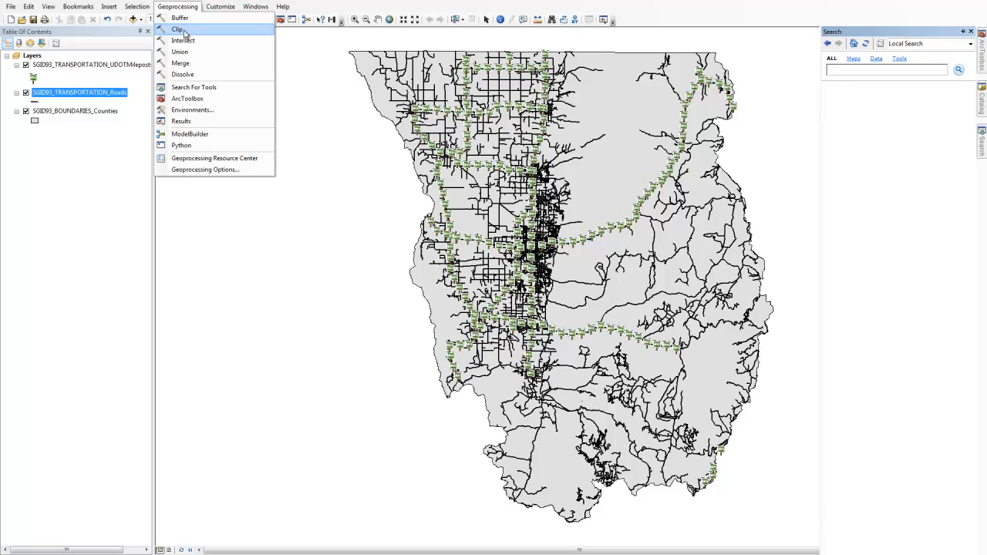
mouse_move(184, 40)
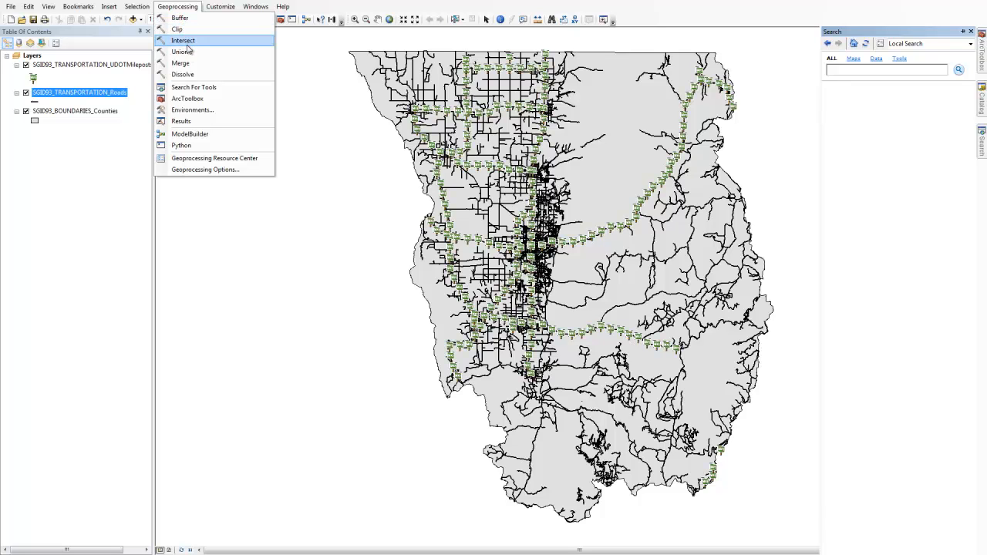
mouse_move(185, 74)
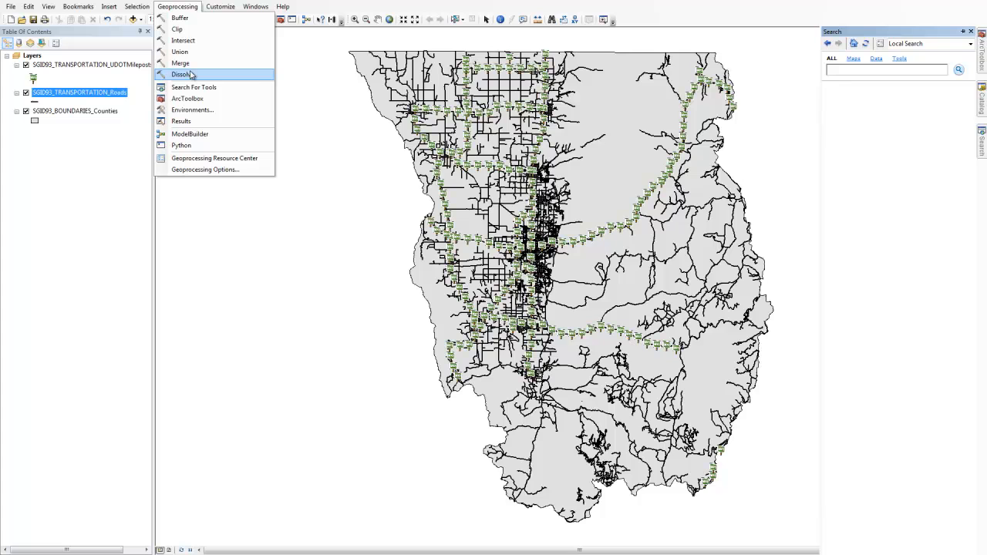
mouse_move(195, 86)
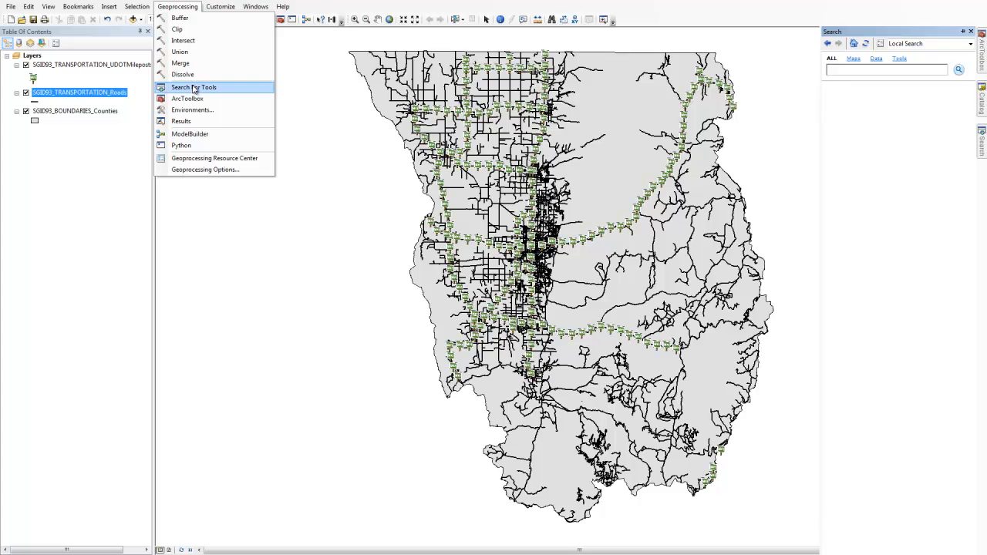
mouse_move(186, 99)
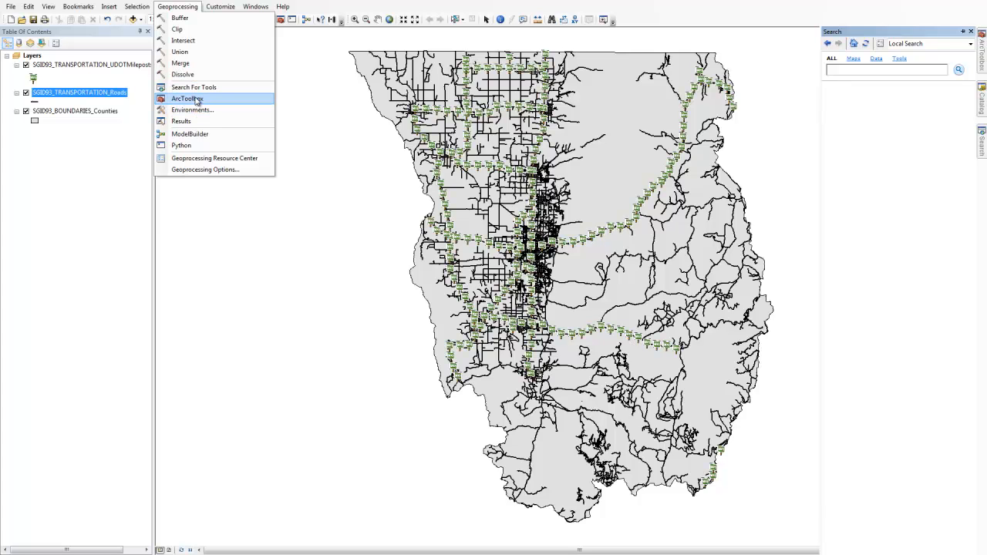
mouse_move(191, 109)
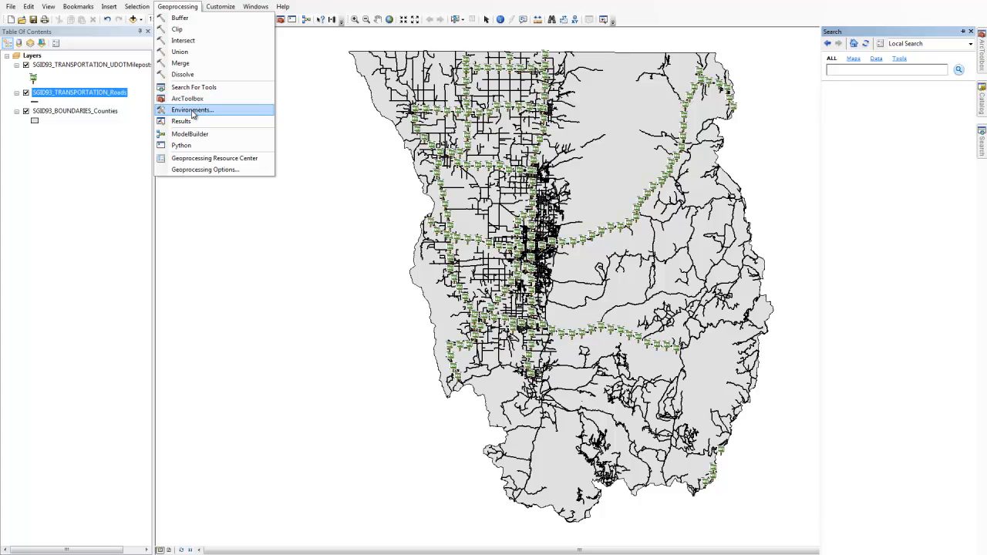
mouse_move(189, 133)
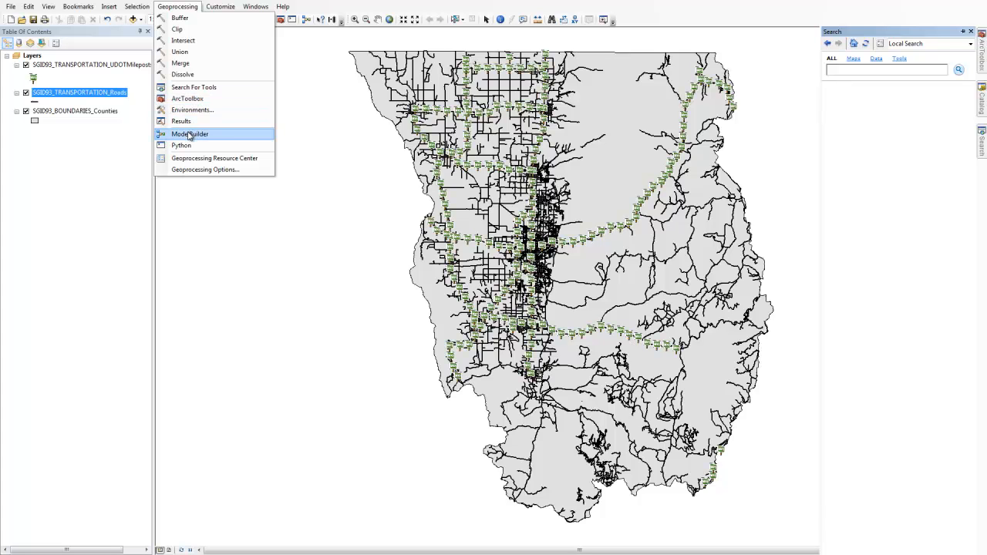
mouse_move(190, 132)
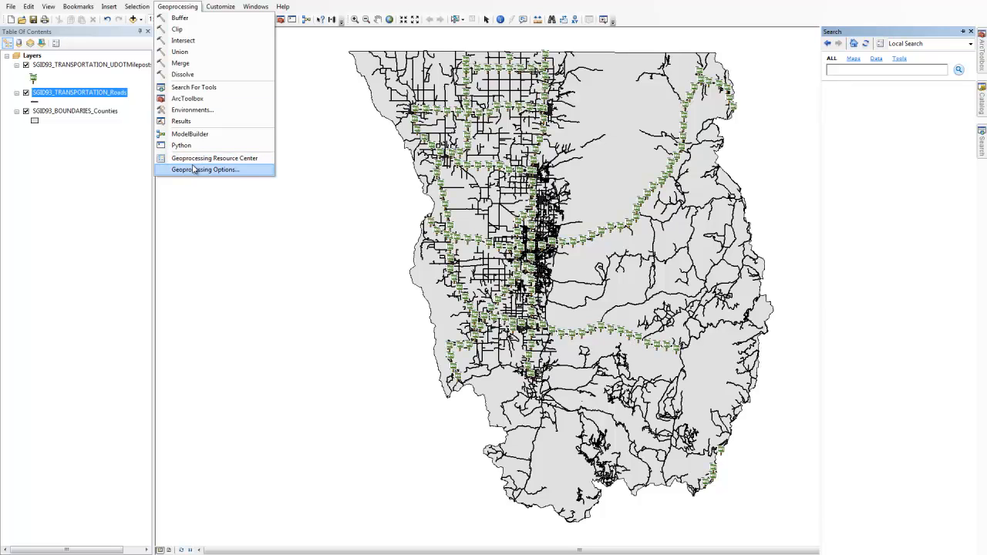
mouse_move(214, 157)
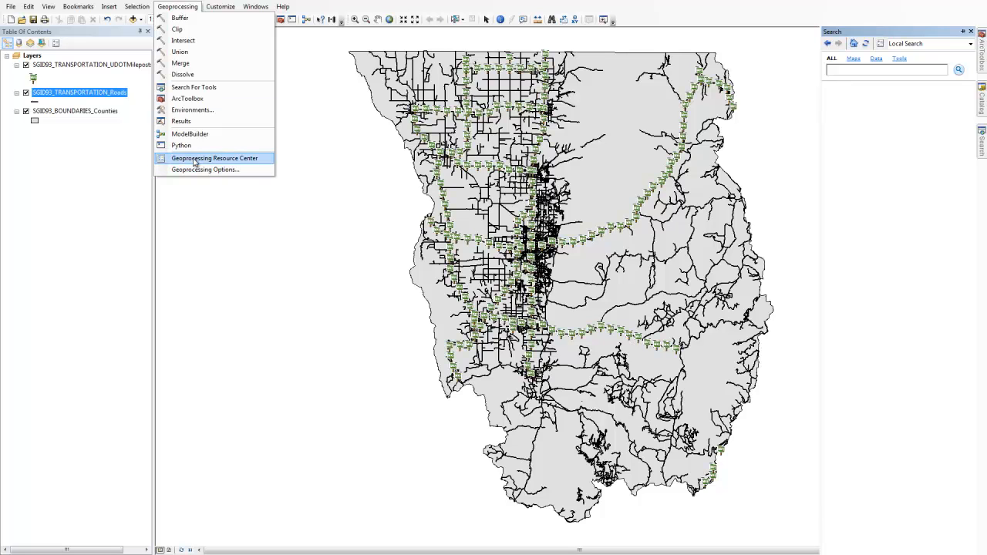
mouse_move(177, 29)
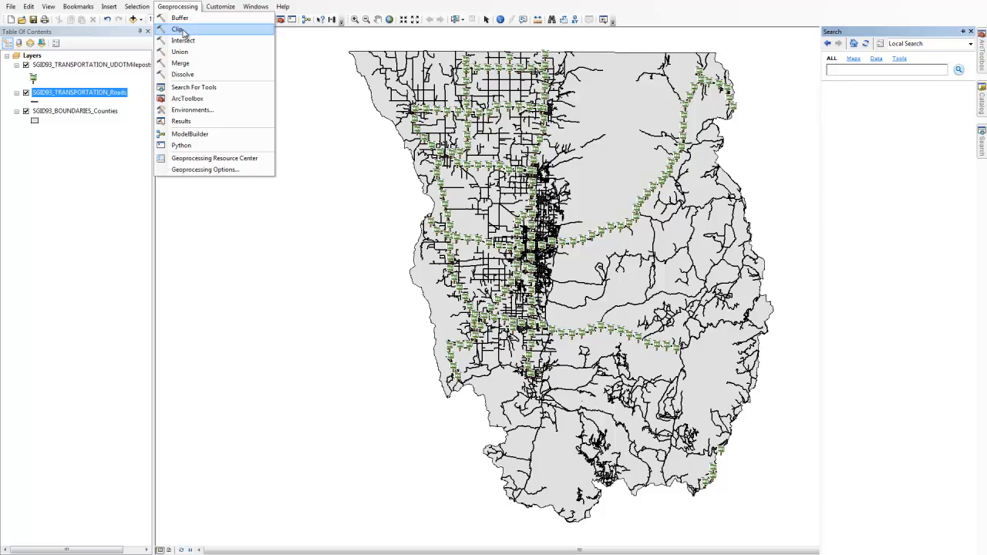
click(220, 6)
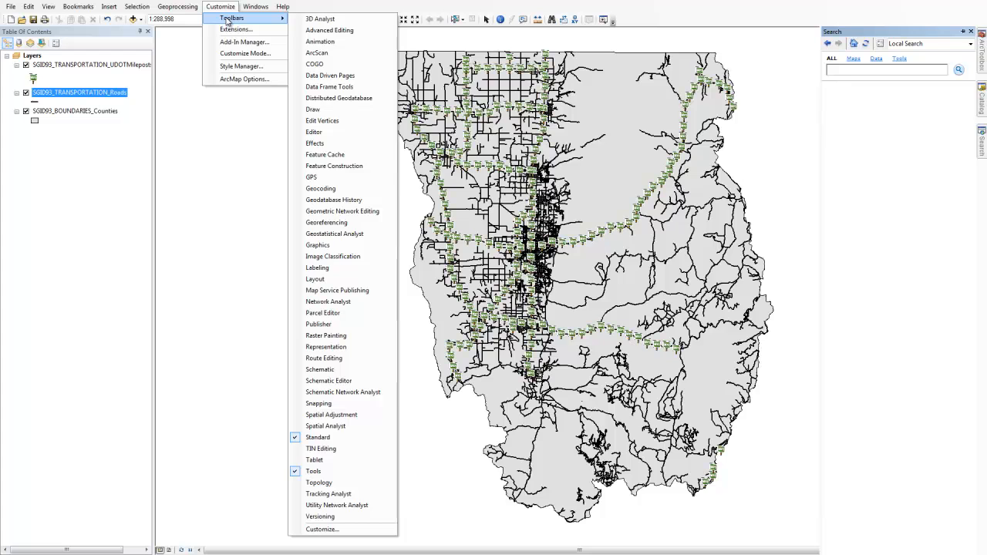
mouse_move(245, 53)
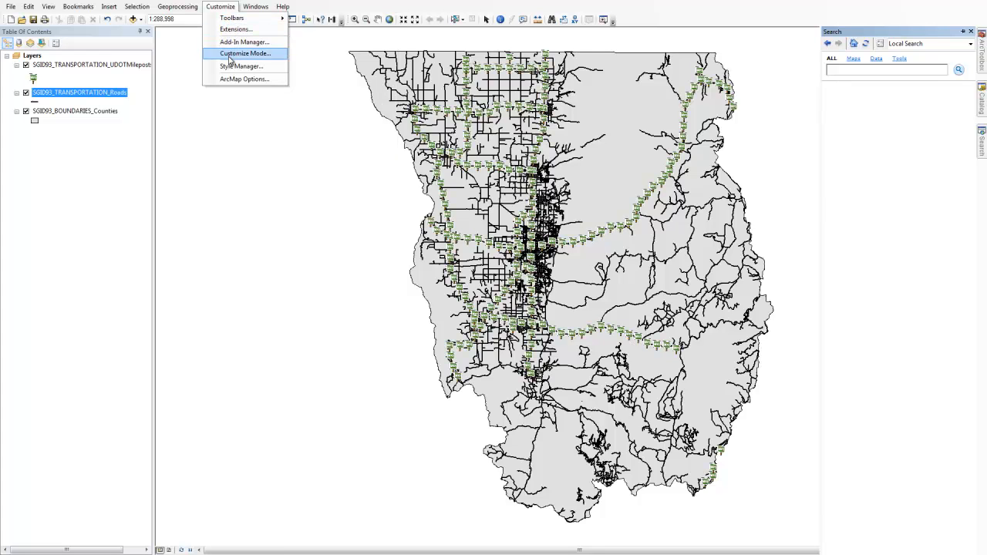
click(256, 6)
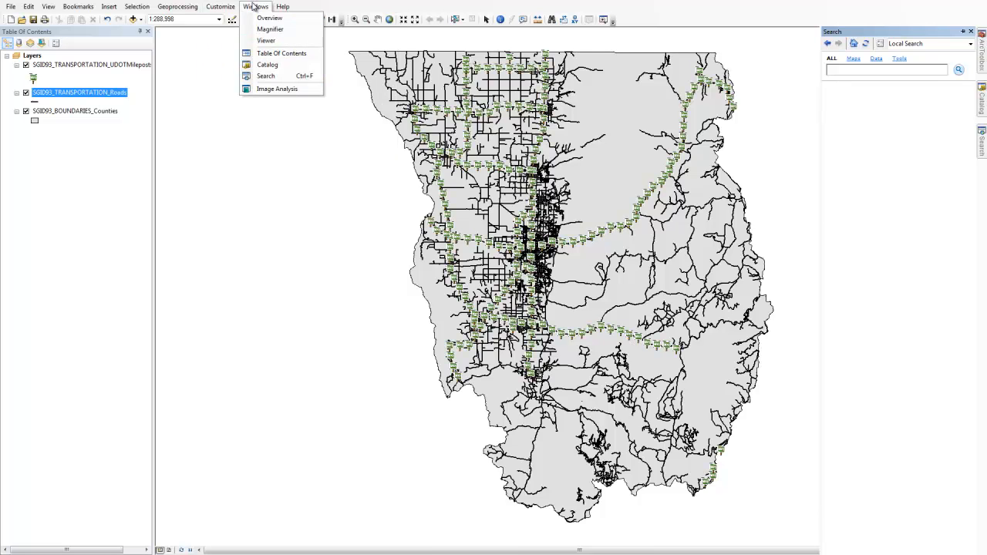
click(282, 6)
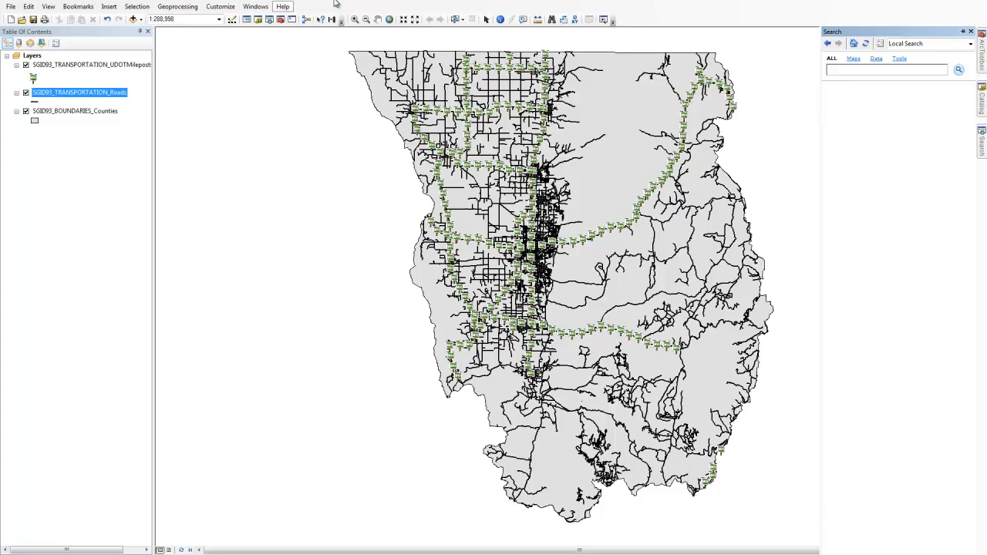
mouse_move(23, 19)
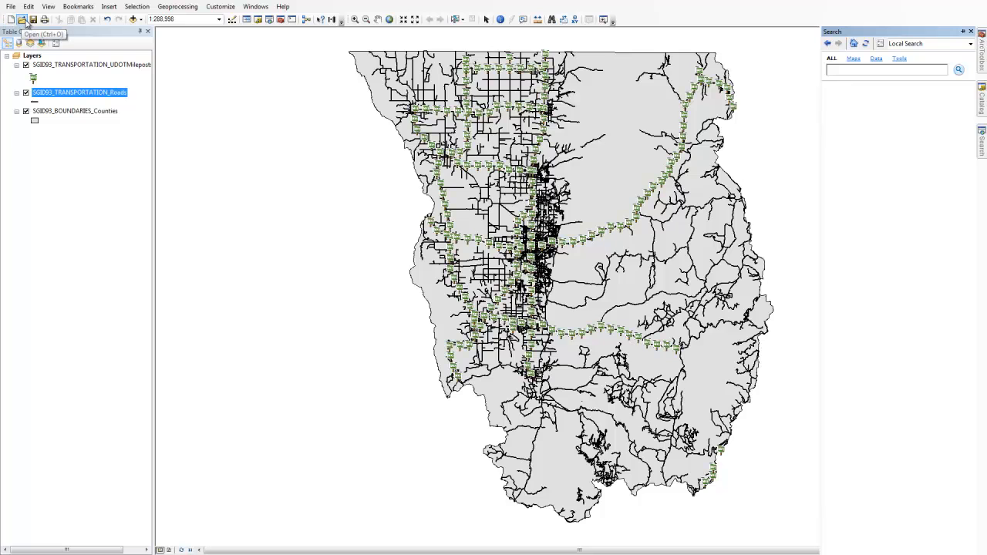
mouse_move(92, 20)
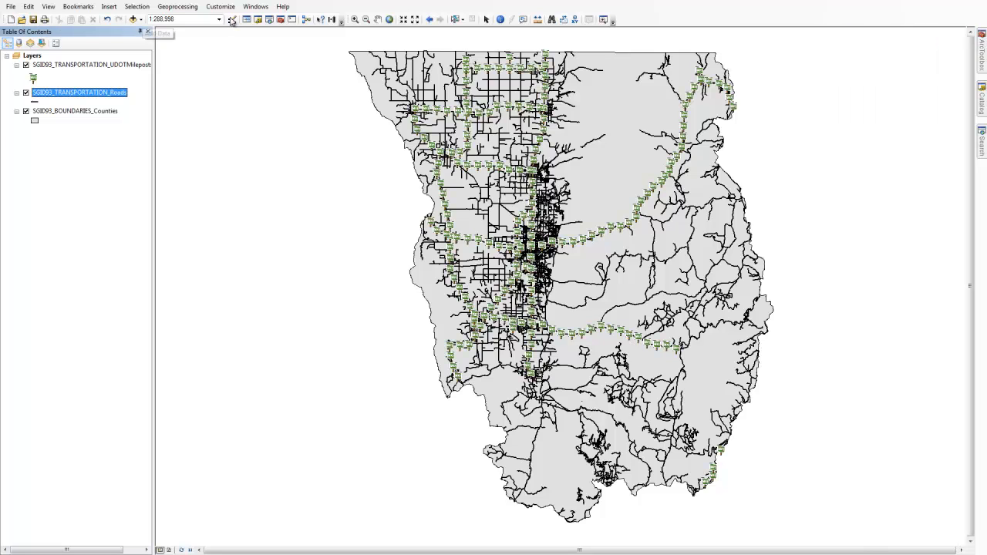
click(219, 19)
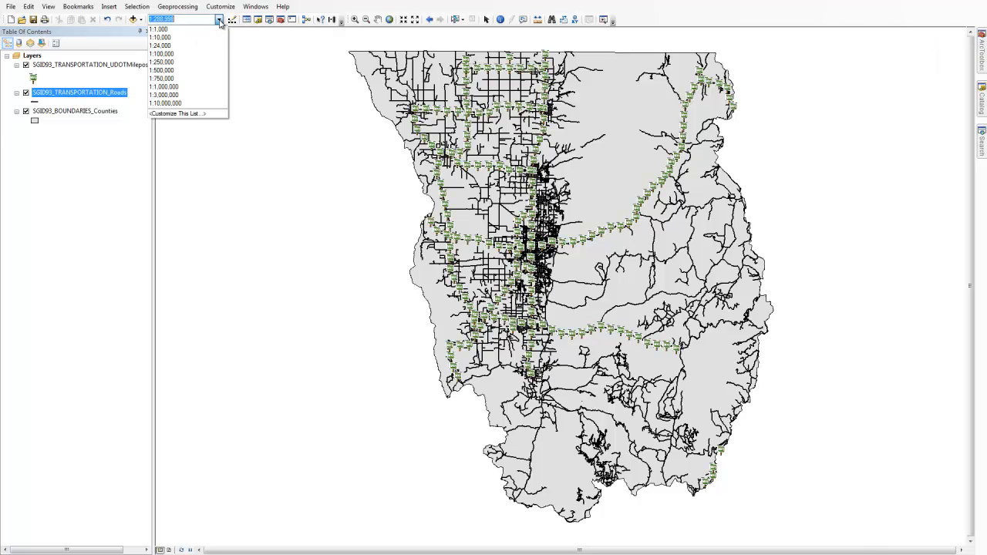
mouse_move(185, 46)
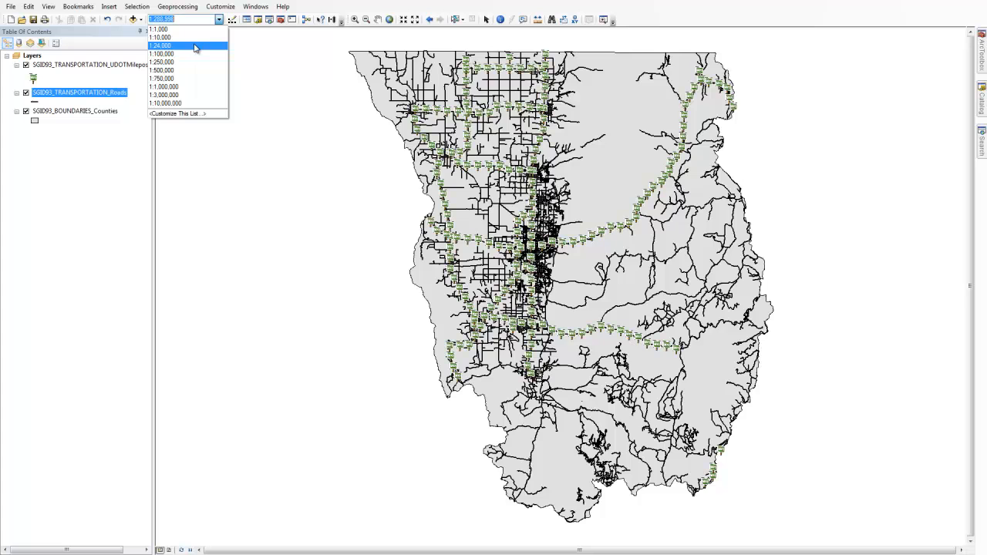
click(161, 45)
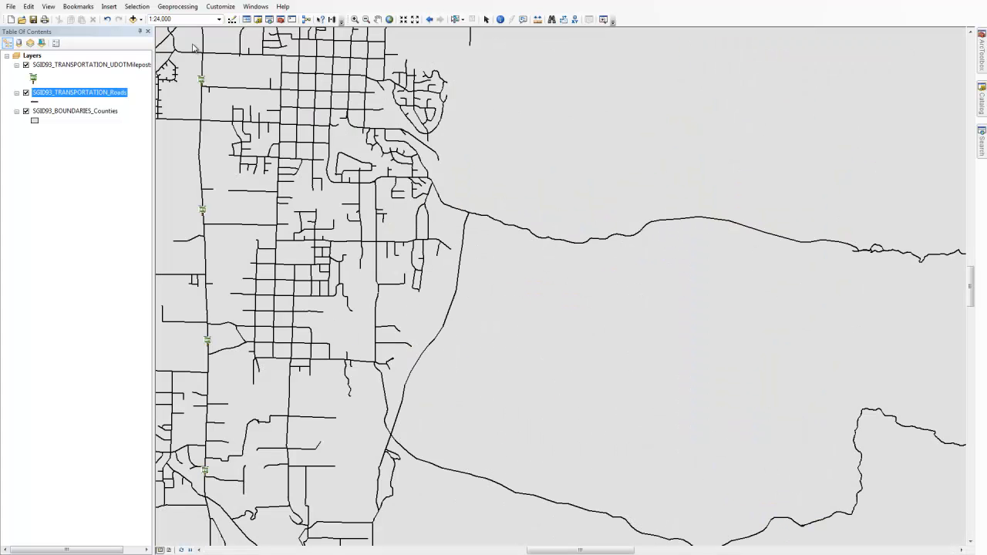
click(218, 19)
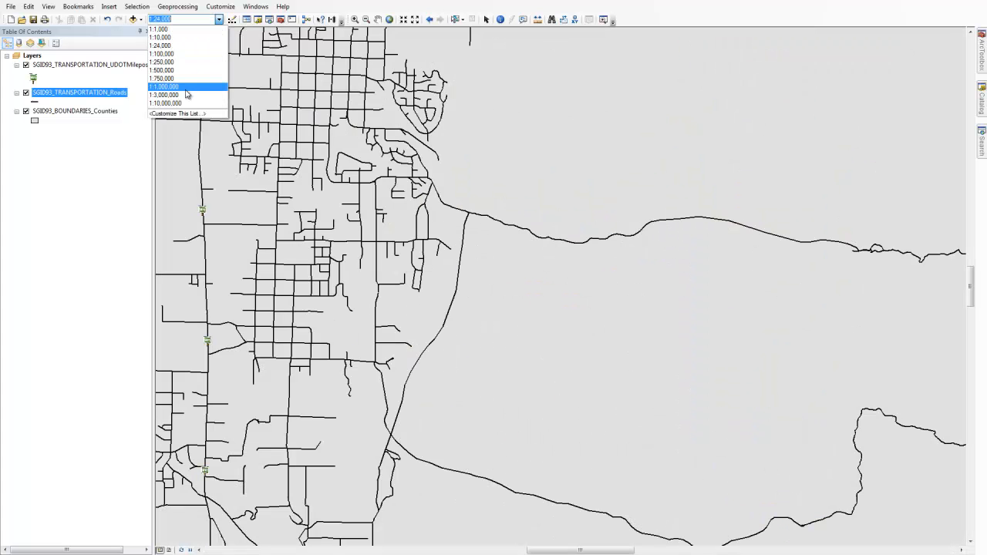
click(389, 18)
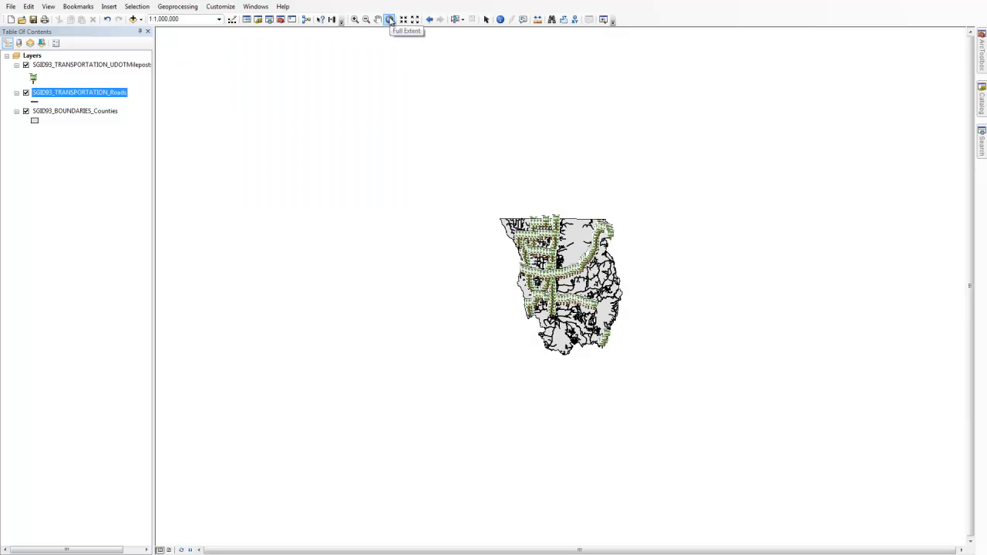
click(354, 18)
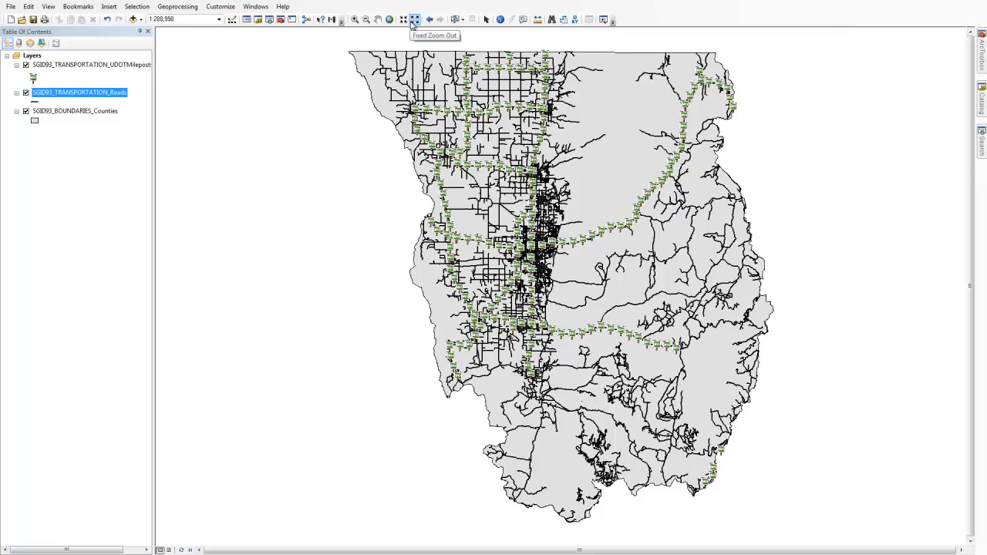
mouse_move(428, 19)
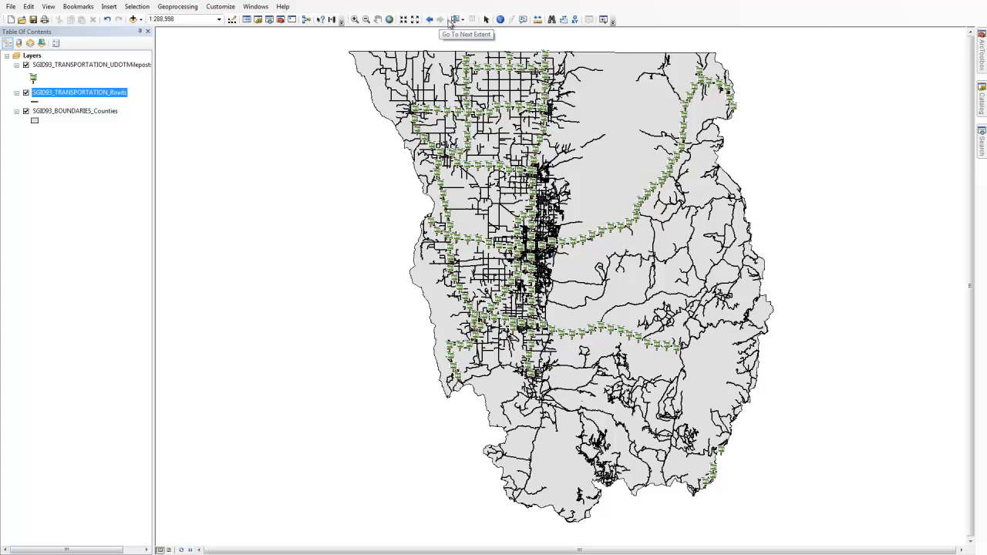
mouse_move(531, 23)
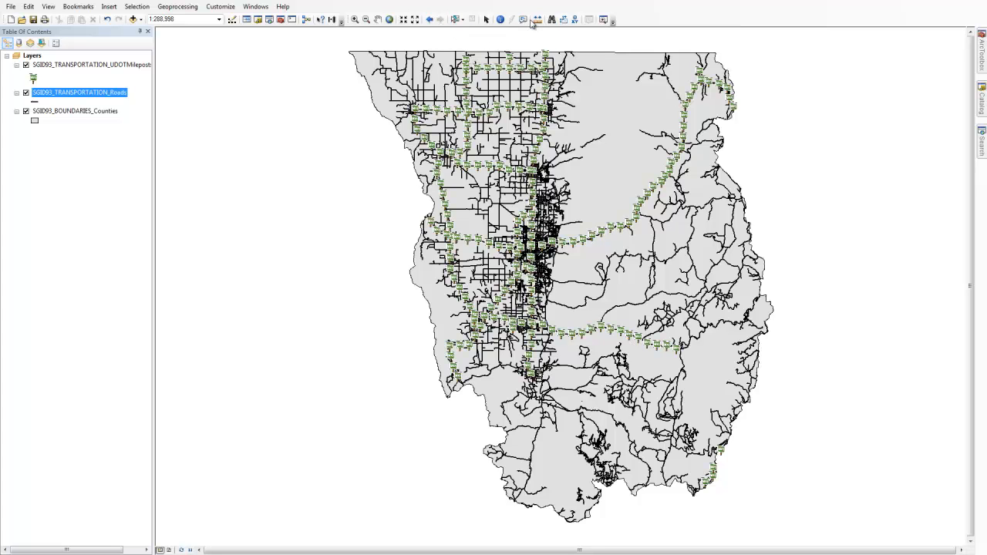
mouse_move(562, 19)
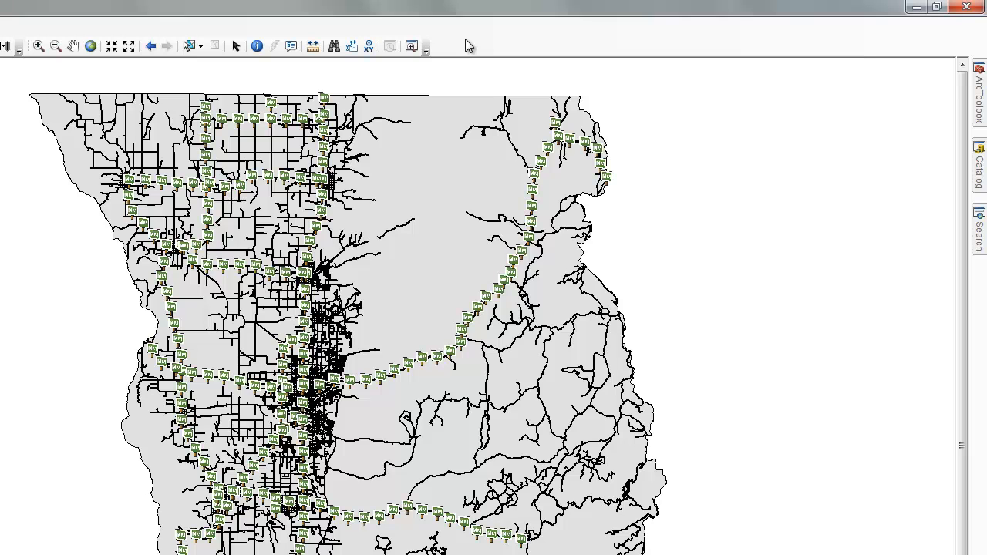
click(425, 46)
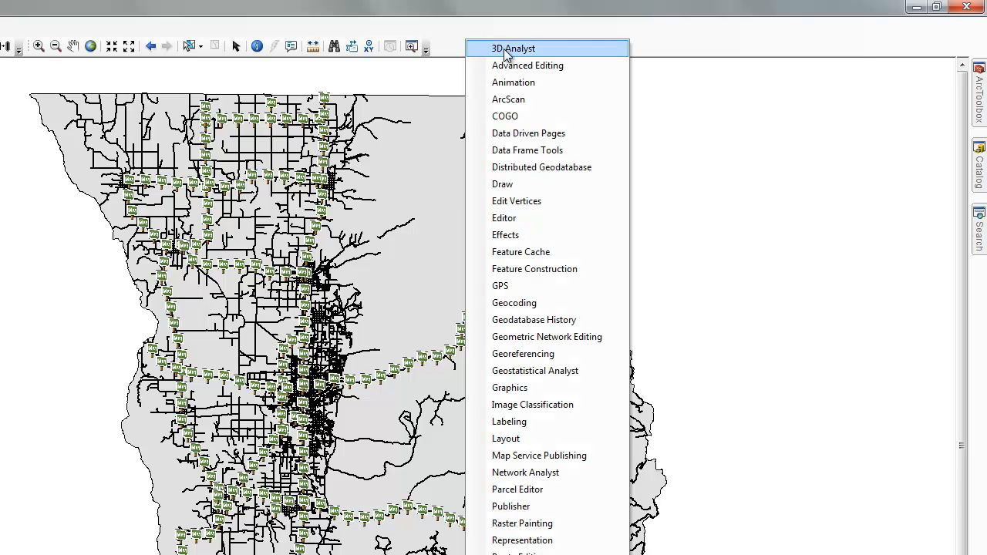
mouse_move(535, 370)
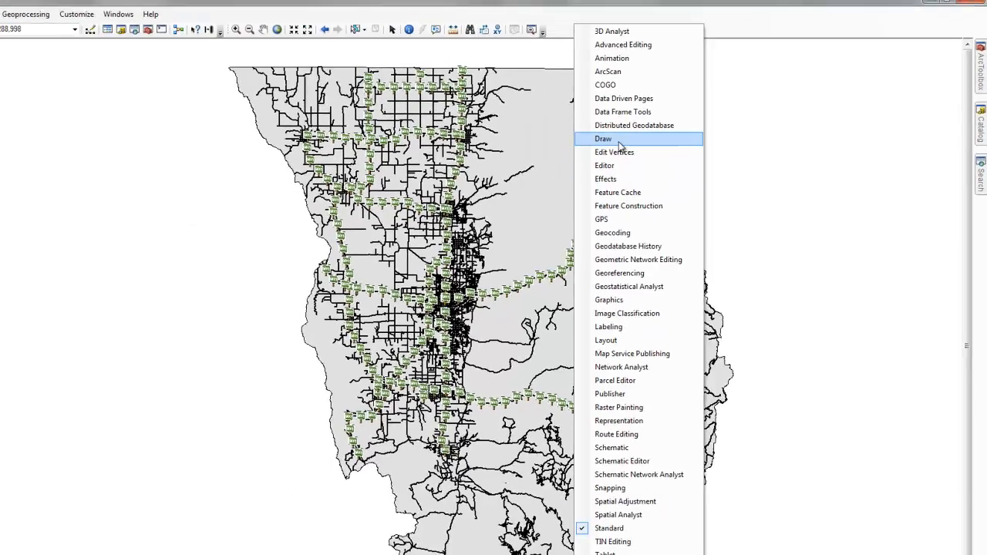
click(603, 139)
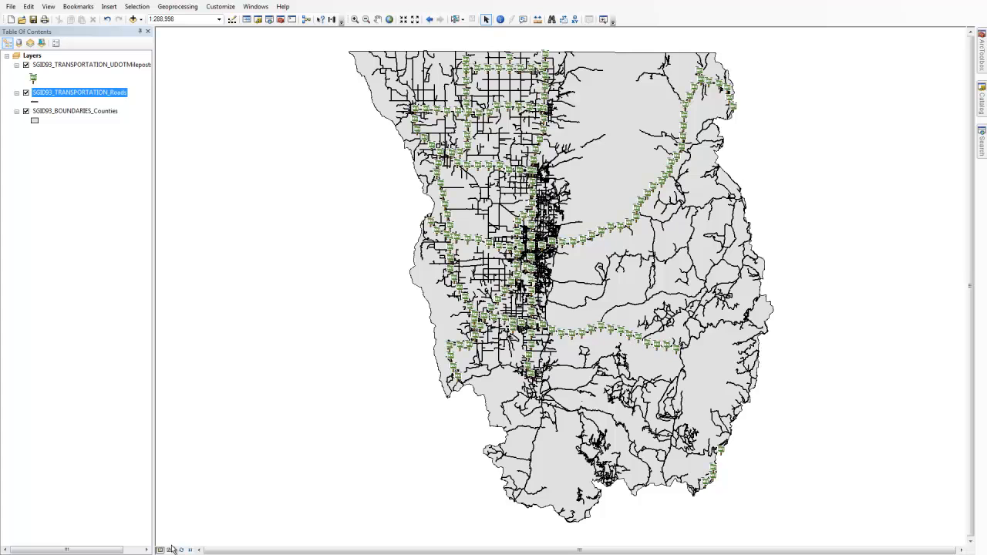
mouse_move(407, 159)
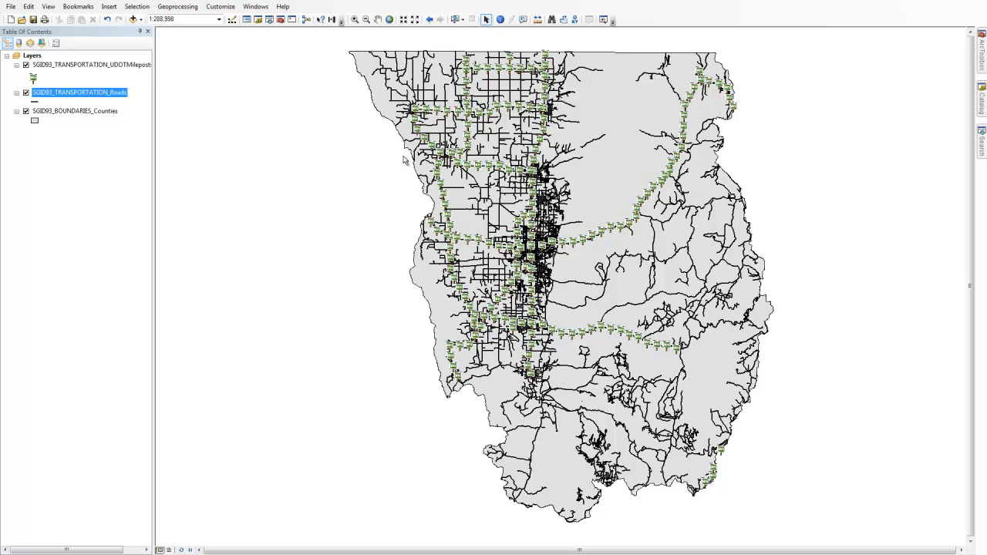
mouse_move(743, 213)
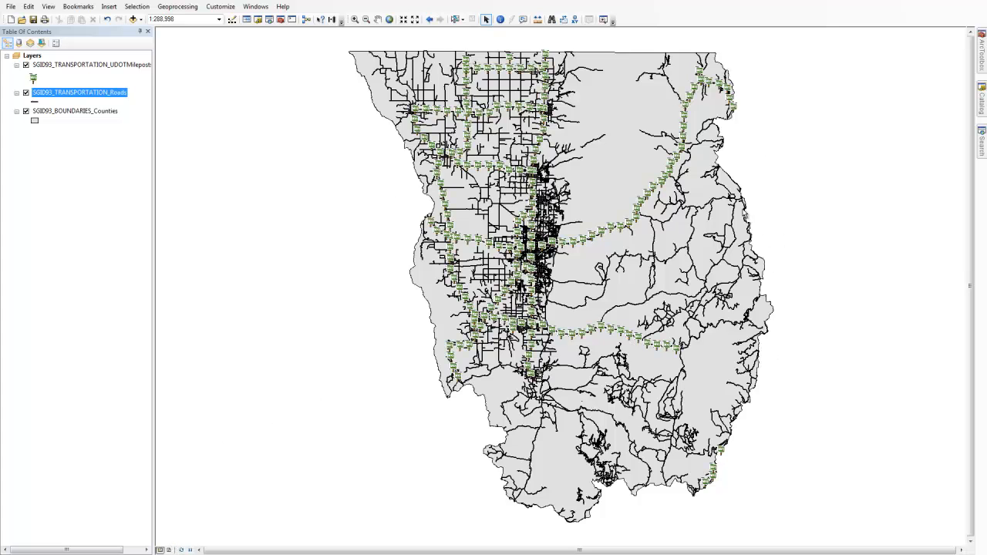
mouse_move(651, 224)
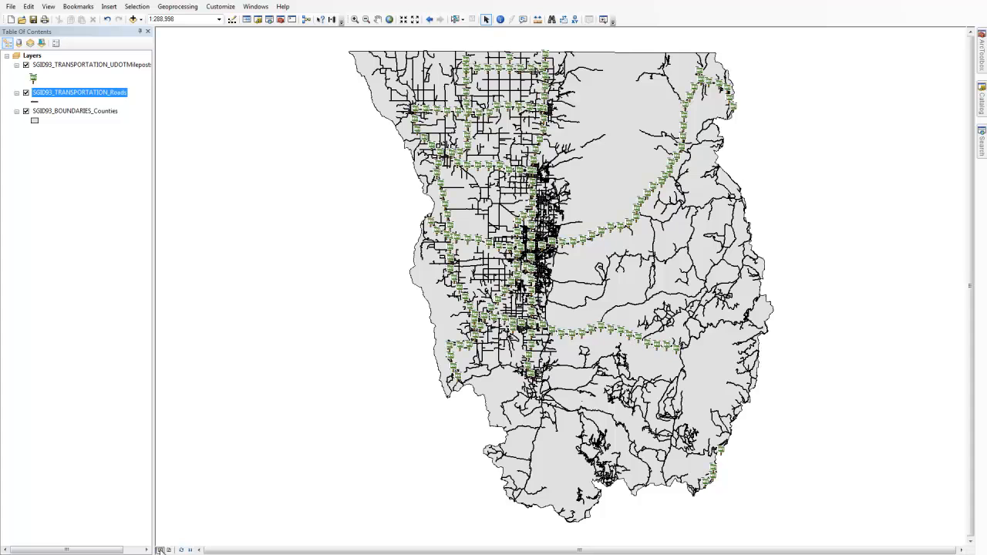
mouse_move(168, 549)
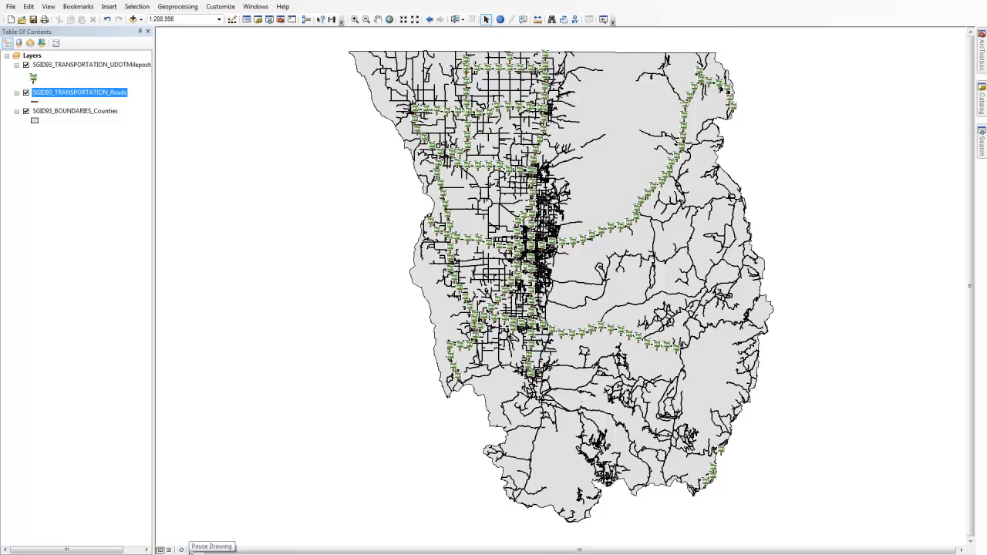
mouse_move(88, 29)
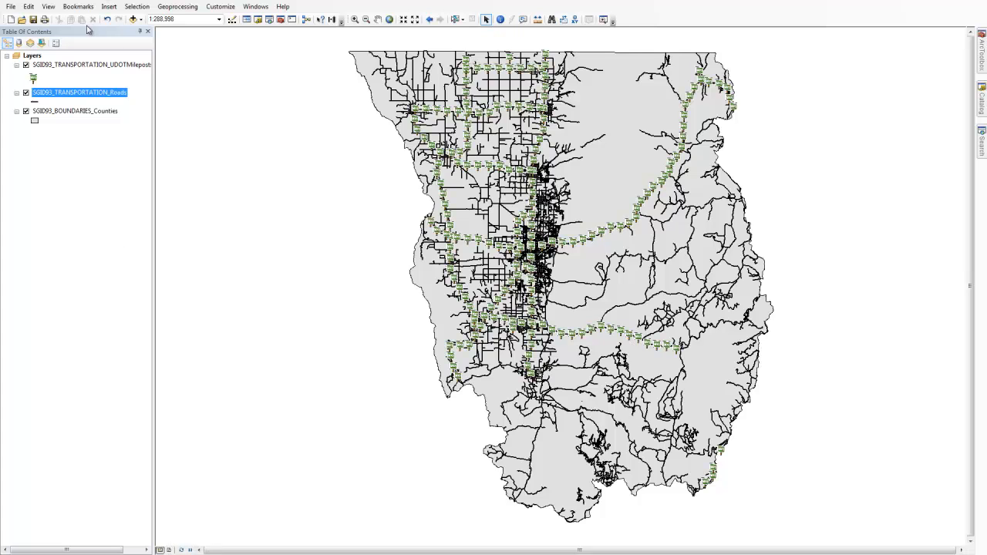
- Switch the map to Layout View from the View menu, showing it on a portrait page
click(48, 7)
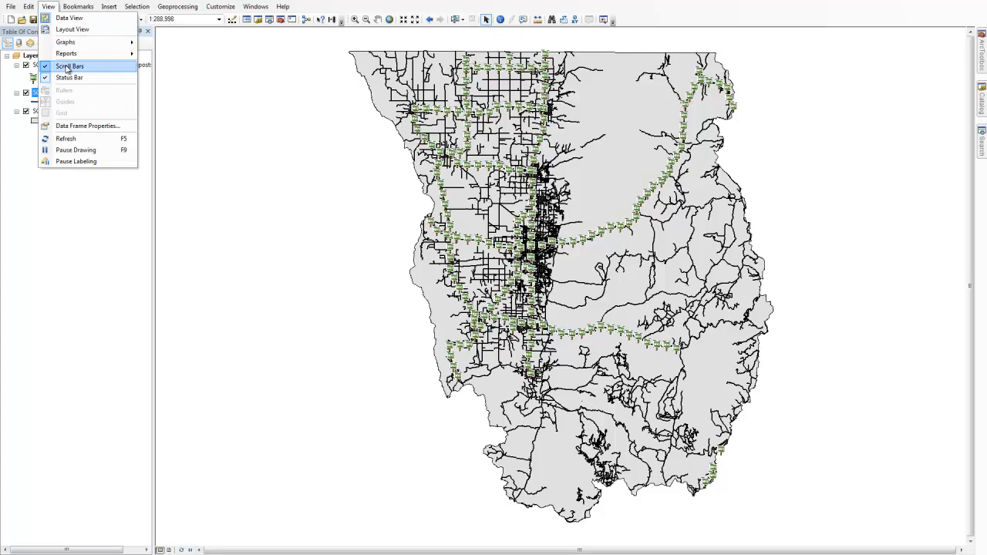
mouse_move(71, 29)
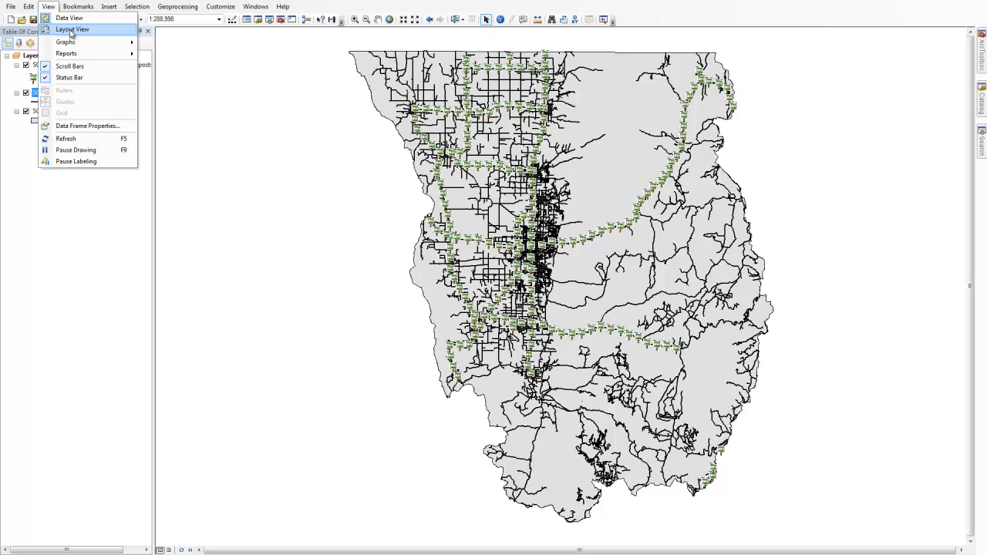
click(71, 29)
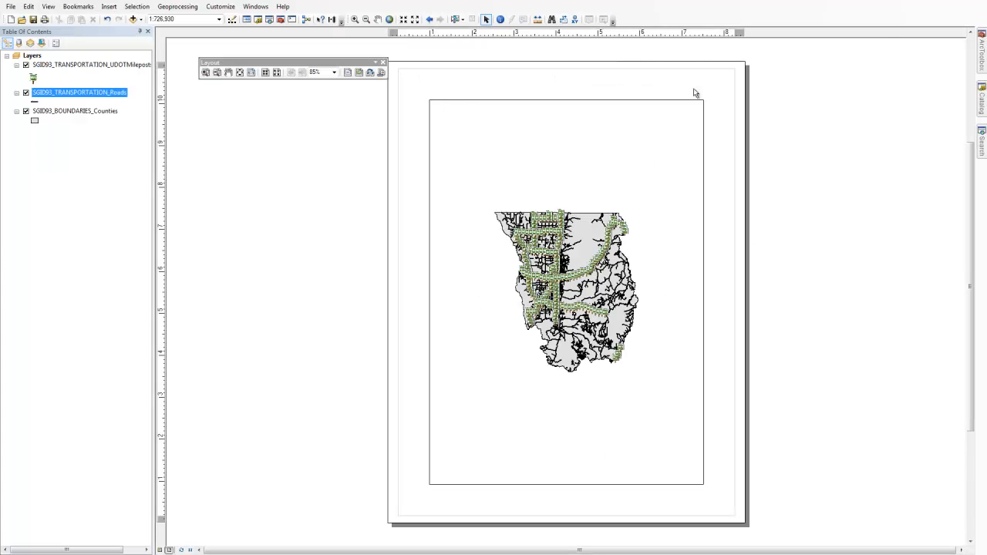
mouse_move(437, 123)
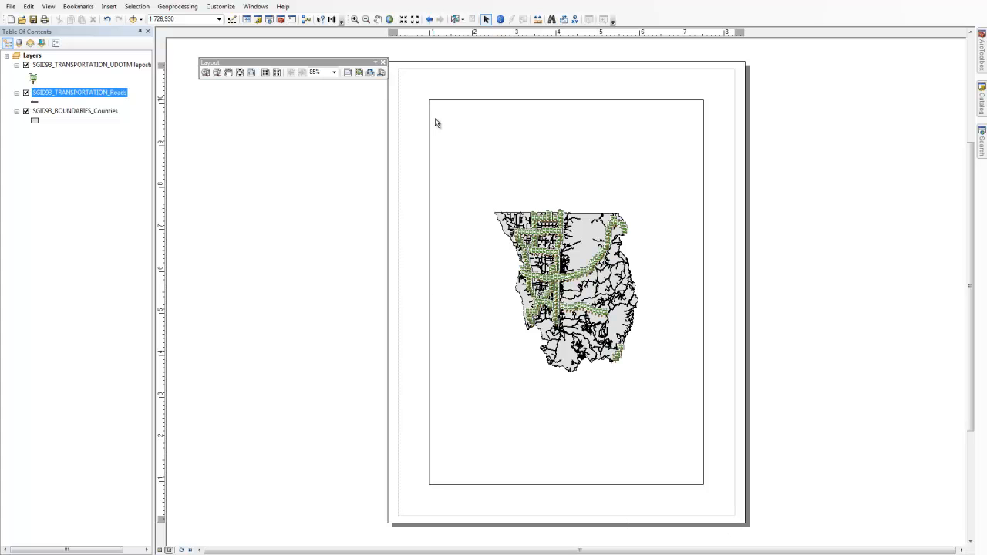
mouse_move(477, 138)
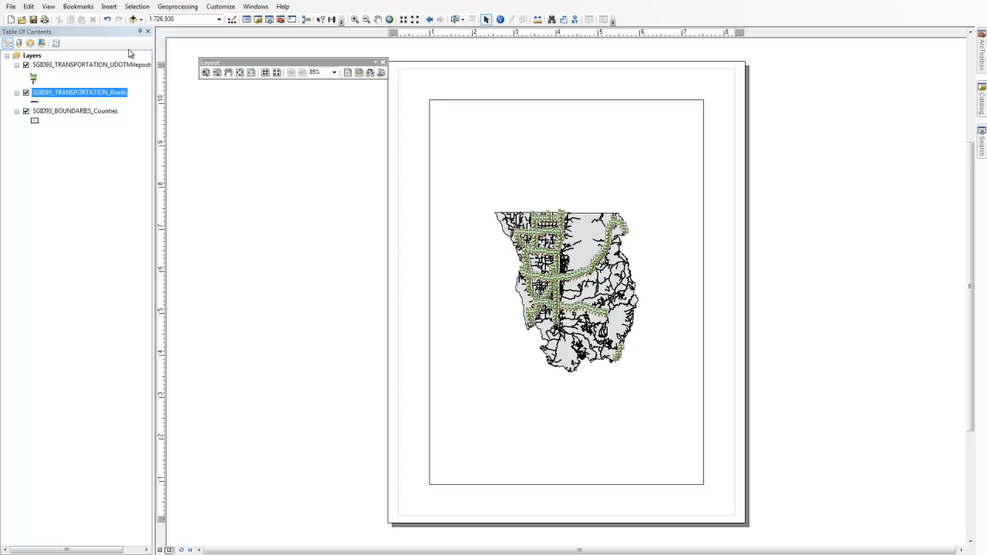
click(11, 6)
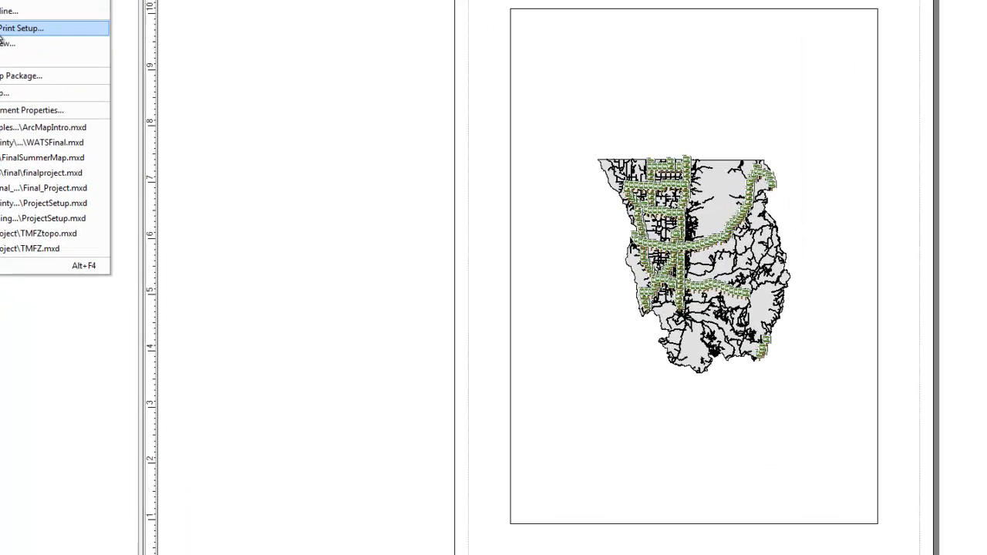
- Accept the Letter portrait Page and Print Setup and return the map to data view
click(22, 28)
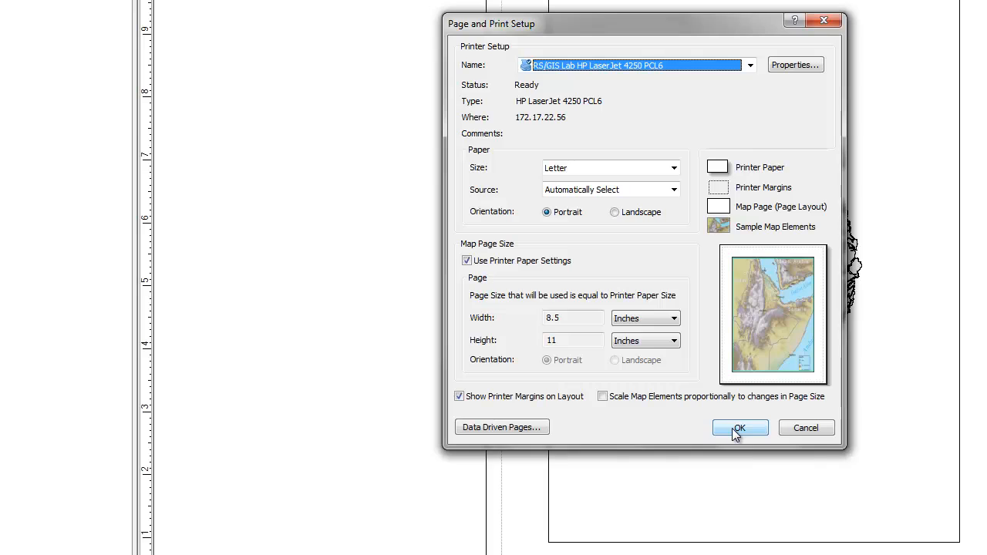
click(739, 429)
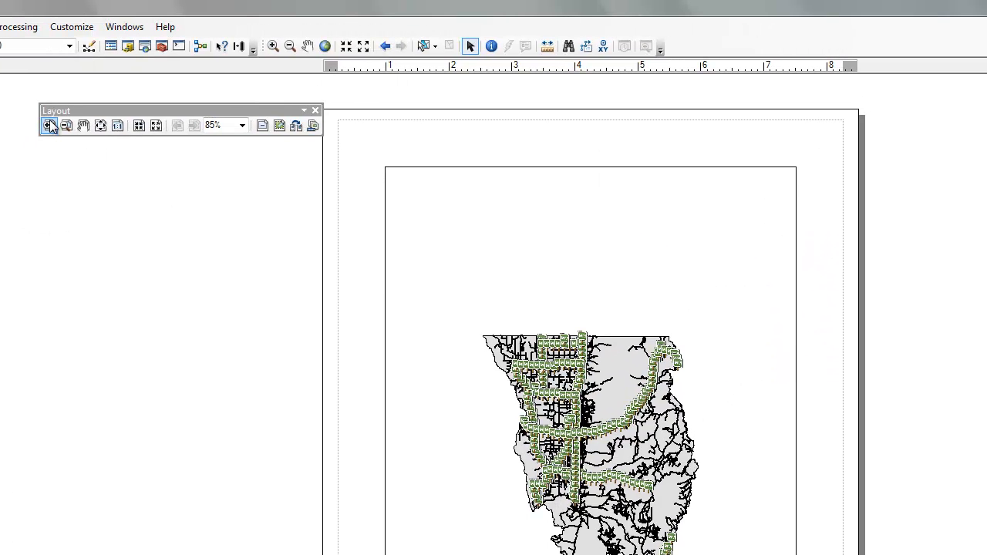
drag(55, 111, 19, 94)
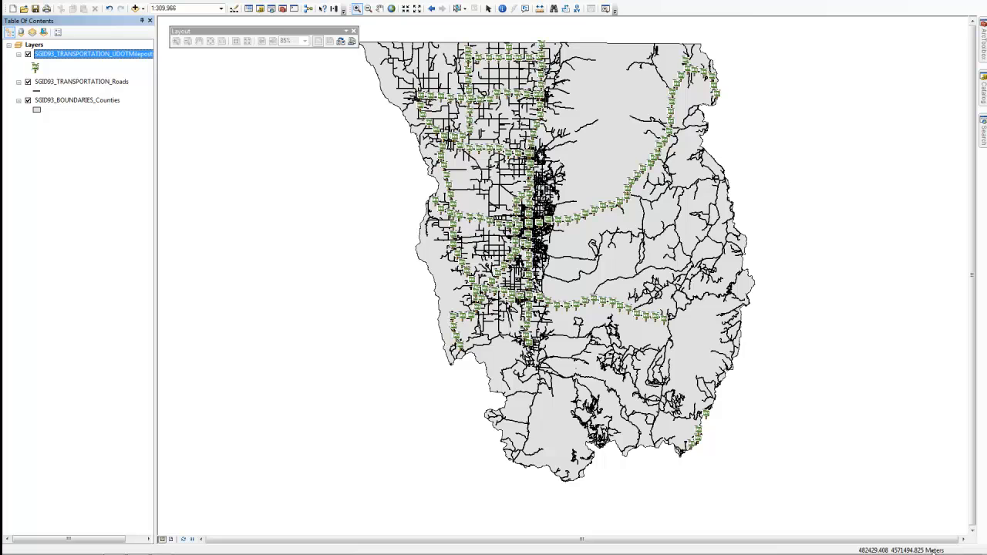
mouse_move(876, 530)
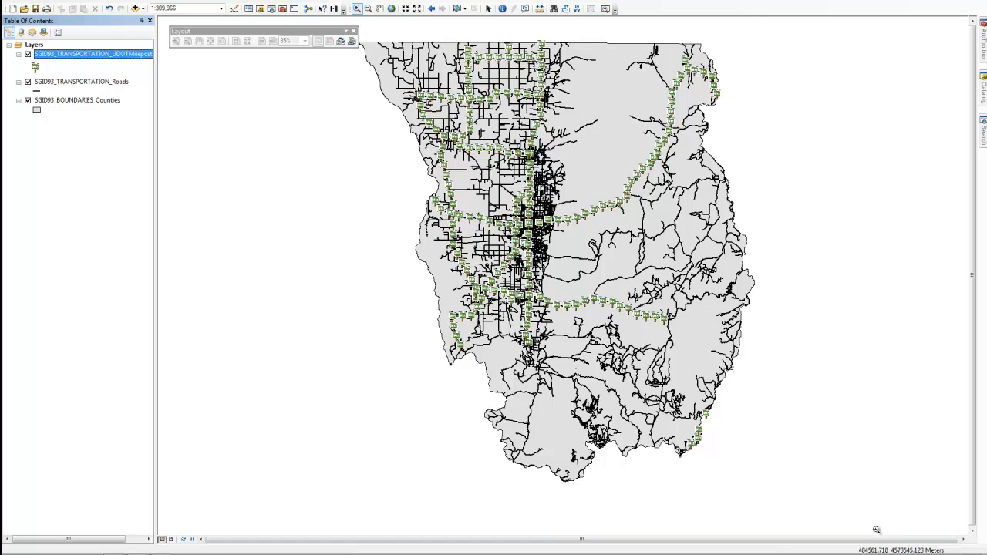
mouse_move(897, 549)
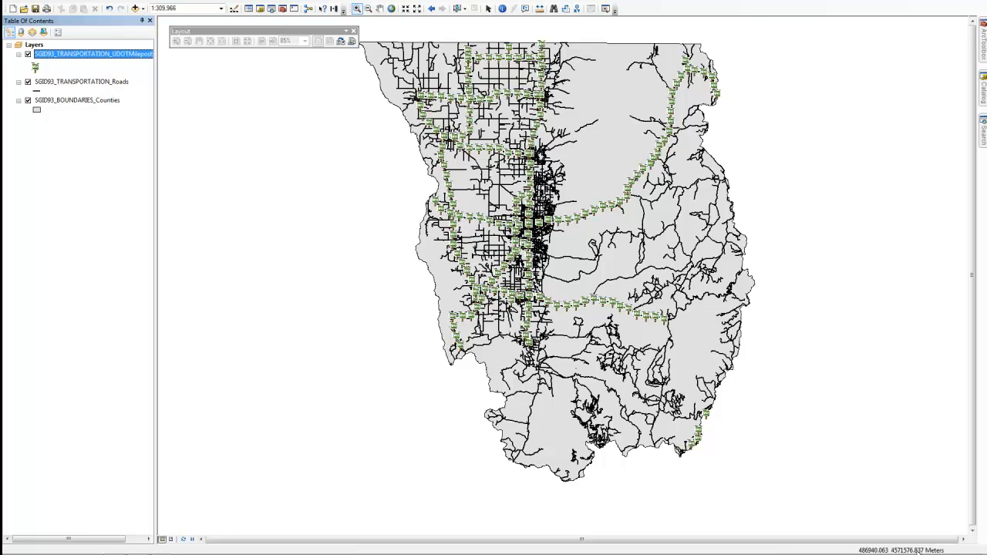
mouse_move(315, 152)
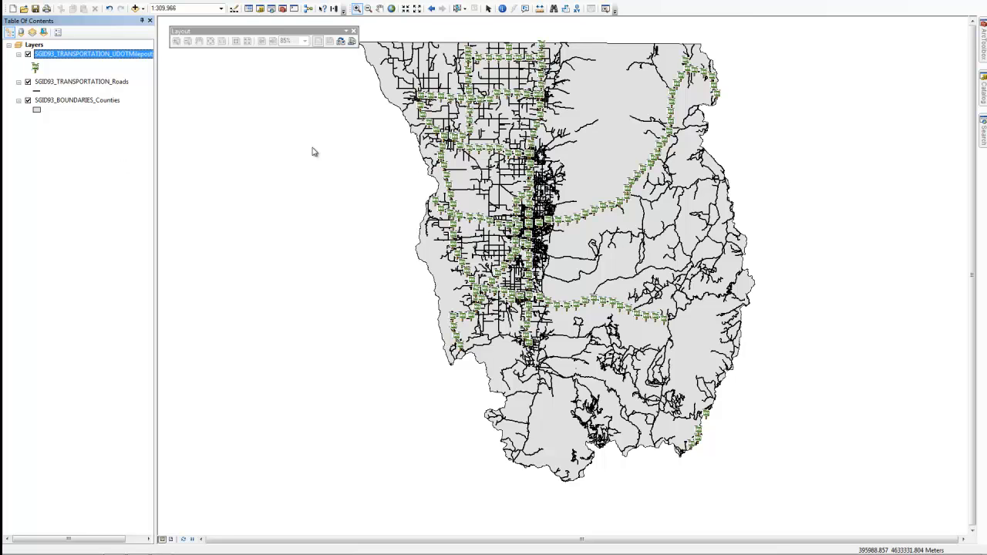
click(34, 44)
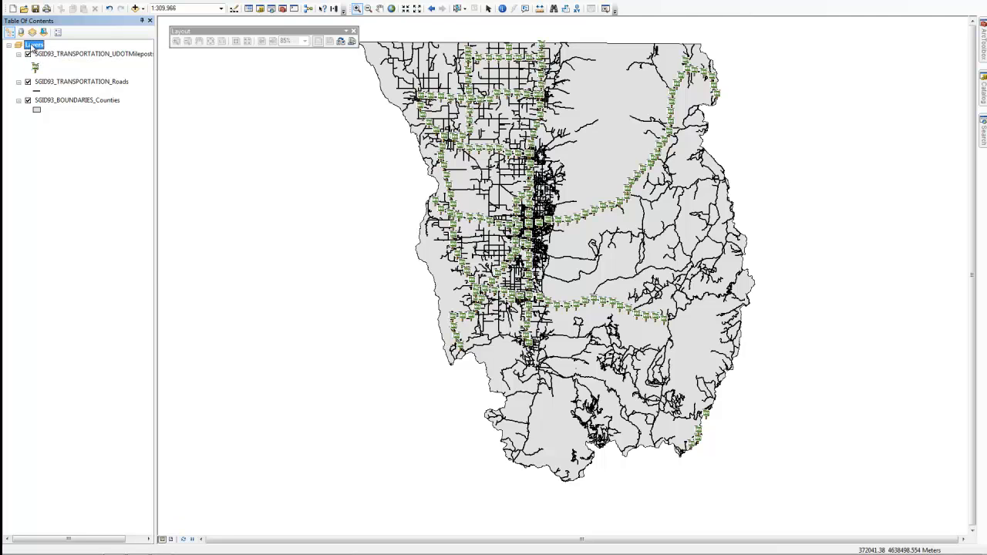
right_click(34, 45)
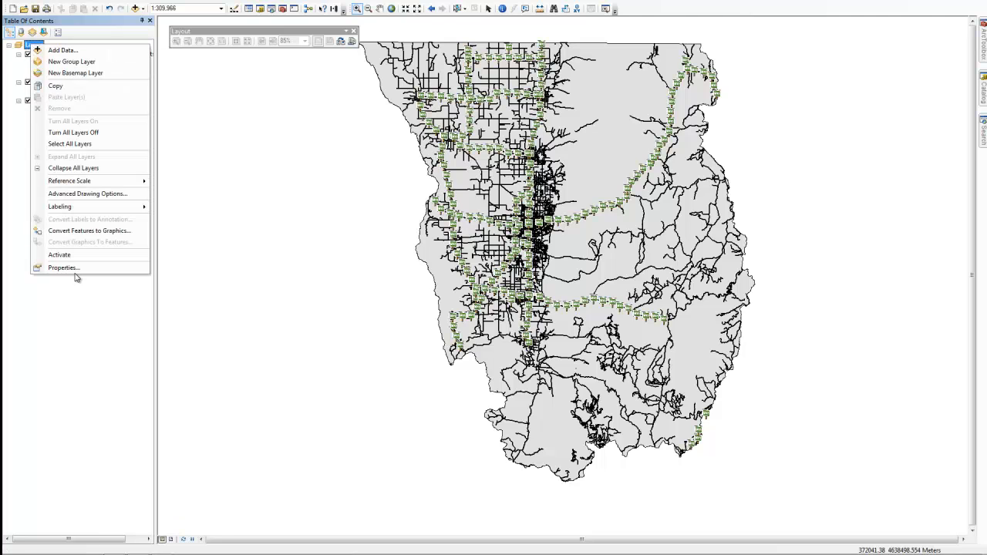
click(64, 268)
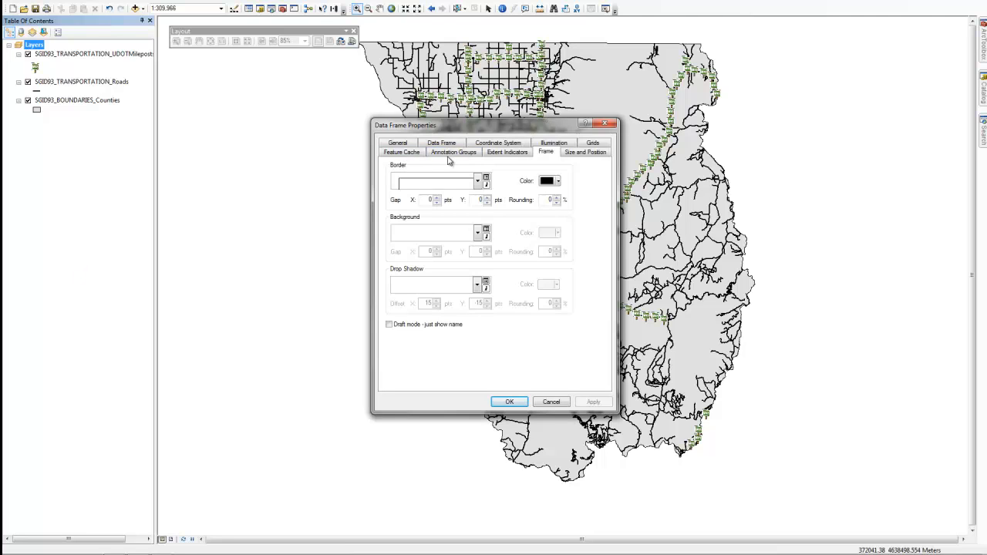
click(498, 151)
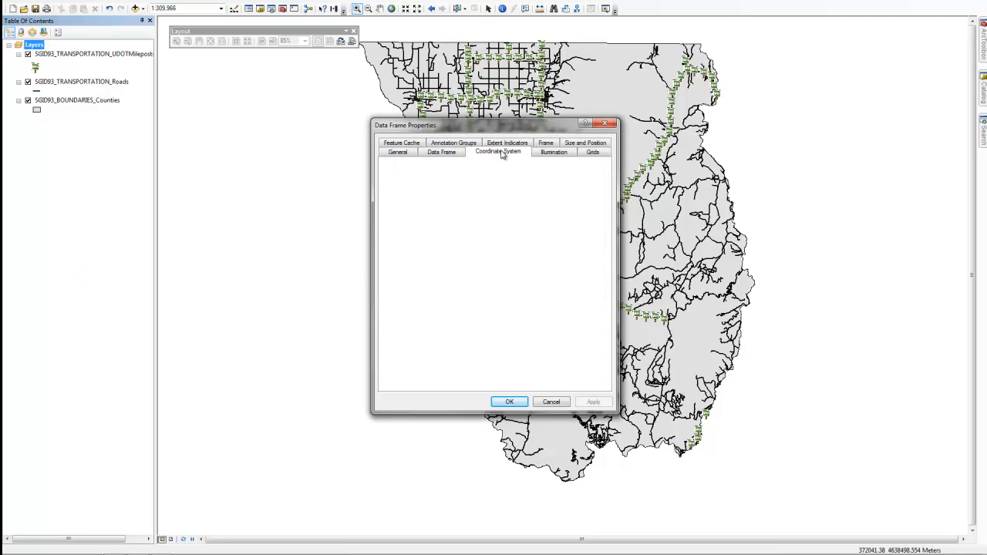
click(498, 153)
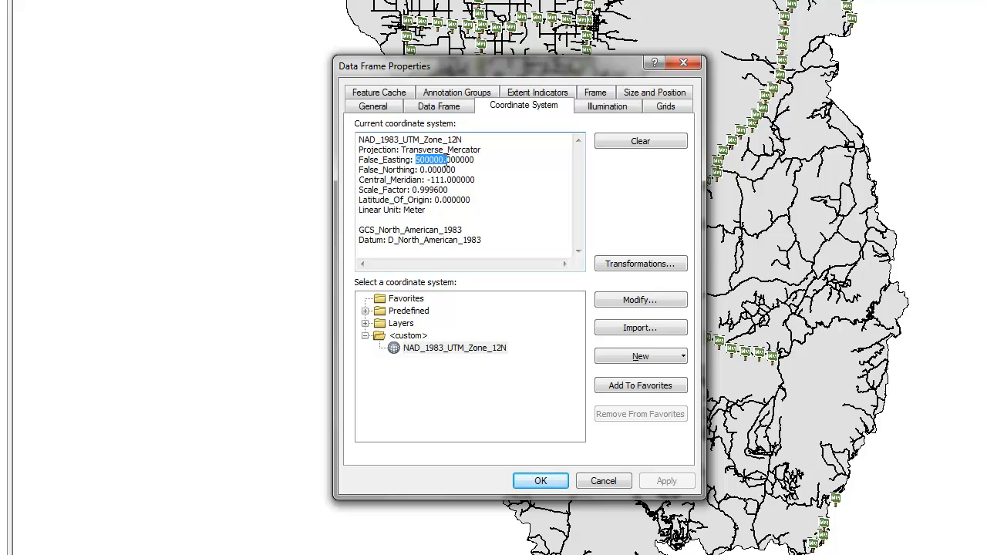
click(540, 481)
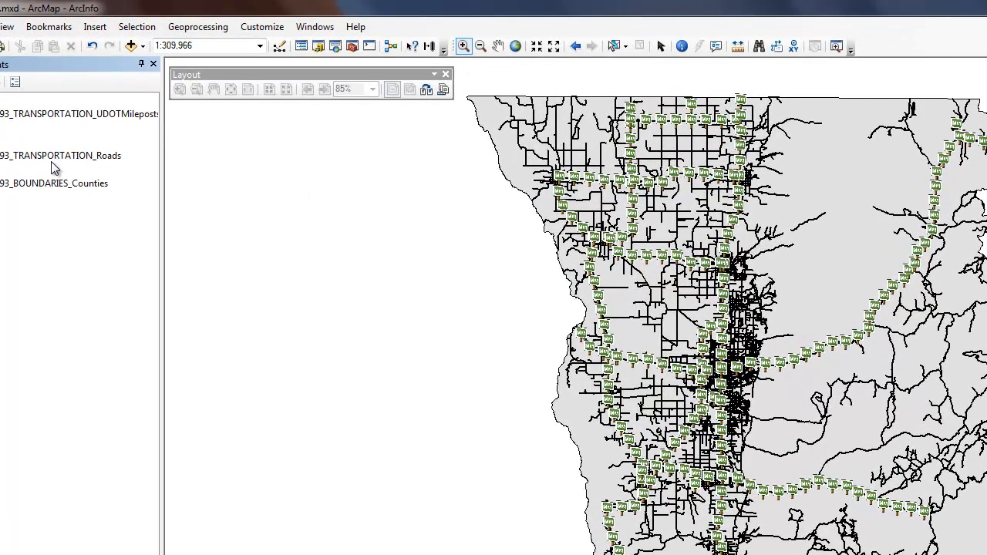
- Open the SGID93_TRANSPORTATION_Roads layer's attribute table
right_click(60, 154)
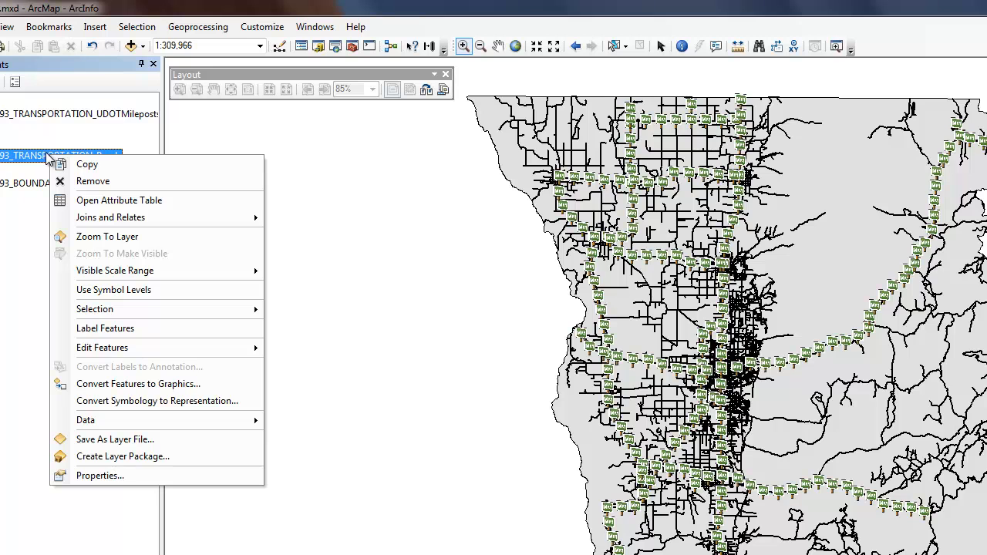
mouse_move(120, 180)
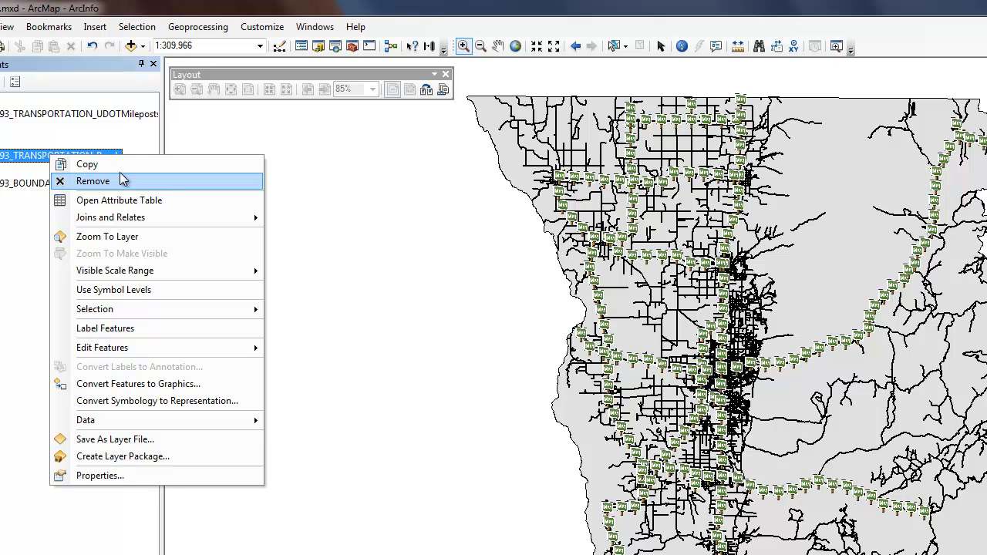
mouse_move(119, 200)
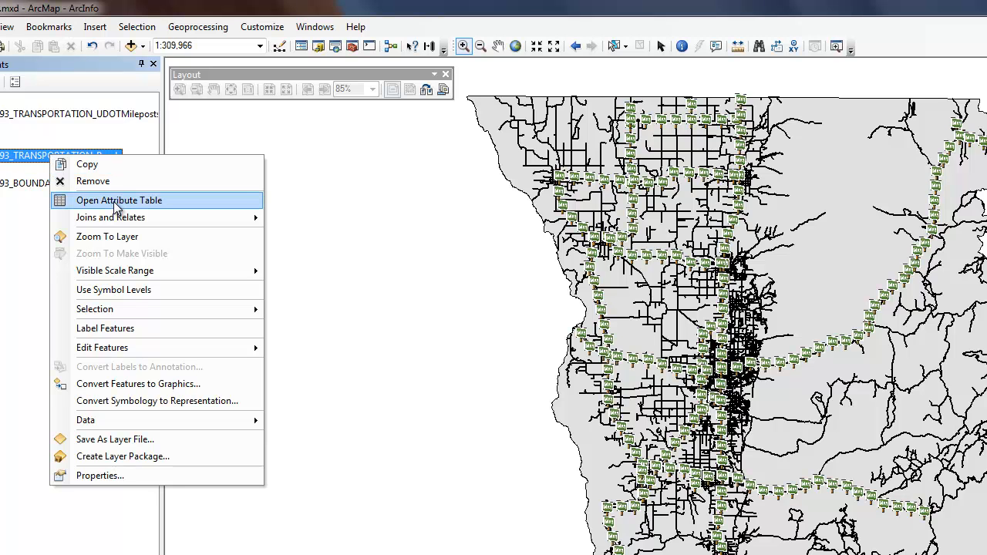
click(118, 201)
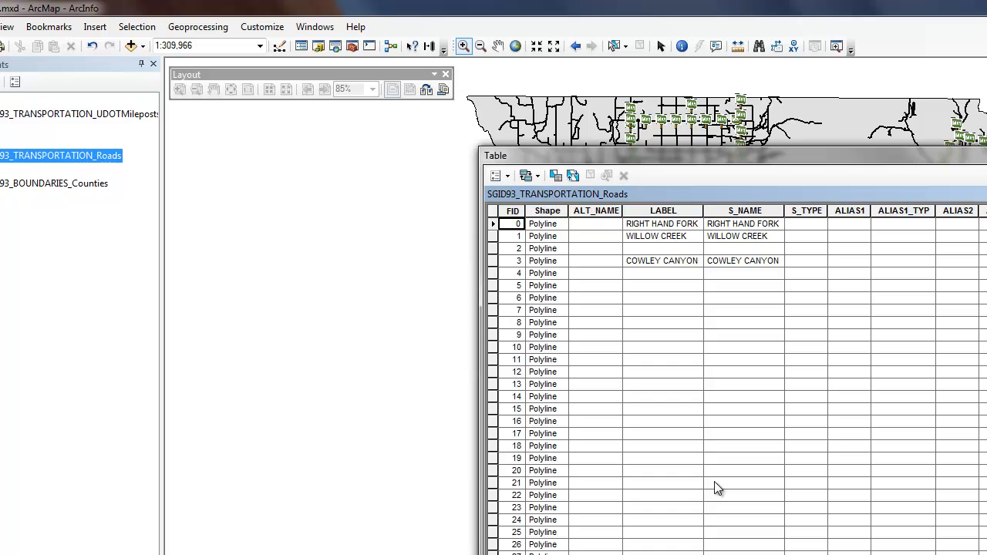
mouse_move(592, 227)
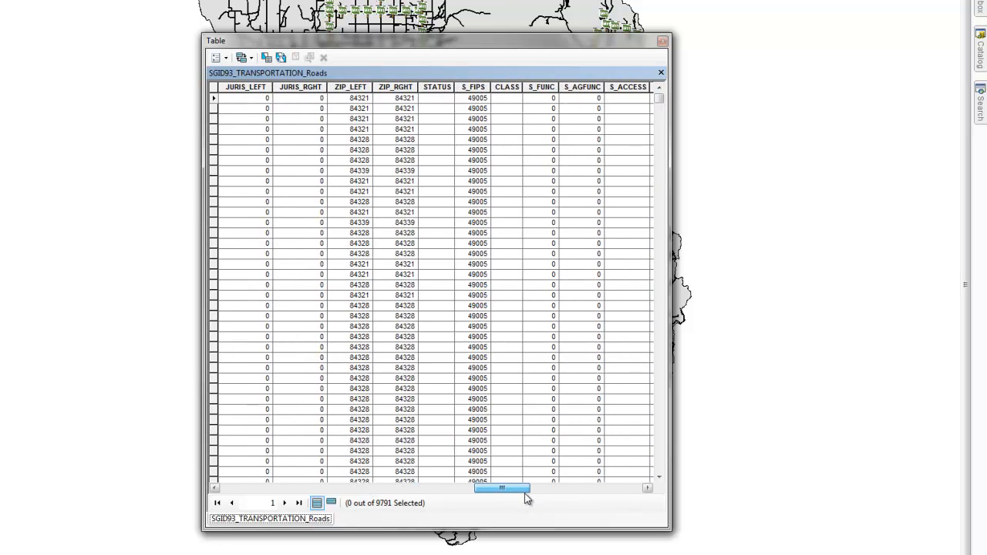
drag(503, 487, 614, 487)
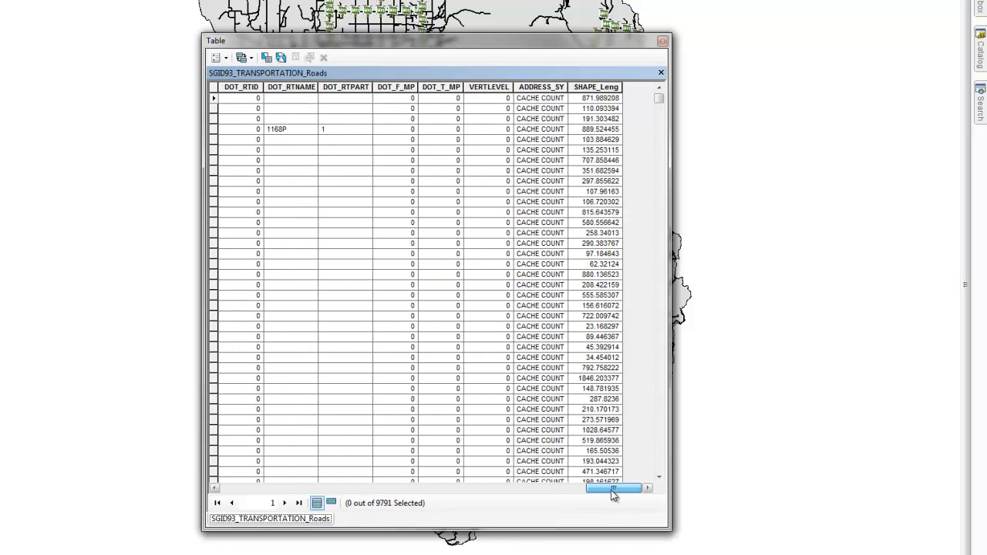
drag(614, 487, 490, 487)
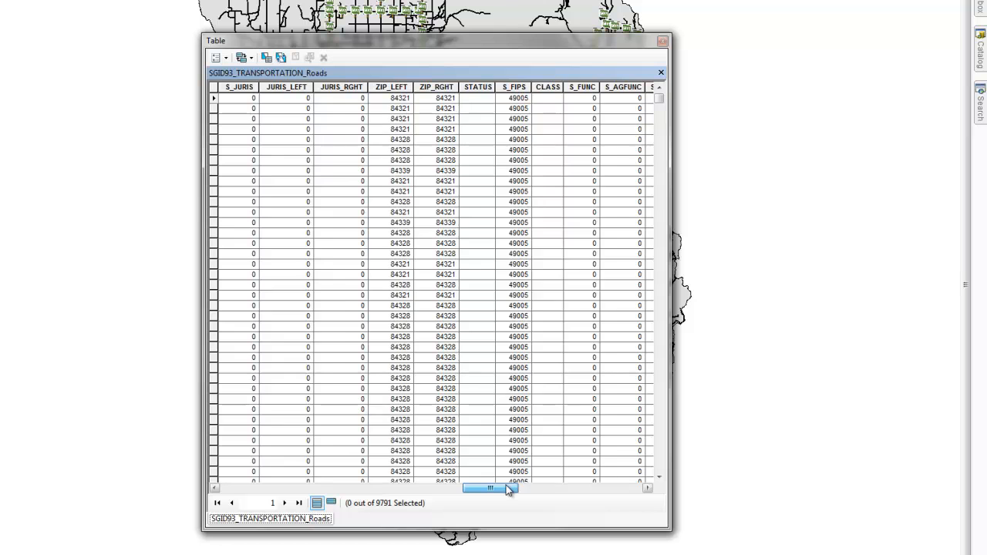
drag(507, 488, 476, 487)
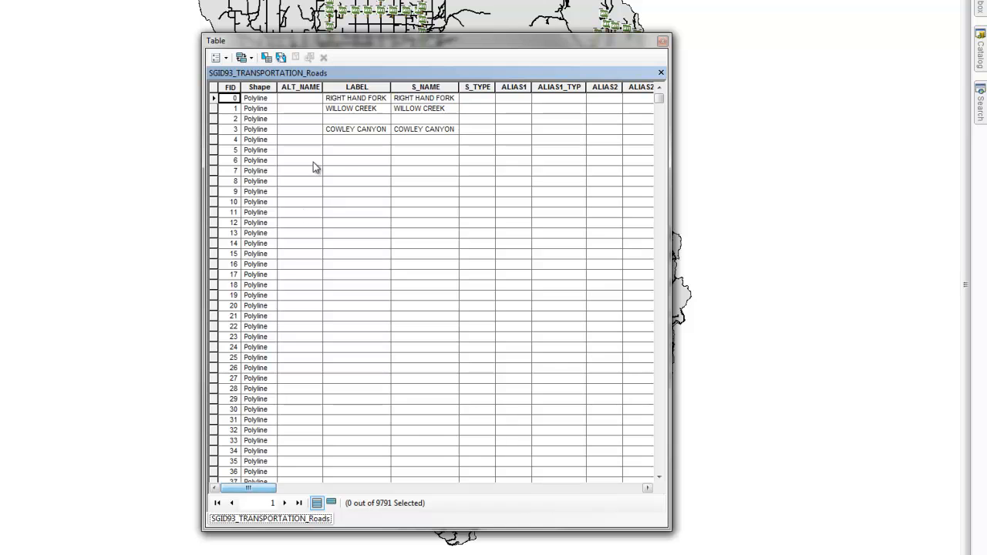
click(355, 86)
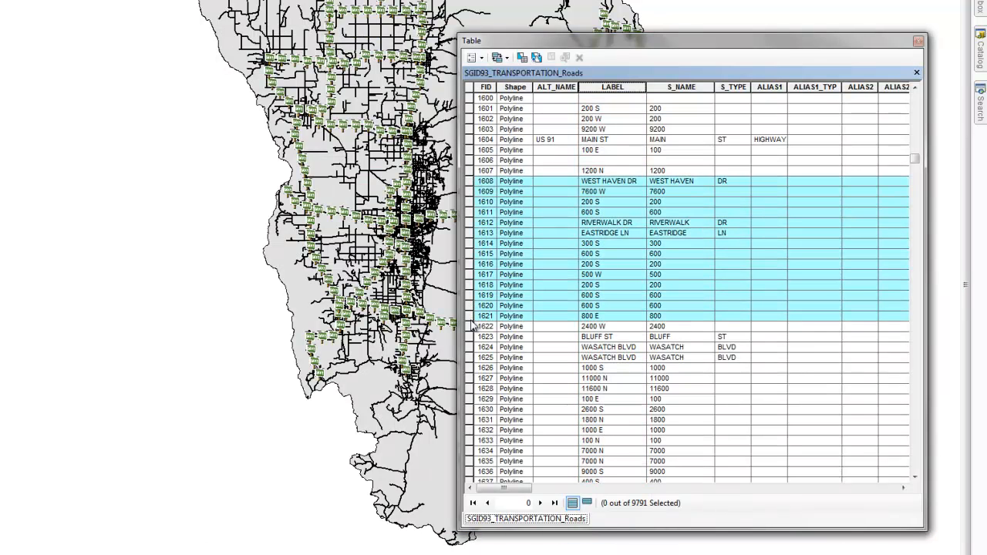
- Select road record 1602 and add neighbouring Roads rows so those streets highlight on the map
click(484, 336)
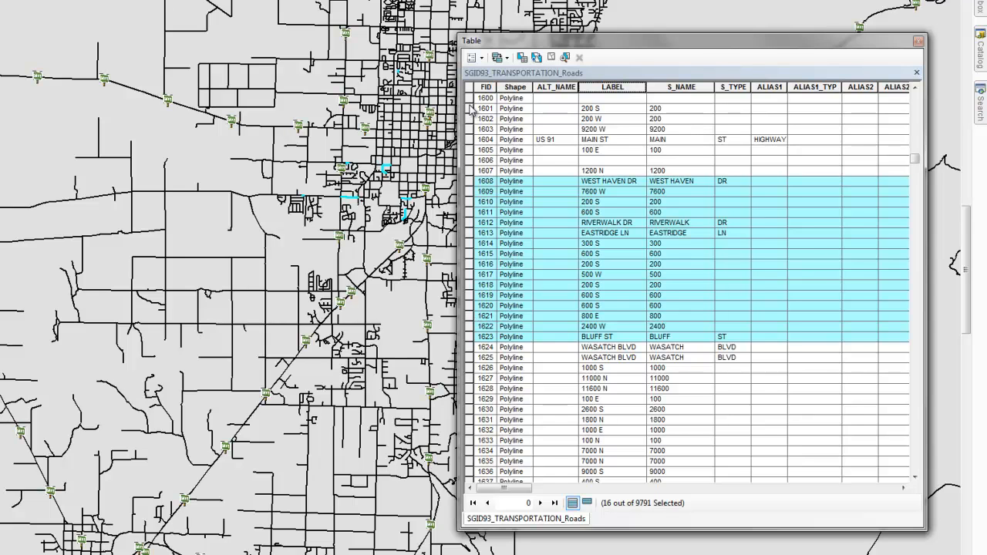
click(486, 117)
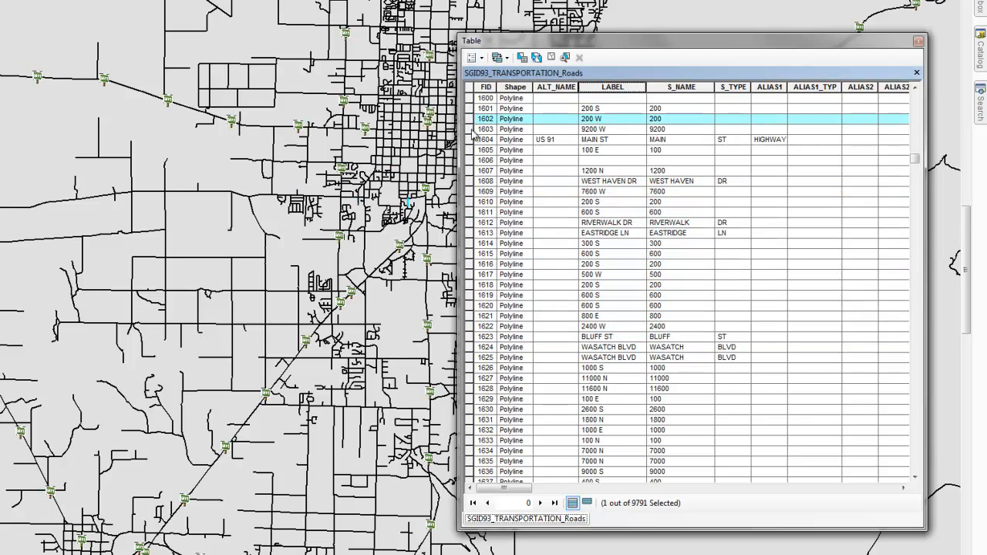
click(472, 139)
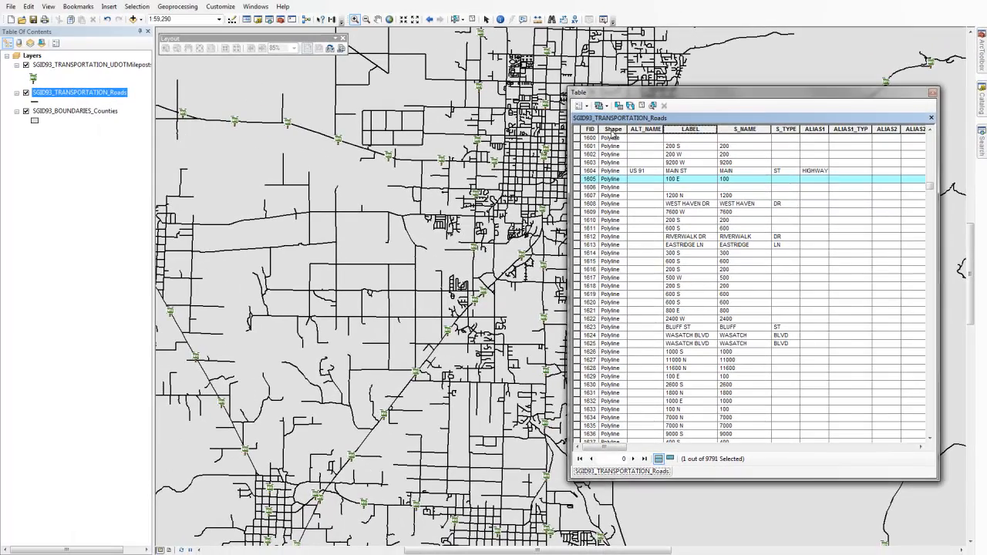
click(609, 137)
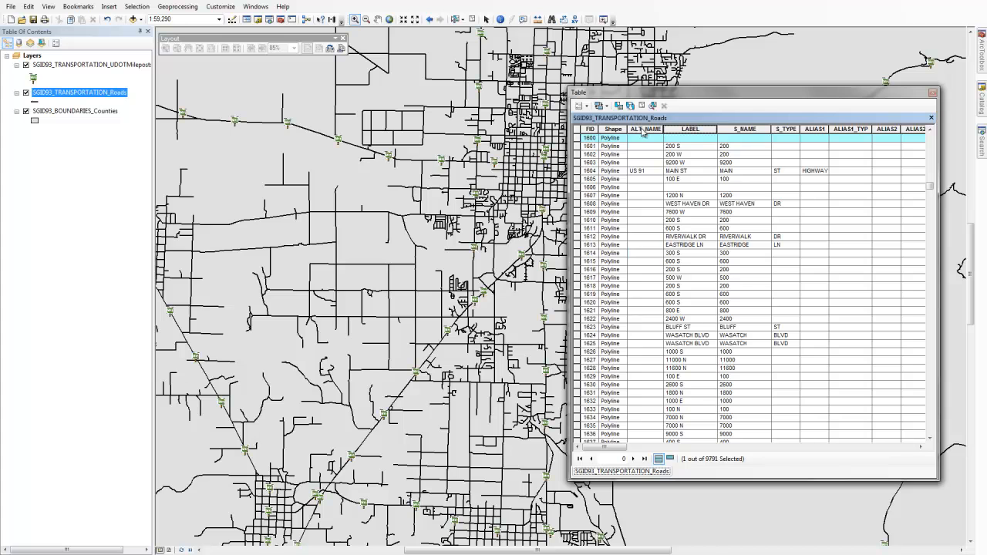